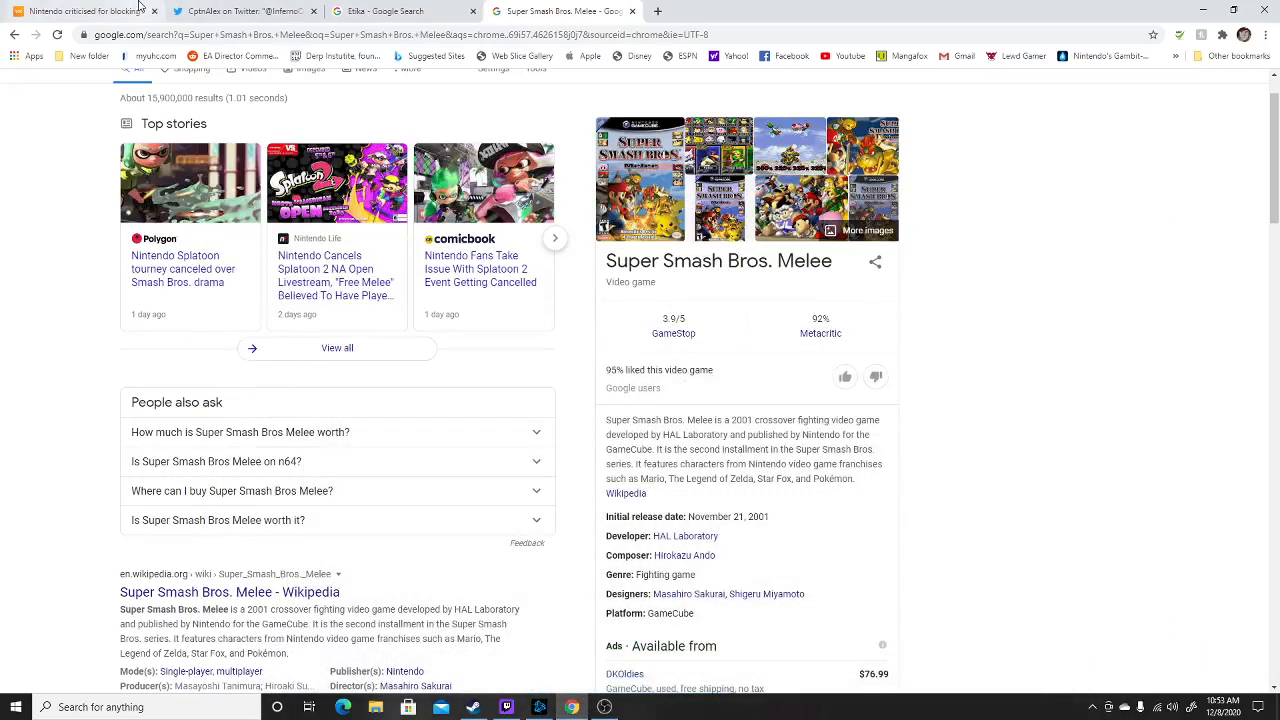
Switch from the Melee search results back to the VGC Joy-Con article tab.
{"action": "left_click", "coordinate": [75, 11]}
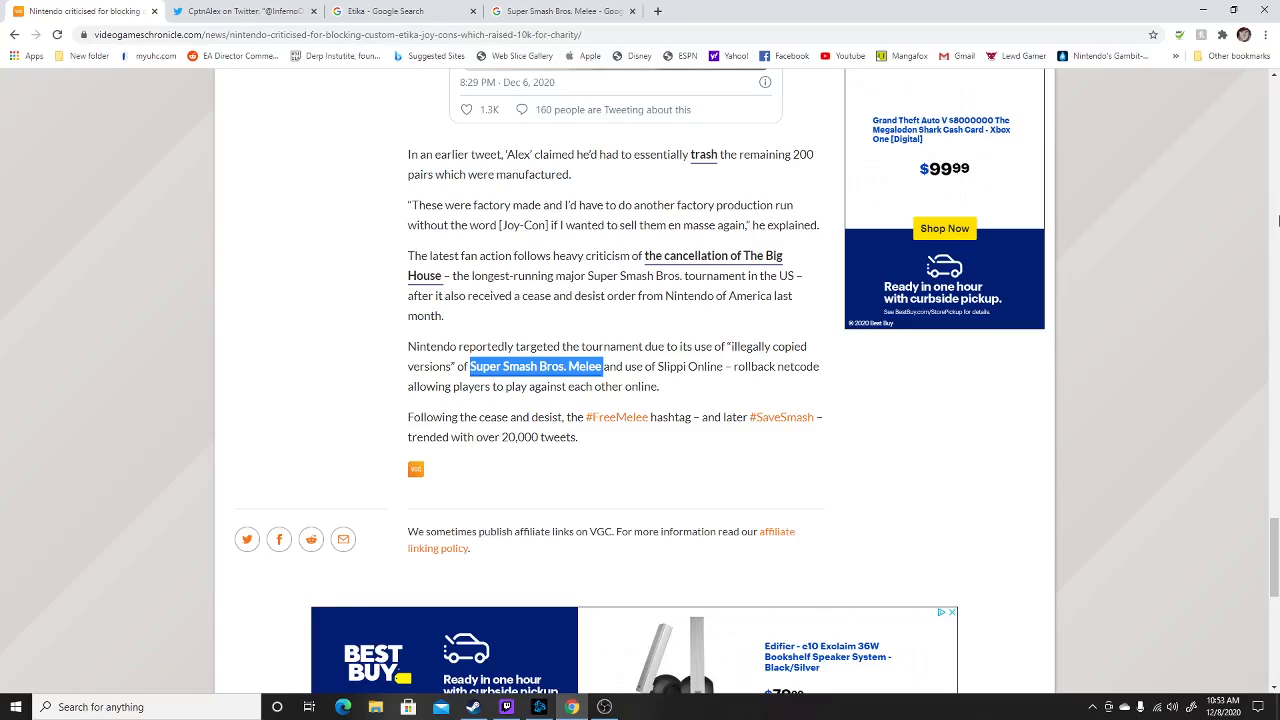
Scroll the VGC article back to its headline, byline and photo.
{"action": "scroll", "scroll_direction": "up", "scroll_amount": 3}
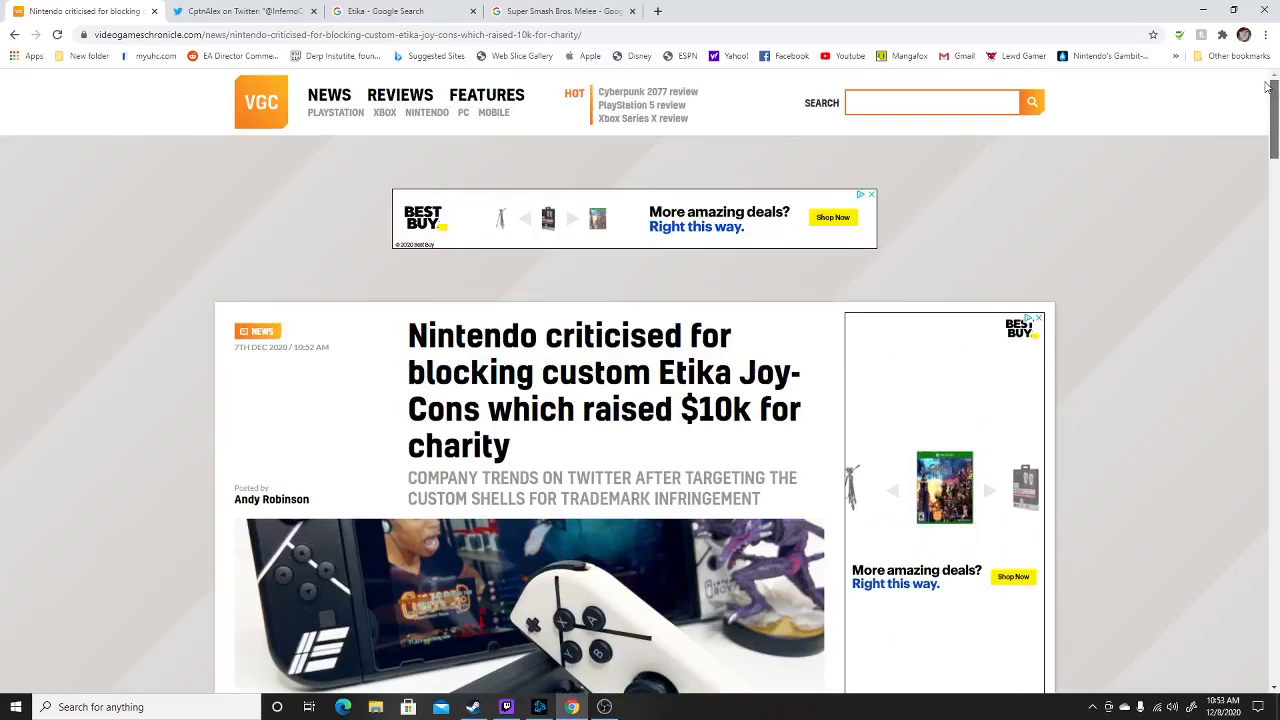
{"action": "mouse_move", "coordinate": [721, 349]}
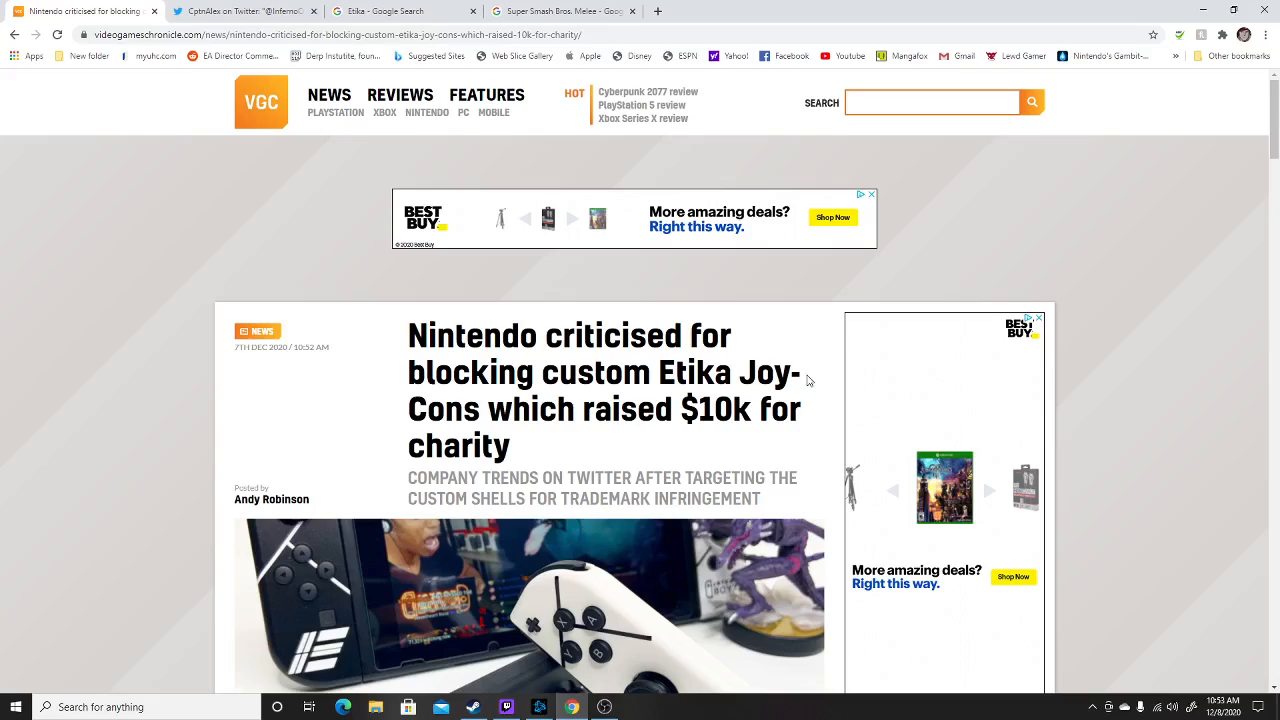
{"action": "mouse_move", "coordinate": [874, 425]}
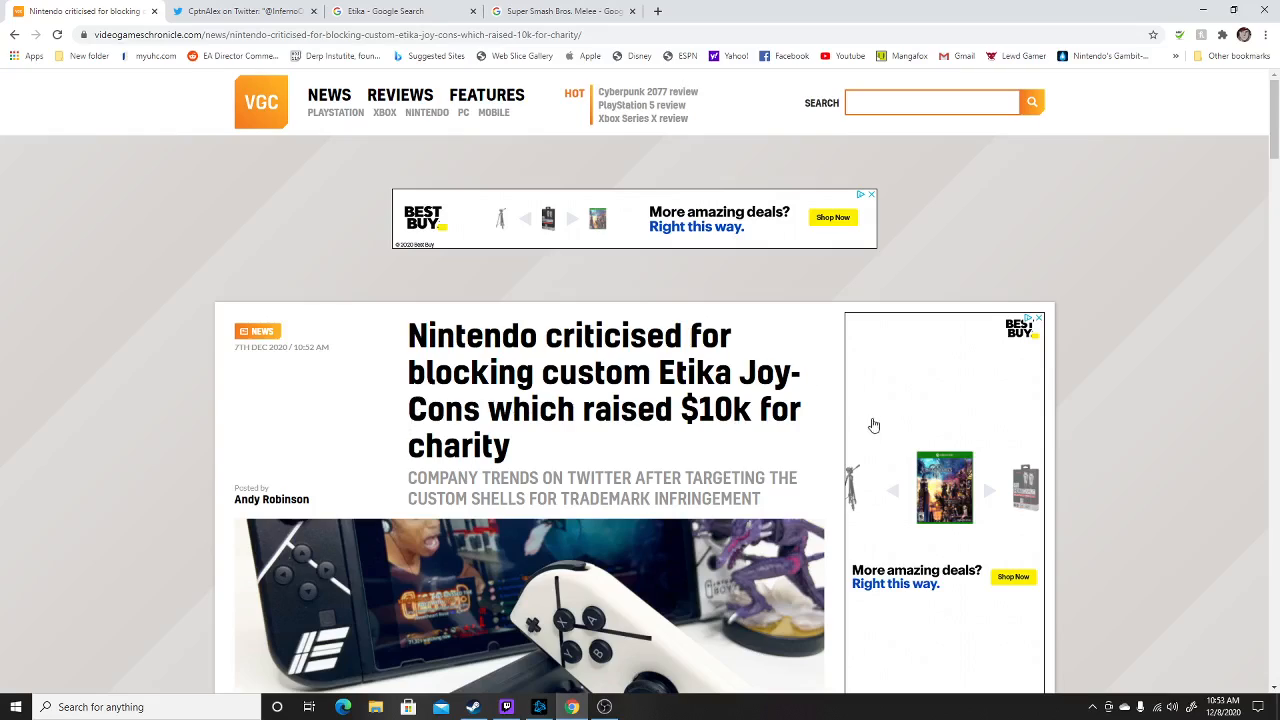
{"action": "mouse_move", "coordinate": [491, 468]}
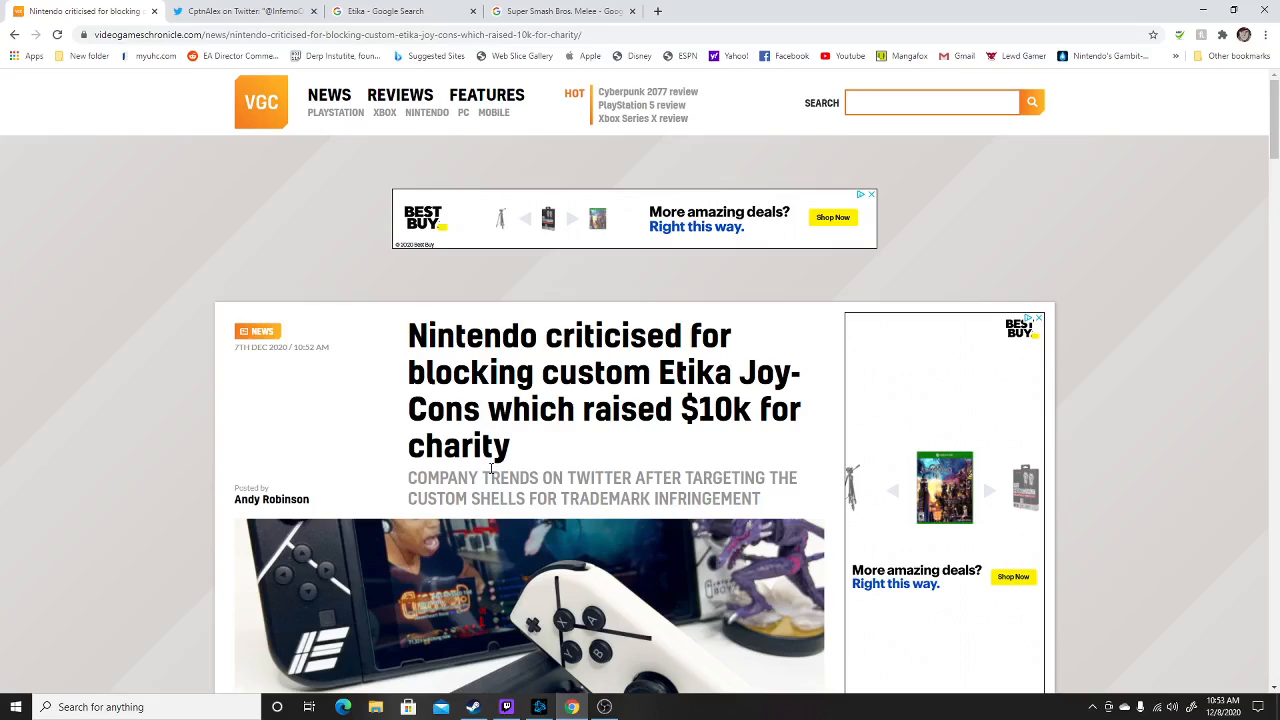
{"action": "scroll", "scroll_direction": "down", "scroll_amount": 3}
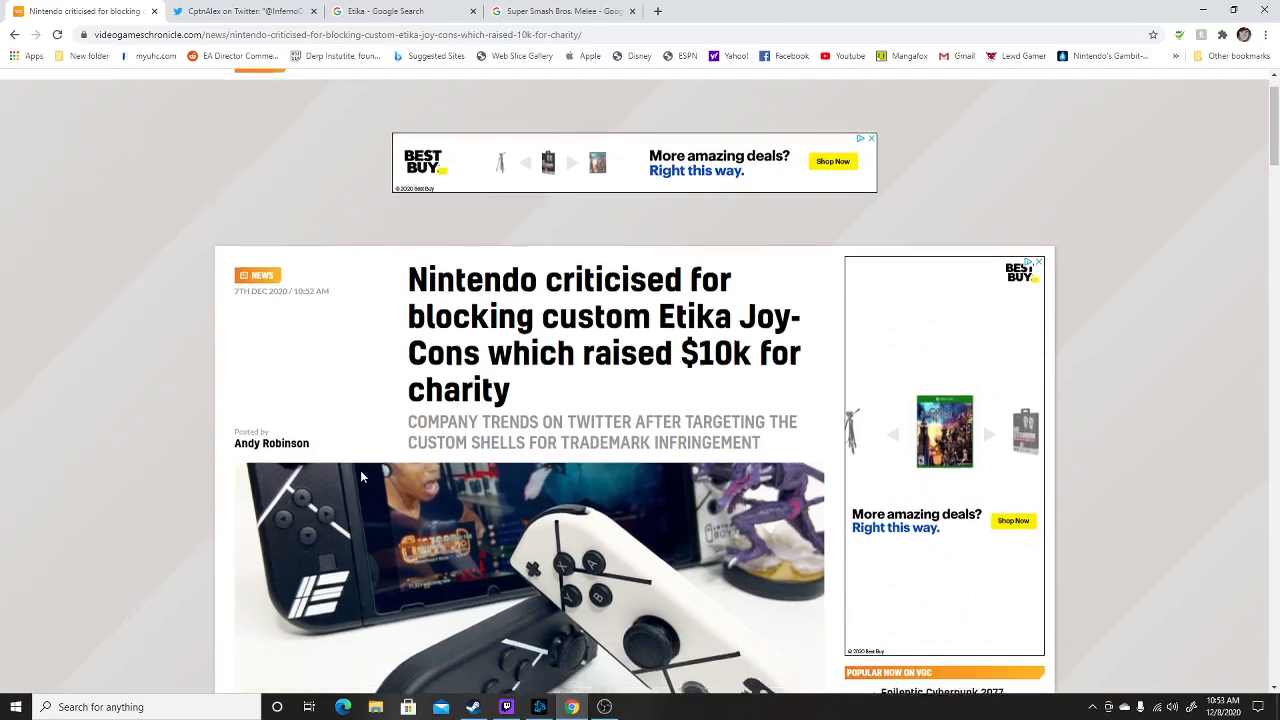
Scroll past the header image to the Etikon shells paragraphs and embedded tweet.
{"action": "scroll", "scroll_direction": "down", "scroll_amount": 3}
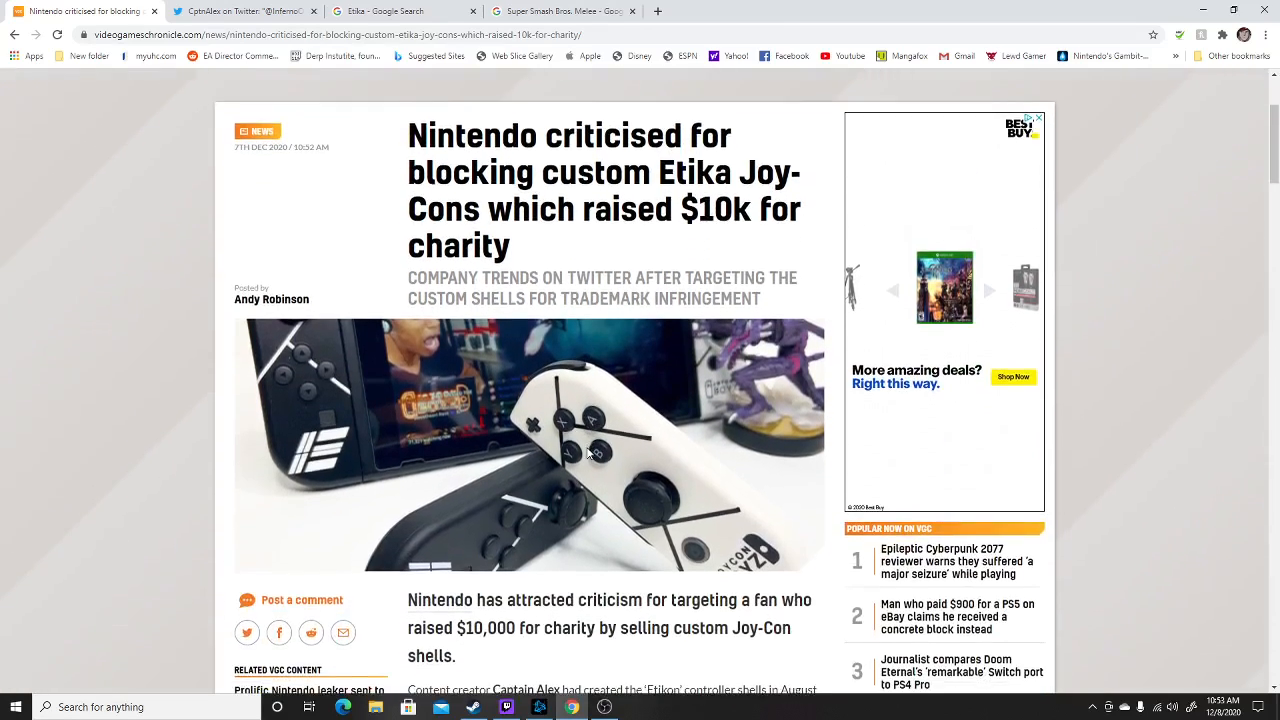
{"action": "scroll", "scroll_direction": "down", "scroll_amount": 3}
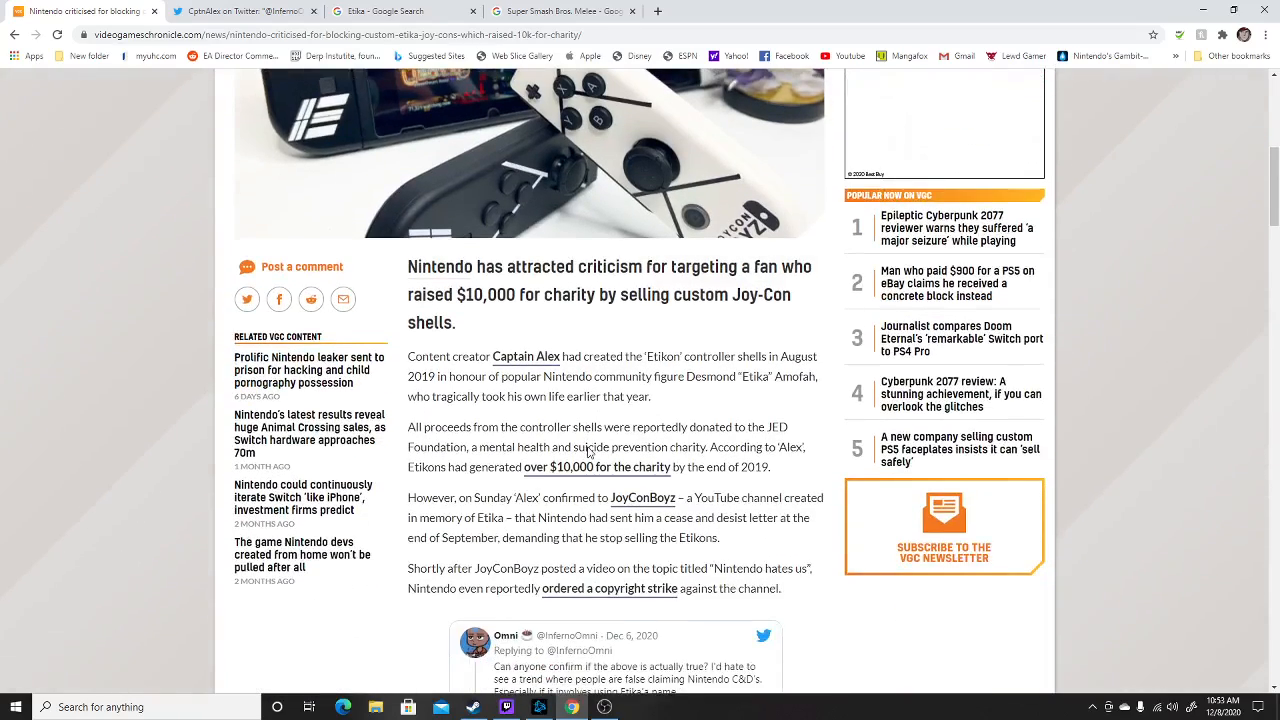
{"action": "scroll", "scroll_direction": "down", "scroll_amount": 3}
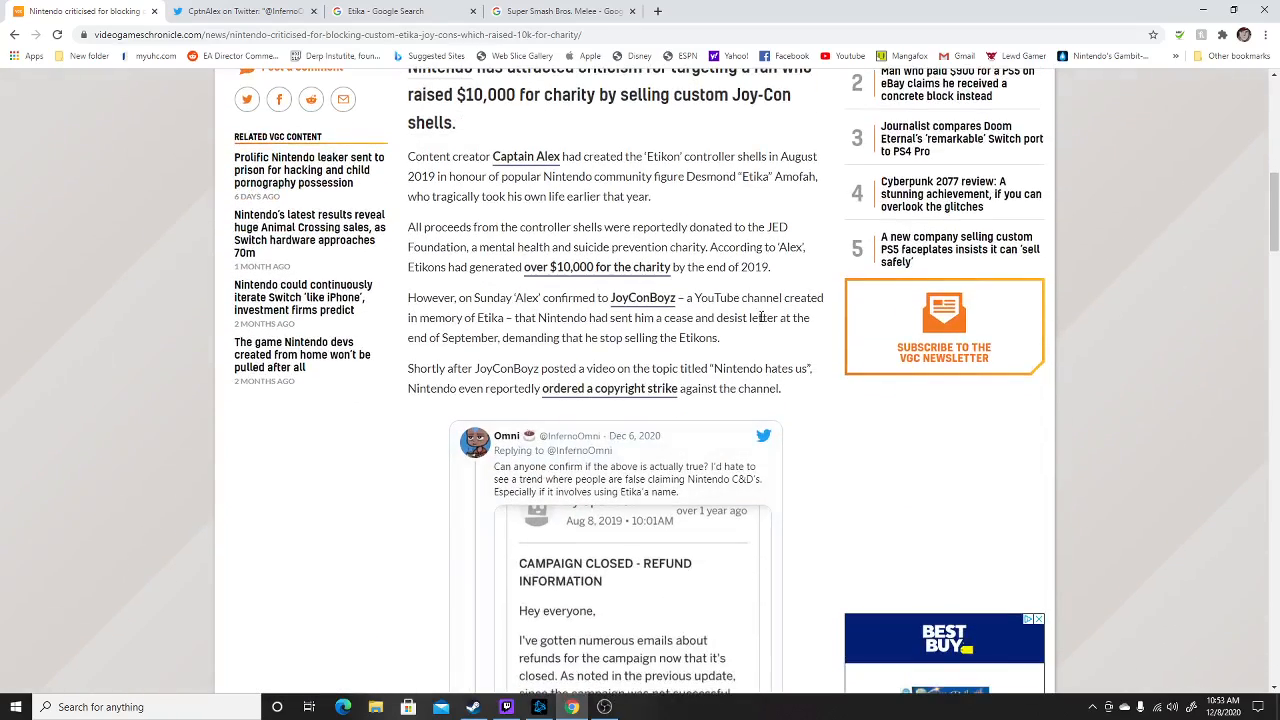
{"action": "mouse_move", "coordinate": [622, 447]}
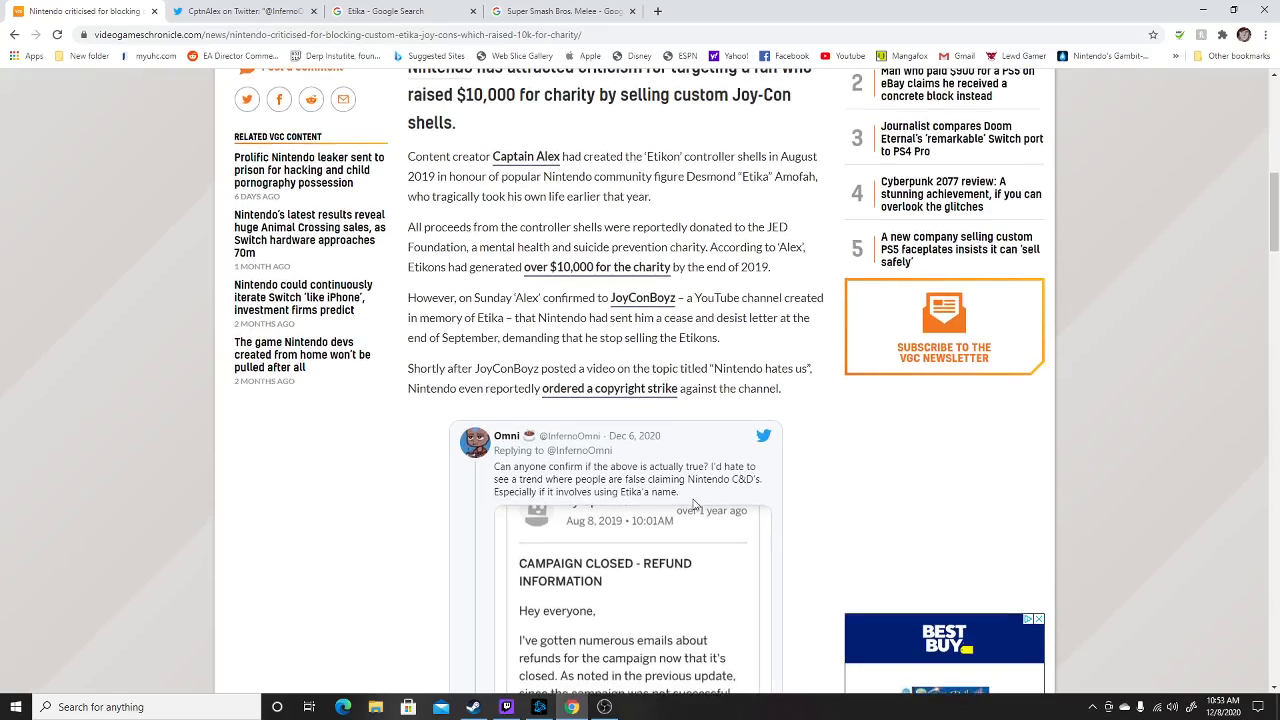
{"action": "scroll", "scroll_direction": "down", "scroll_amount": 3}
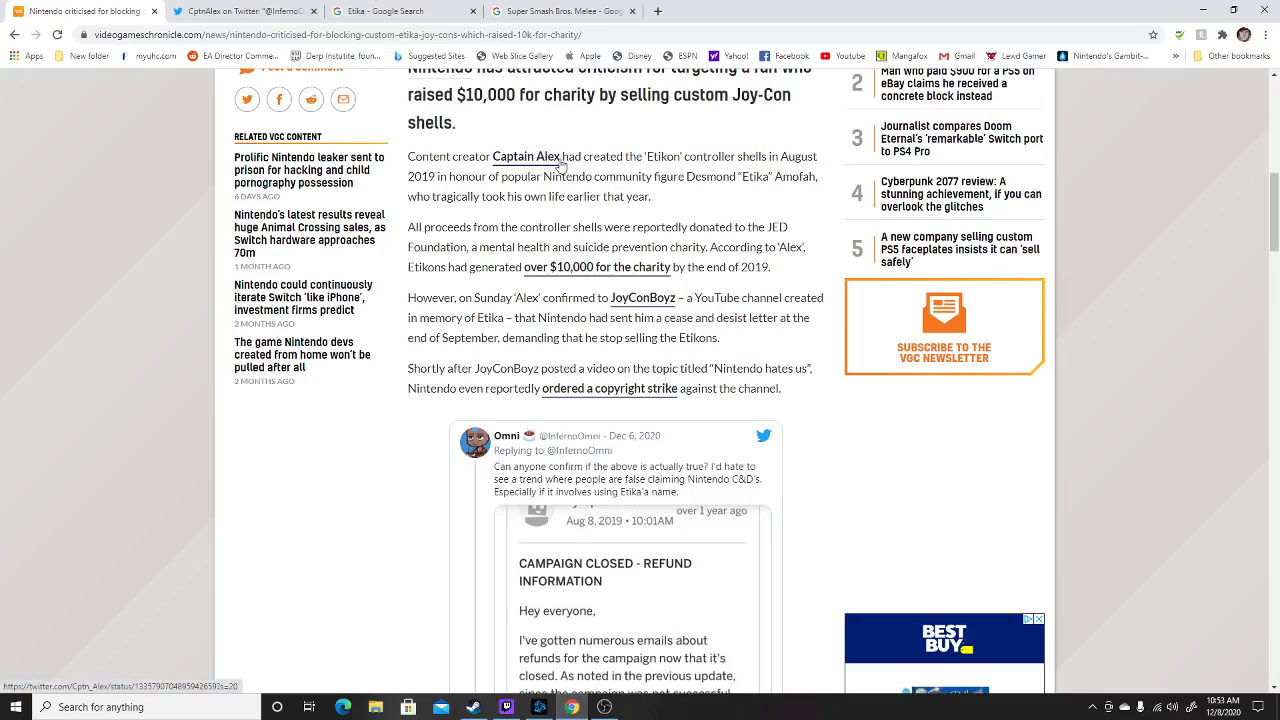
{"action": "mouse_move", "coordinate": [678, 174]}
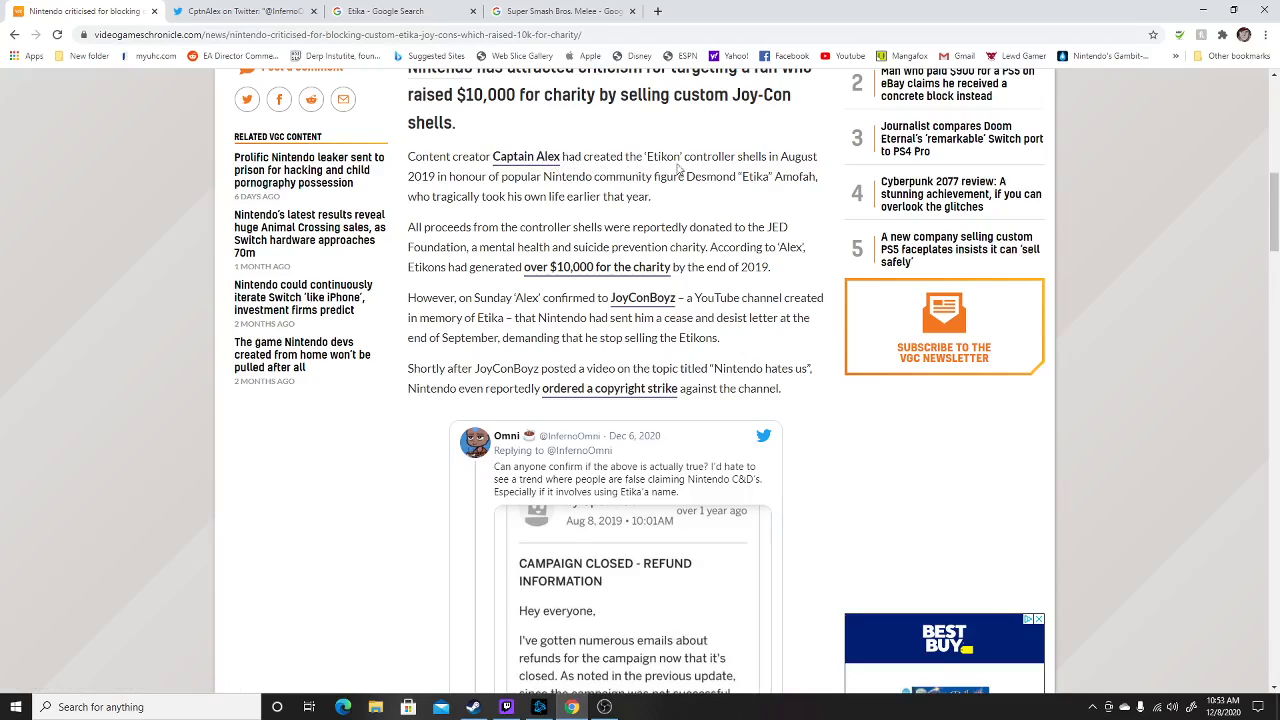
{"action": "mouse_move", "coordinate": [427, 172]}
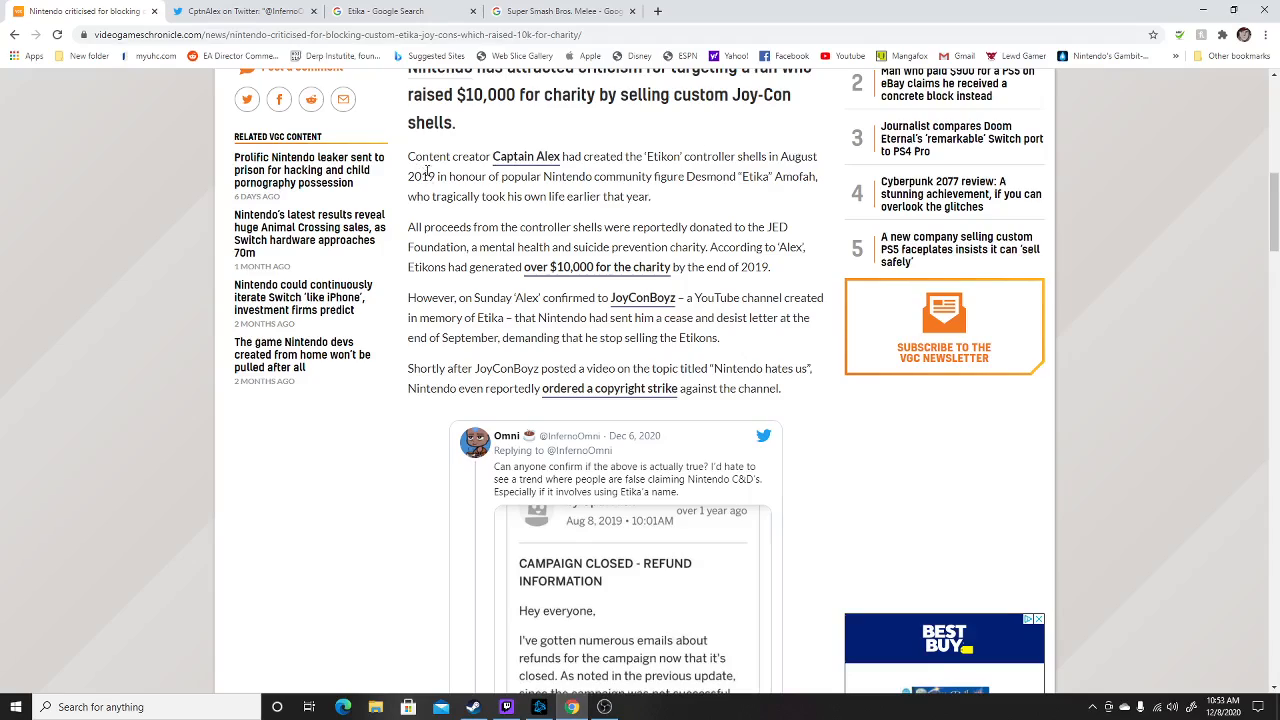
{"action": "mouse_move", "coordinate": [474, 177]}
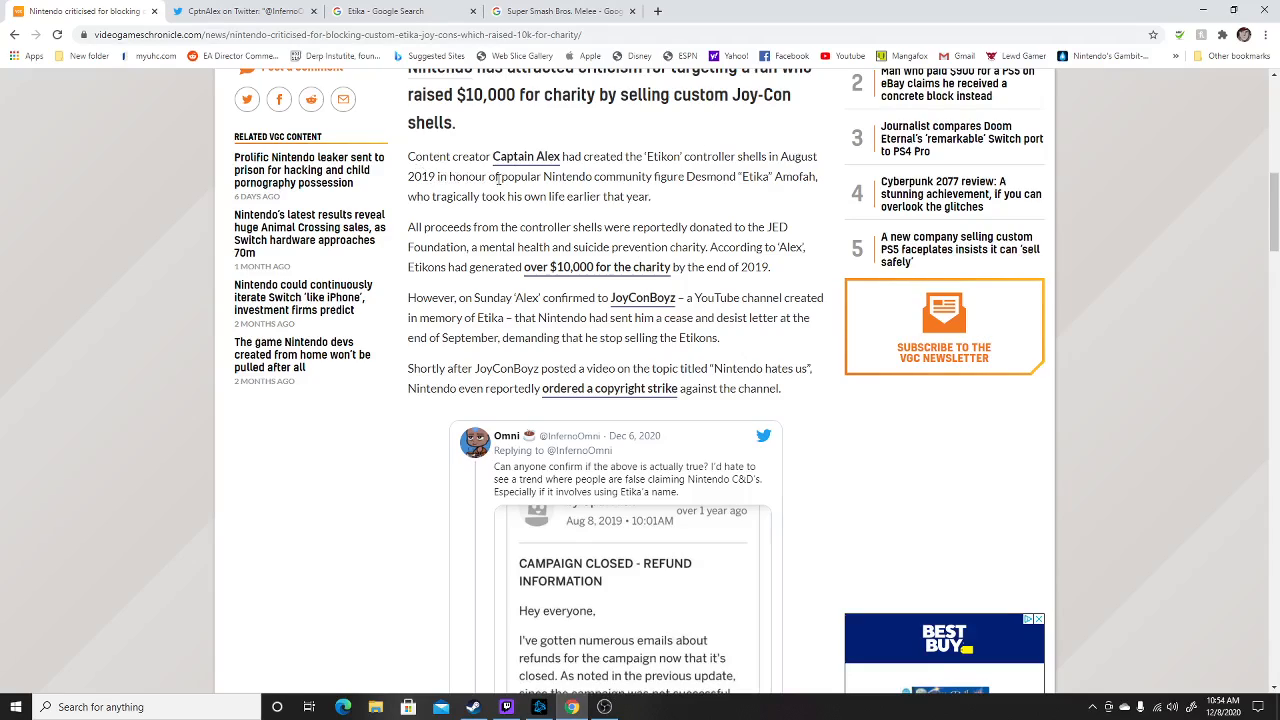
{"action": "mouse_move", "coordinate": [699, 176]}
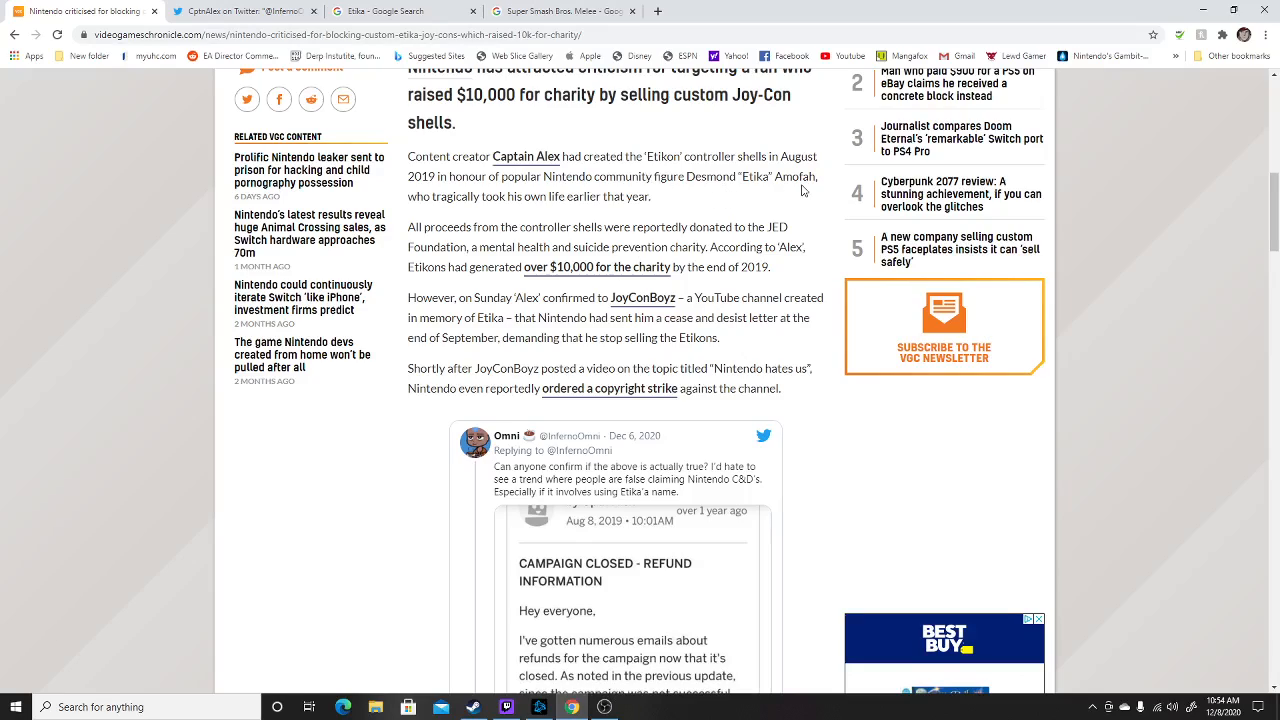
{"action": "mouse_move", "coordinate": [682, 195]}
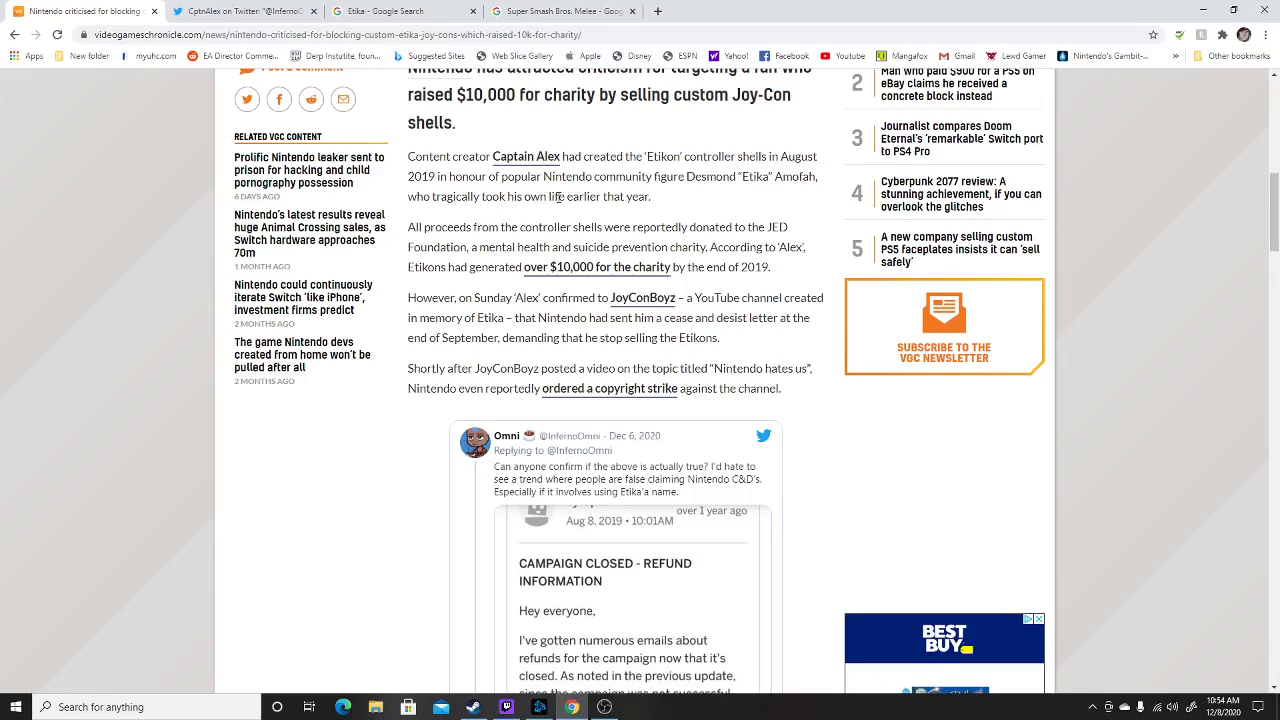
{"action": "mouse_move", "coordinate": [802, 240]}
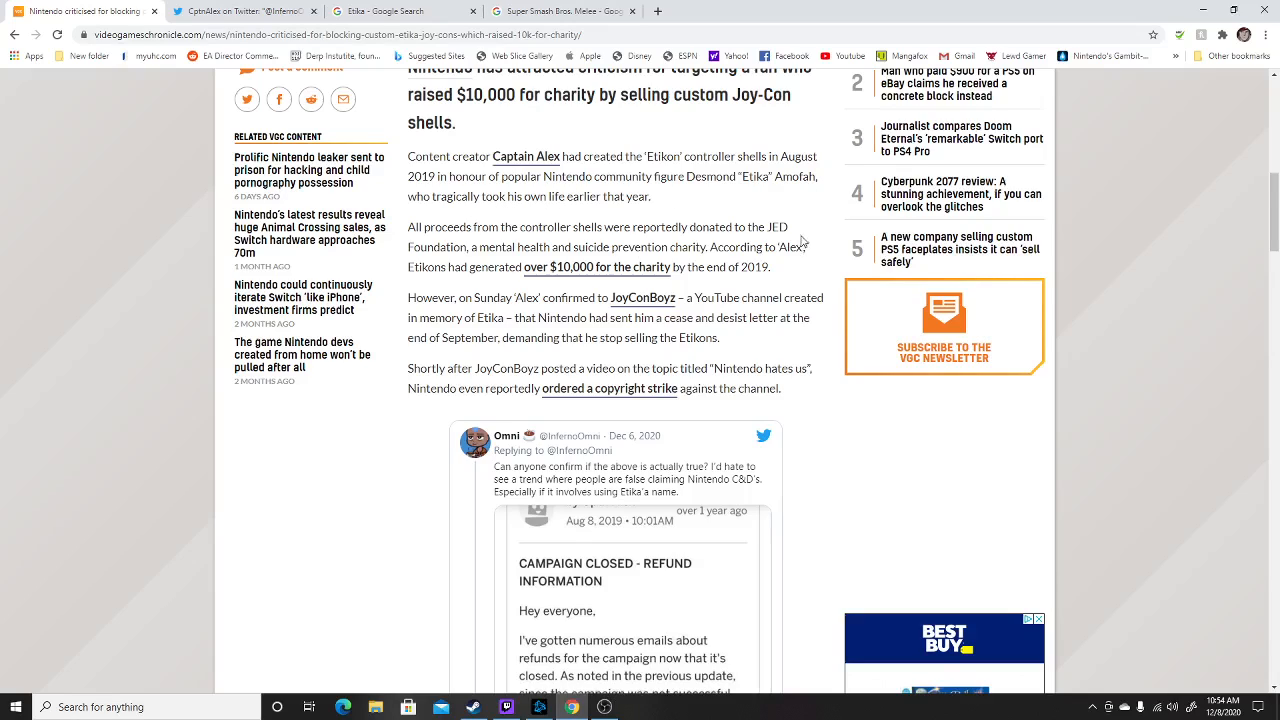
Open an Etika photo from the Google Images results in the preview panel.
{"action": "left_click", "coordinate": [408, 11]}
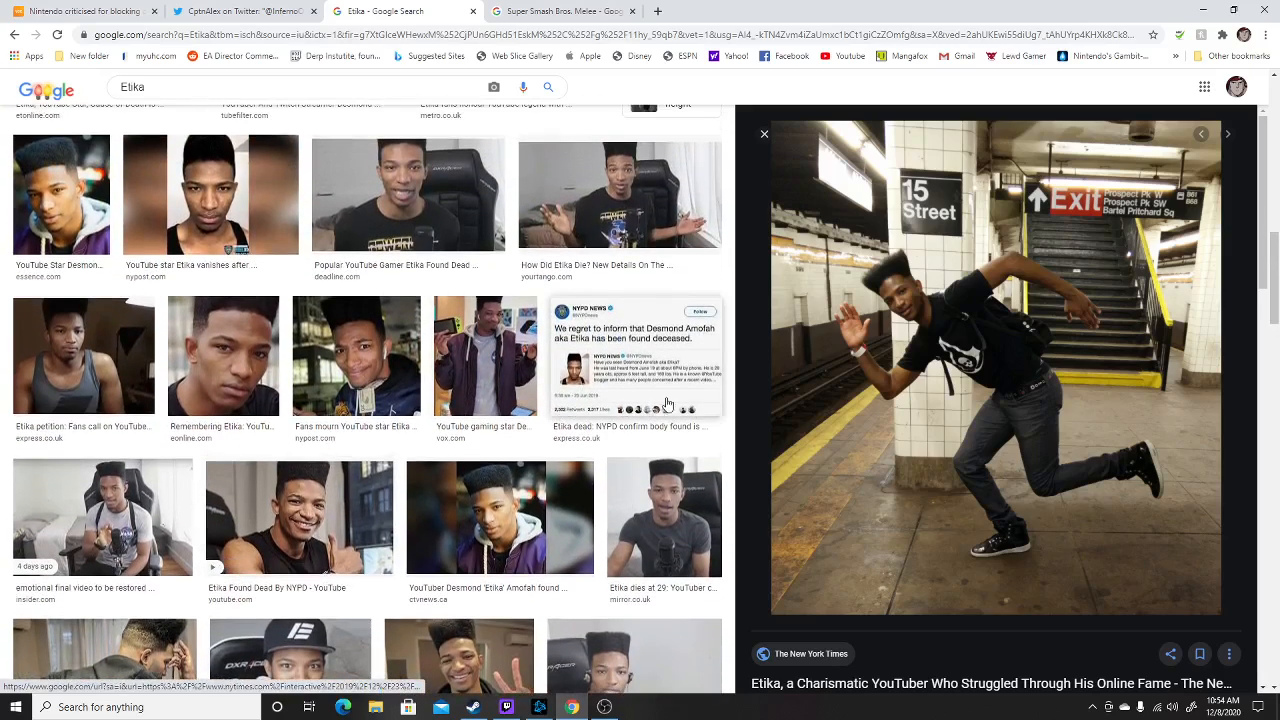
{"action": "left_click", "coordinate": [635, 355]}
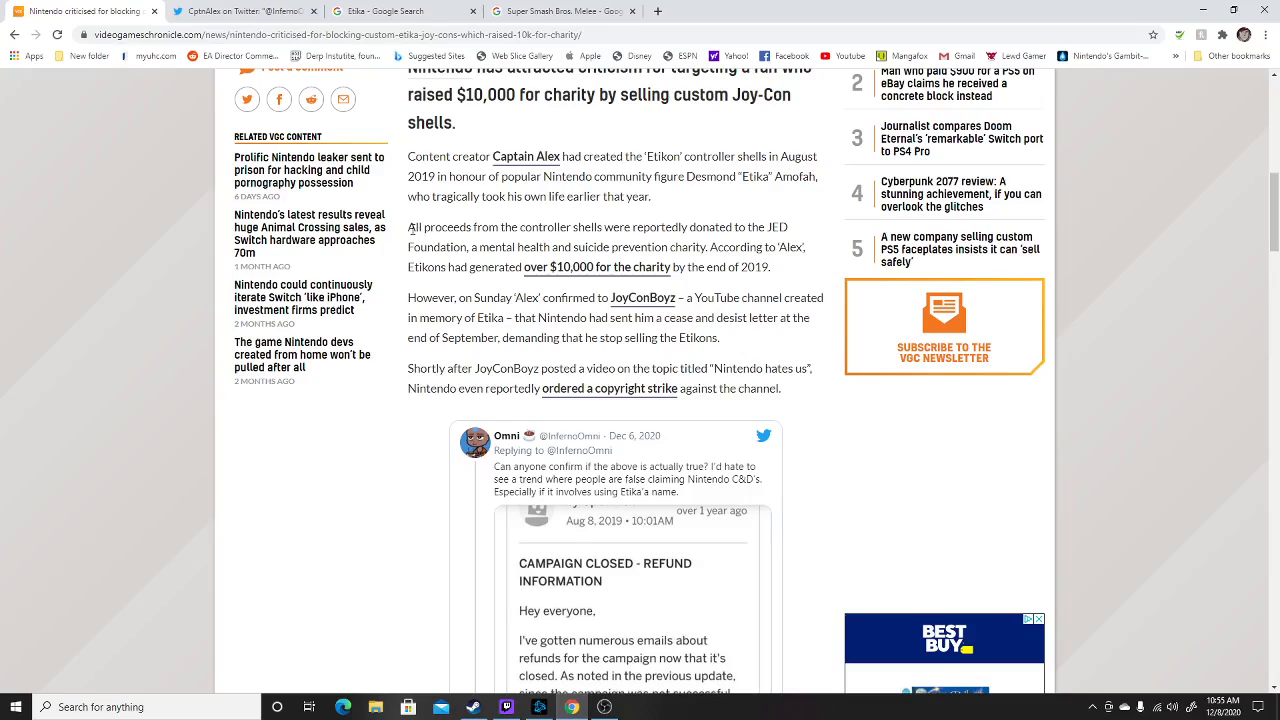
{"action": "mouse_move", "coordinate": [684, 227]}
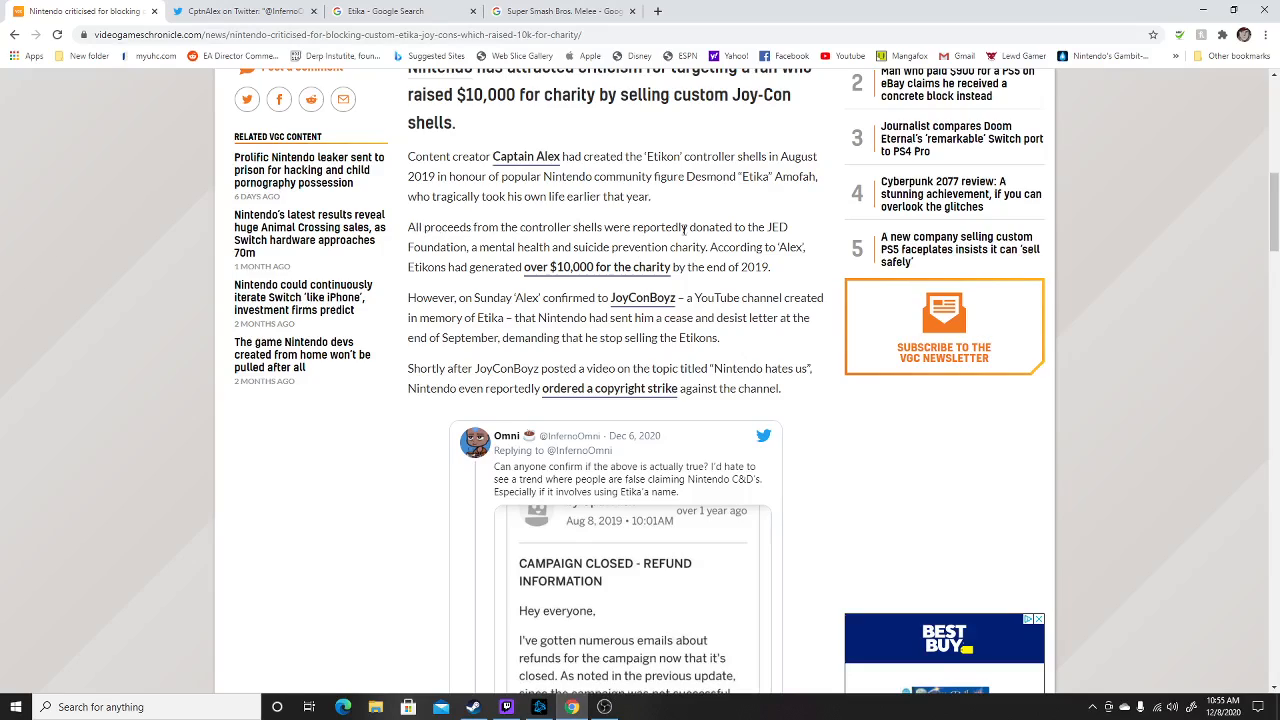
{"action": "mouse_move", "coordinate": [460, 260]}
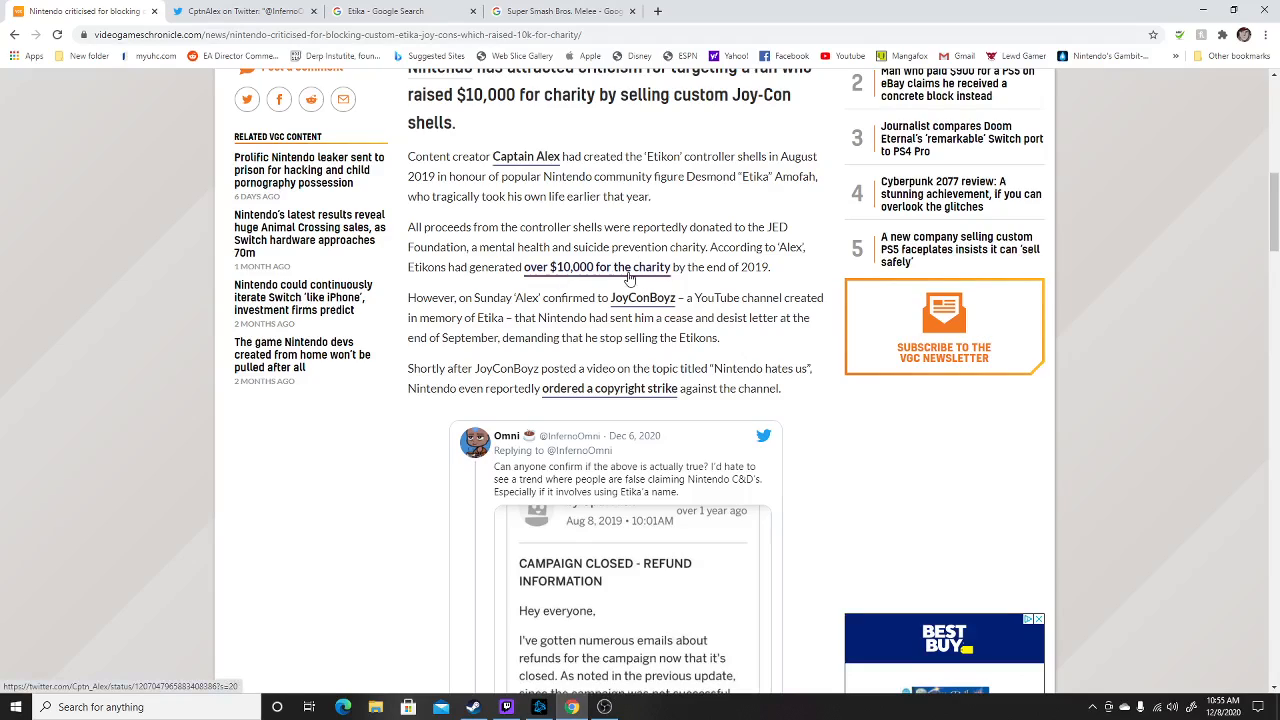
{"action": "mouse_move", "coordinate": [690, 271]}
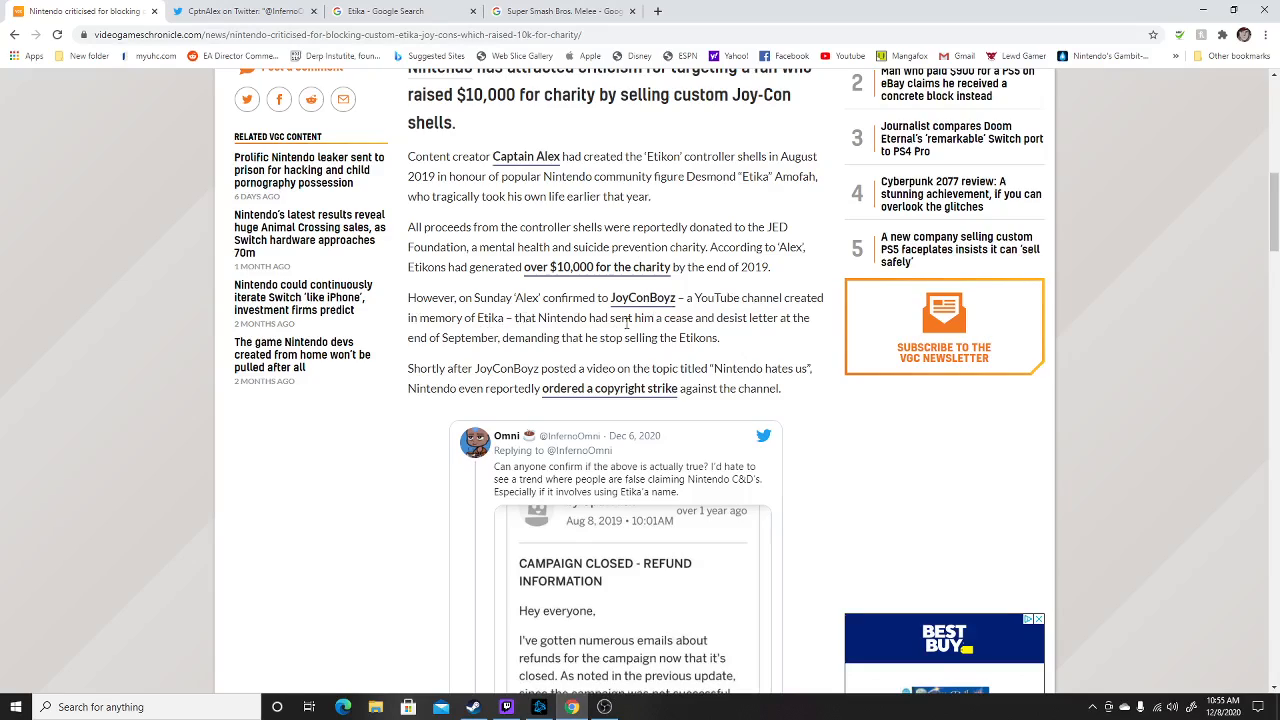
{"action": "mouse_move", "coordinate": [811, 327]}
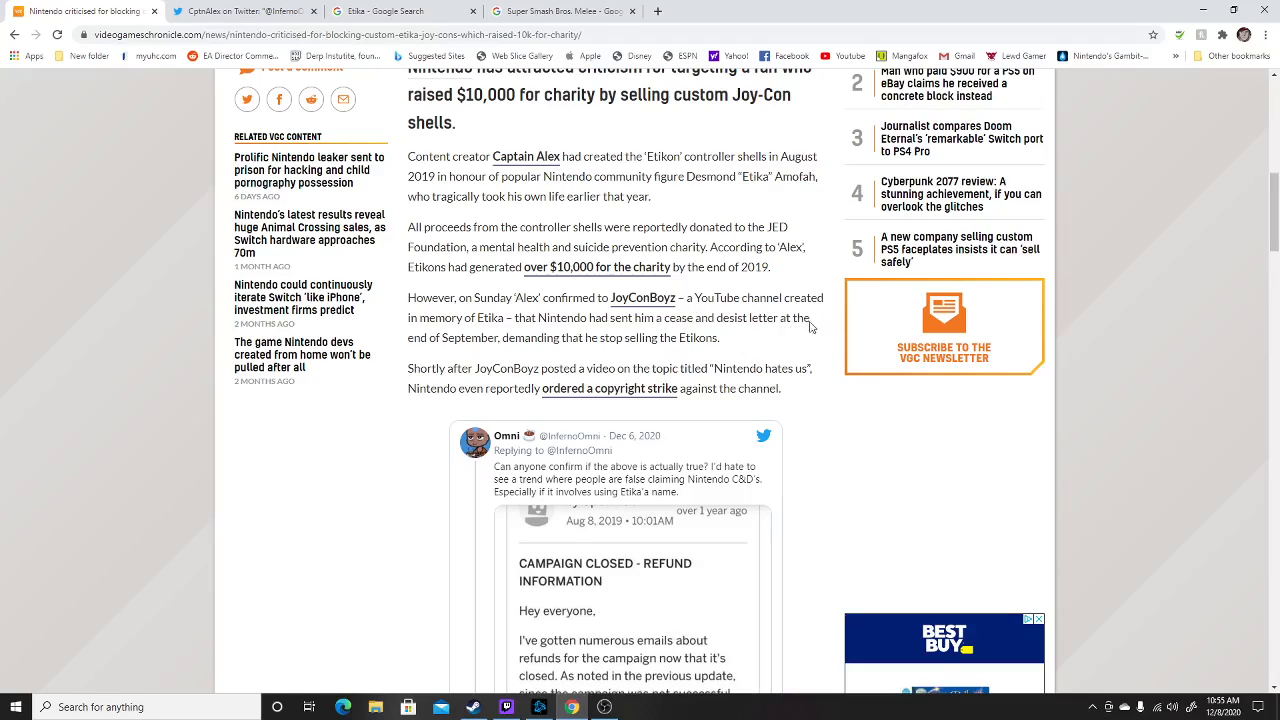
{"action": "mouse_move", "coordinate": [591, 344]}
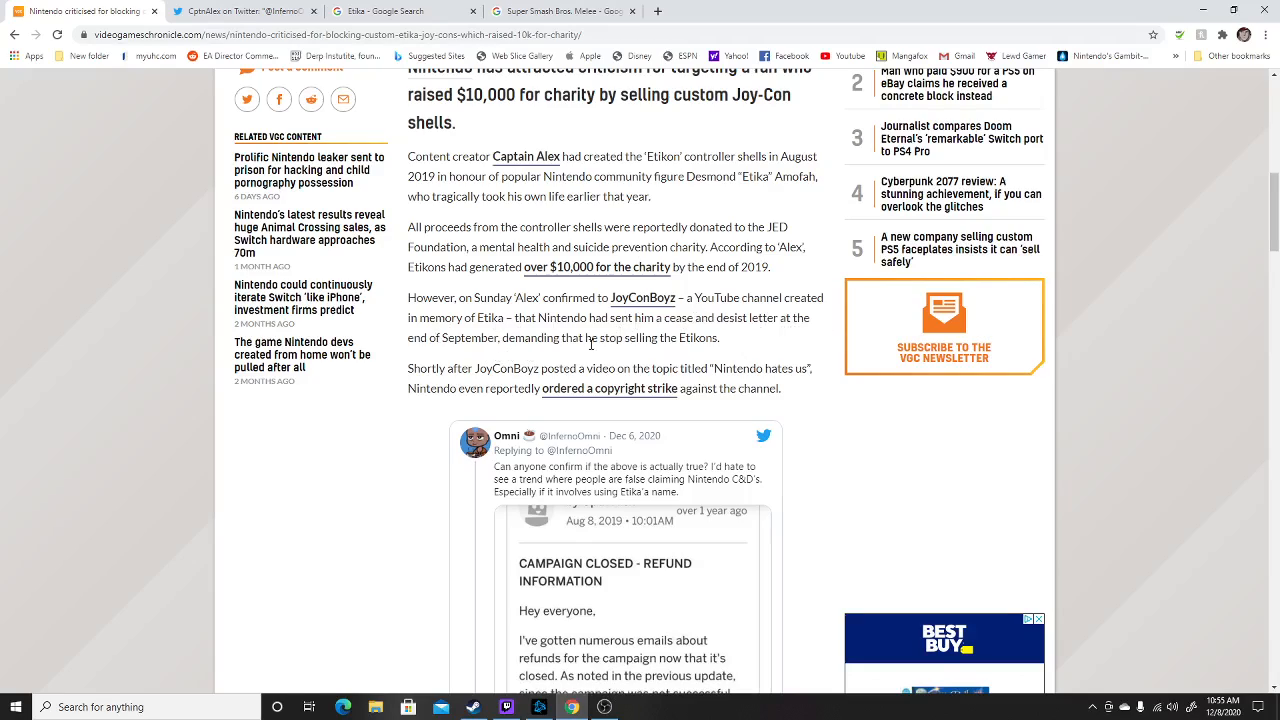
{"action": "mouse_move", "coordinate": [473, 366]}
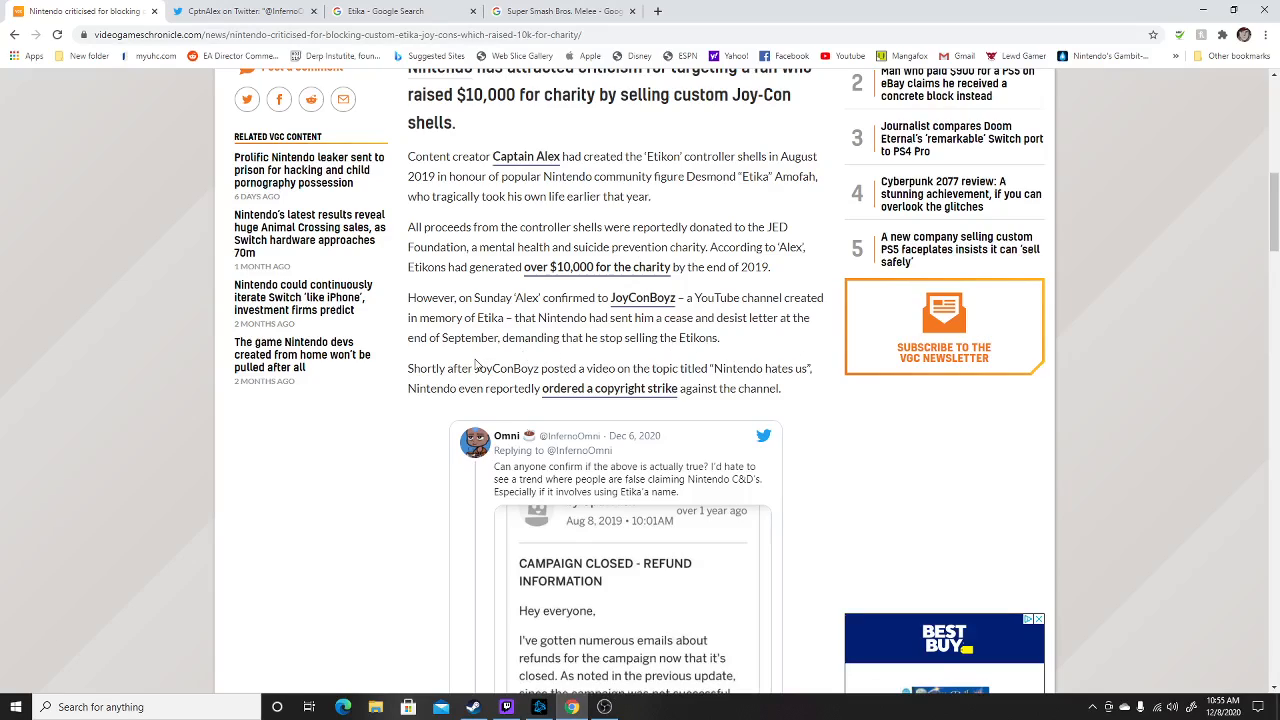
{"action": "mouse_move", "coordinate": [501, 381]}
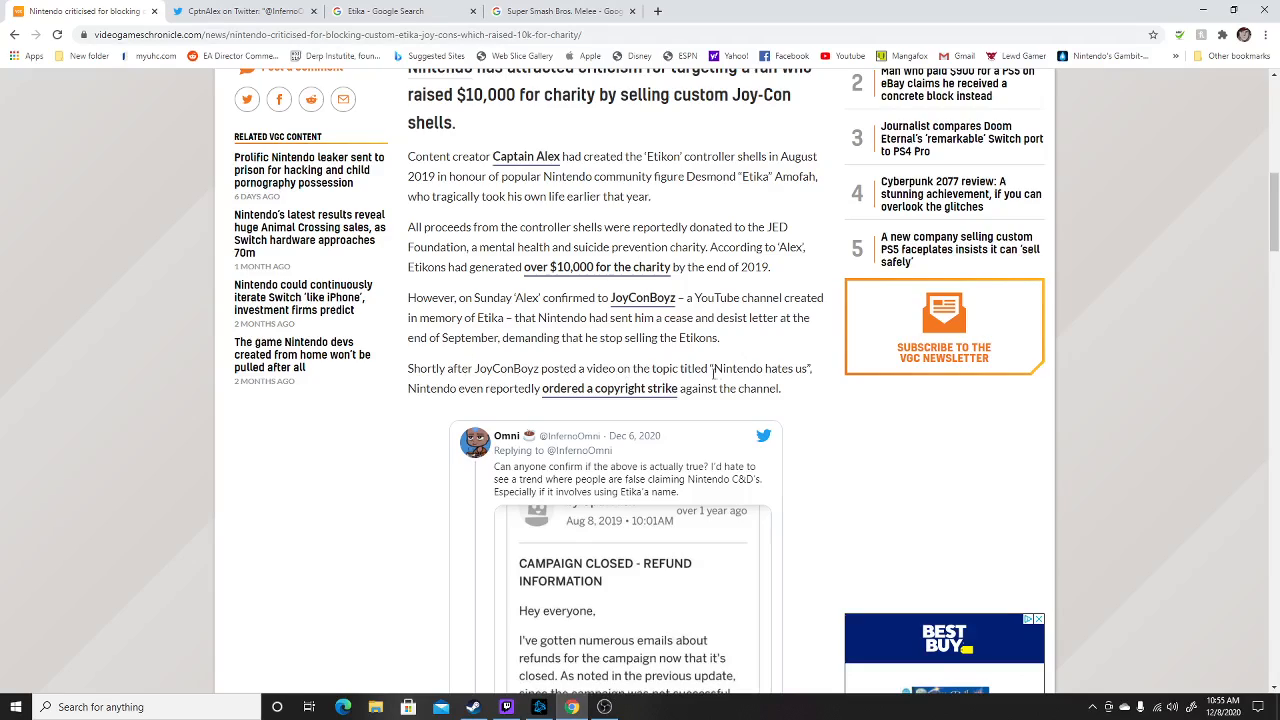
{"action": "mouse_move", "coordinate": [478, 403]}
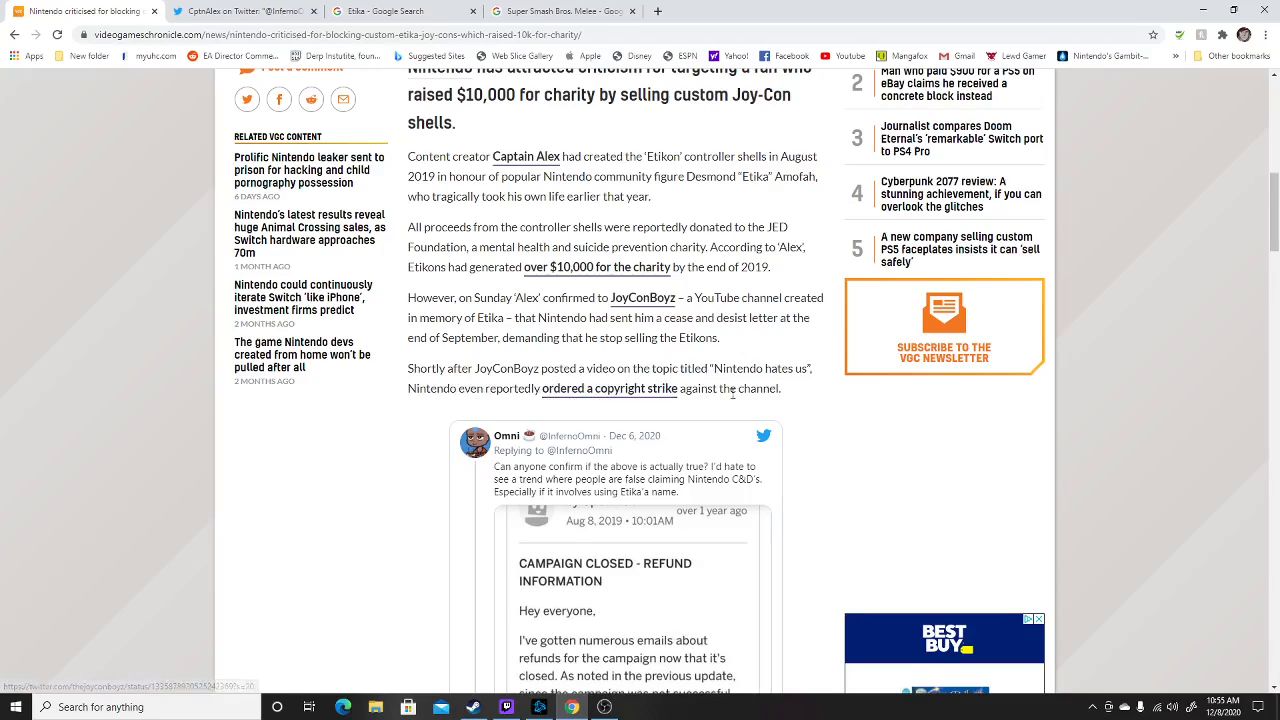
{"action": "scroll", "scroll_direction": "down", "scroll_amount": 3}
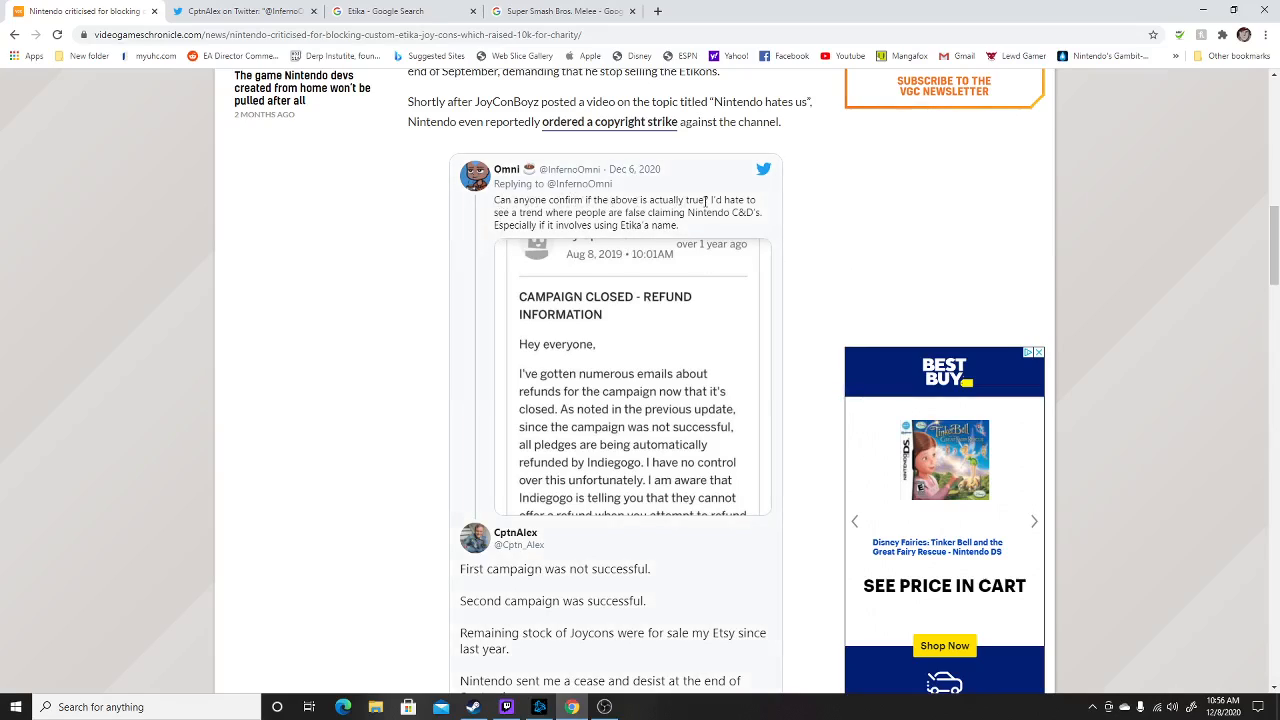
{"action": "mouse_move", "coordinate": [535, 215]}
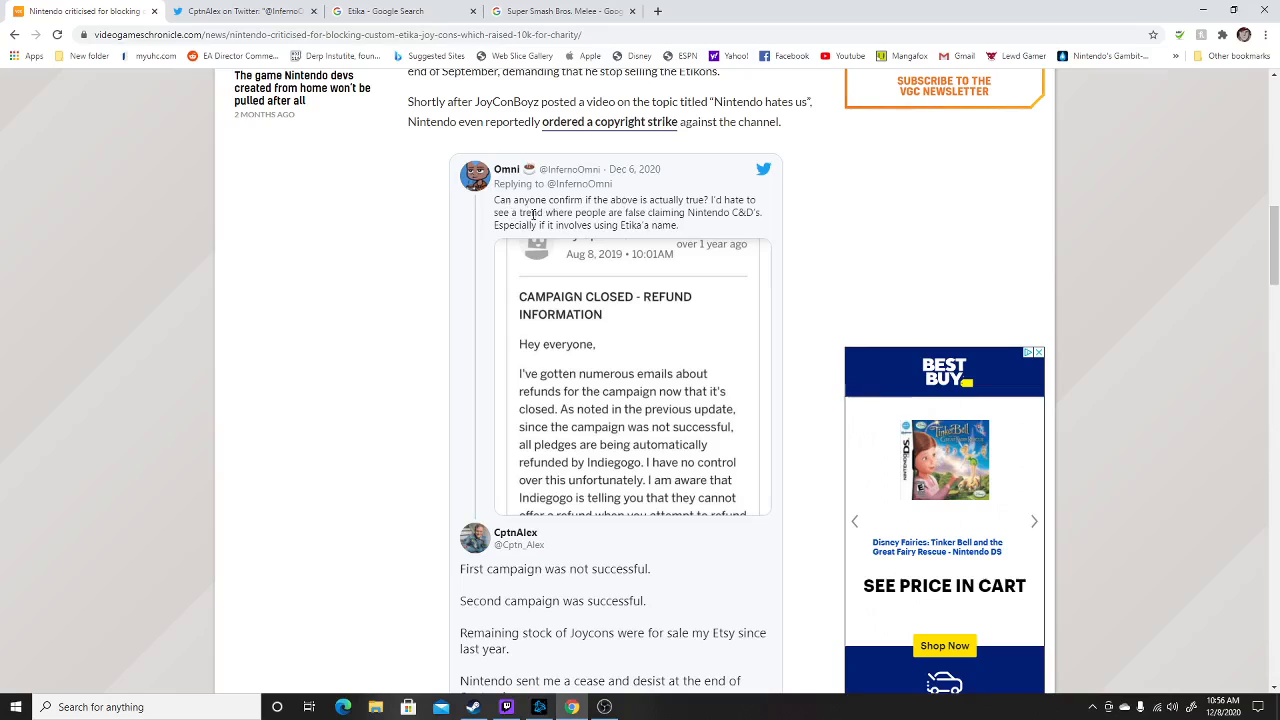
{"action": "mouse_move", "coordinate": [626, 215]}
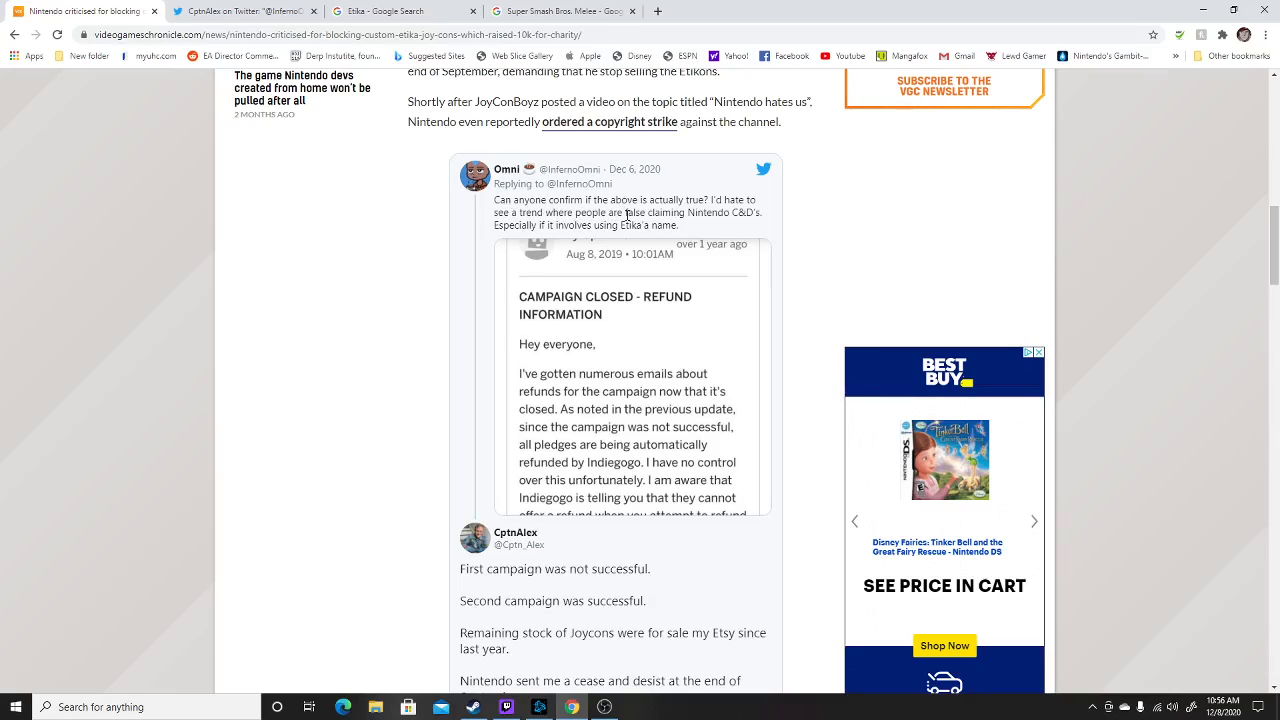
{"action": "mouse_move", "coordinate": [753, 213]}
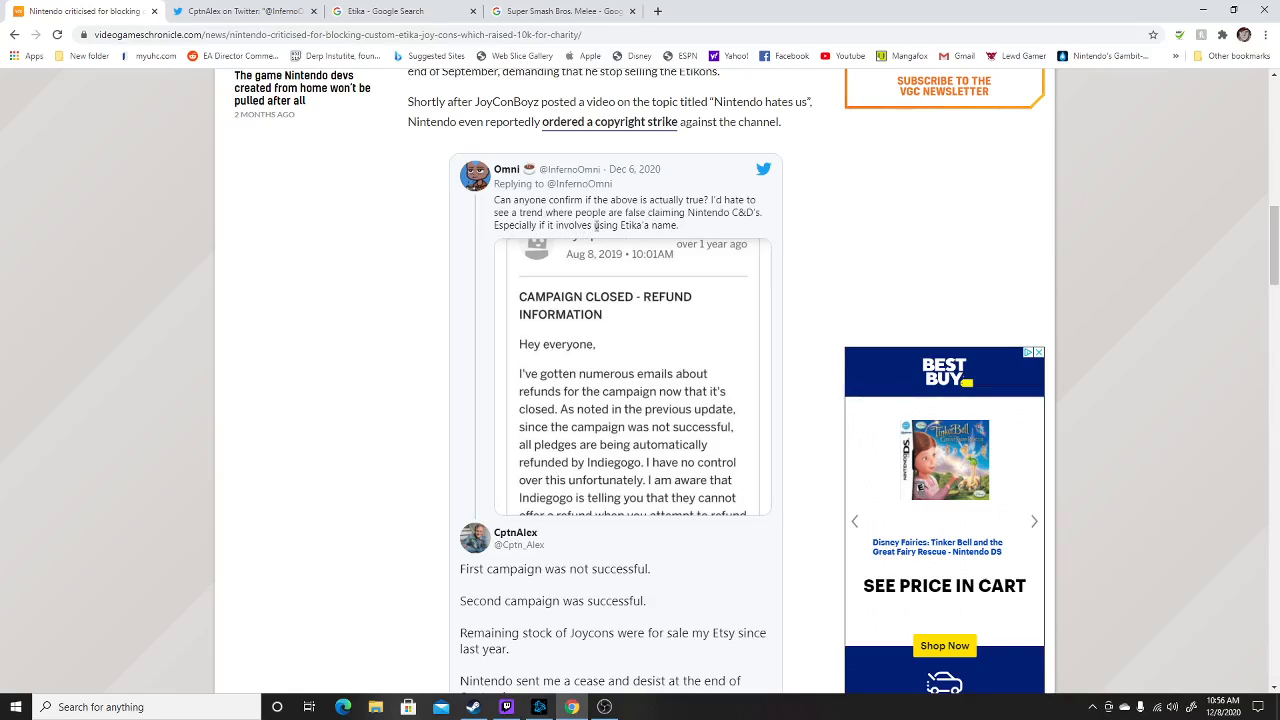
{"action": "scroll", "scroll_direction": "down", "scroll_amount": 3}
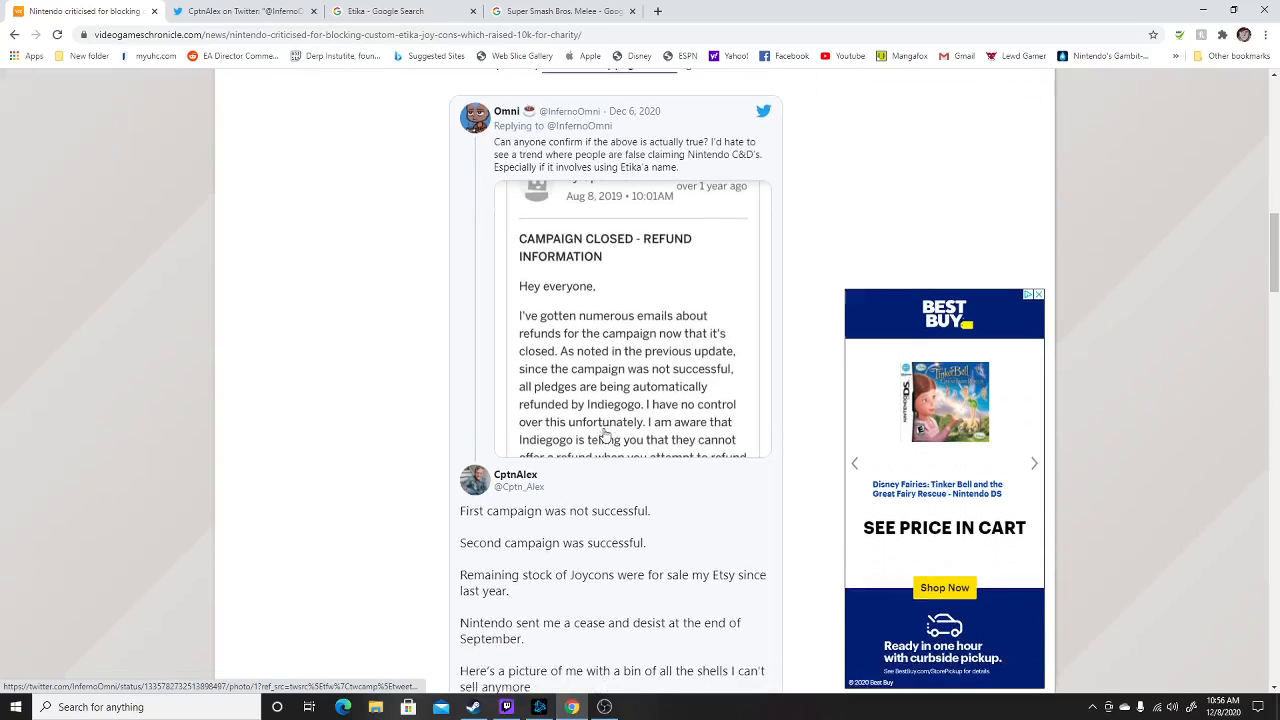
{"action": "scroll", "scroll_direction": "down", "scroll_amount": 3}
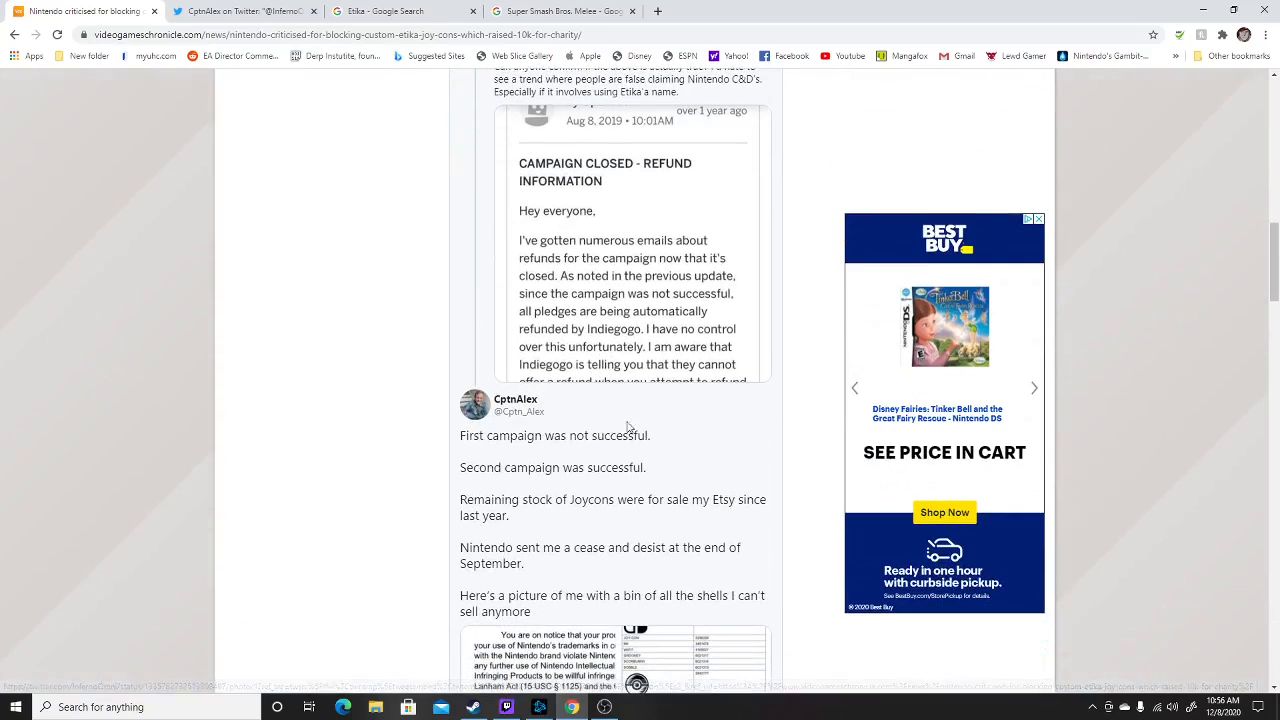
{"action": "scroll", "scroll_direction": "down", "scroll_amount": 3}
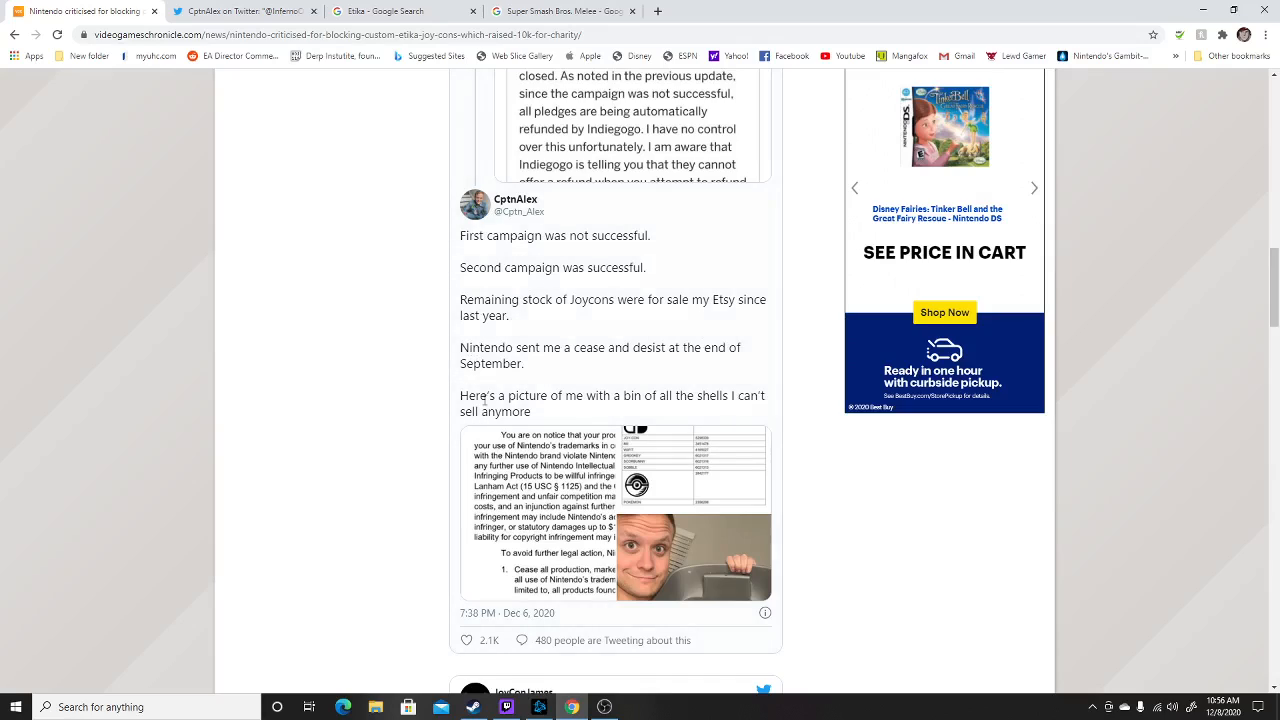
{"action": "mouse_move", "coordinate": [671, 400]}
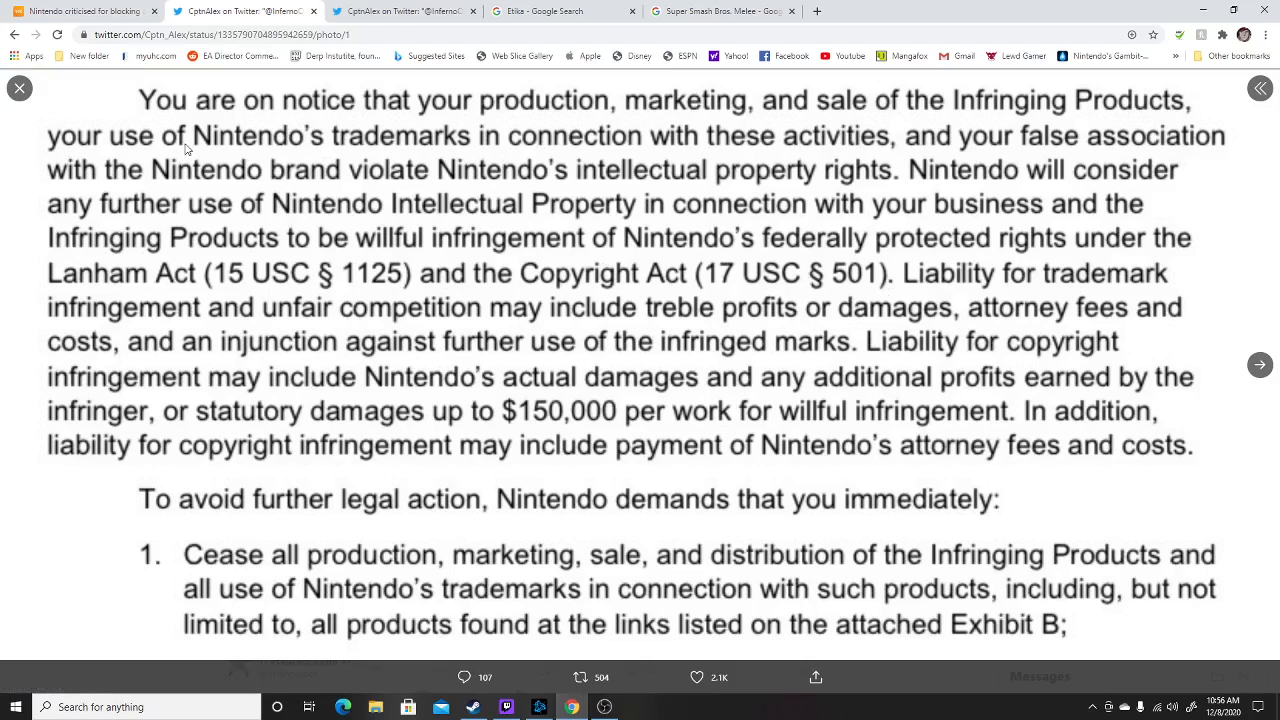
{"action": "mouse_move", "coordinate": [938, 120]}
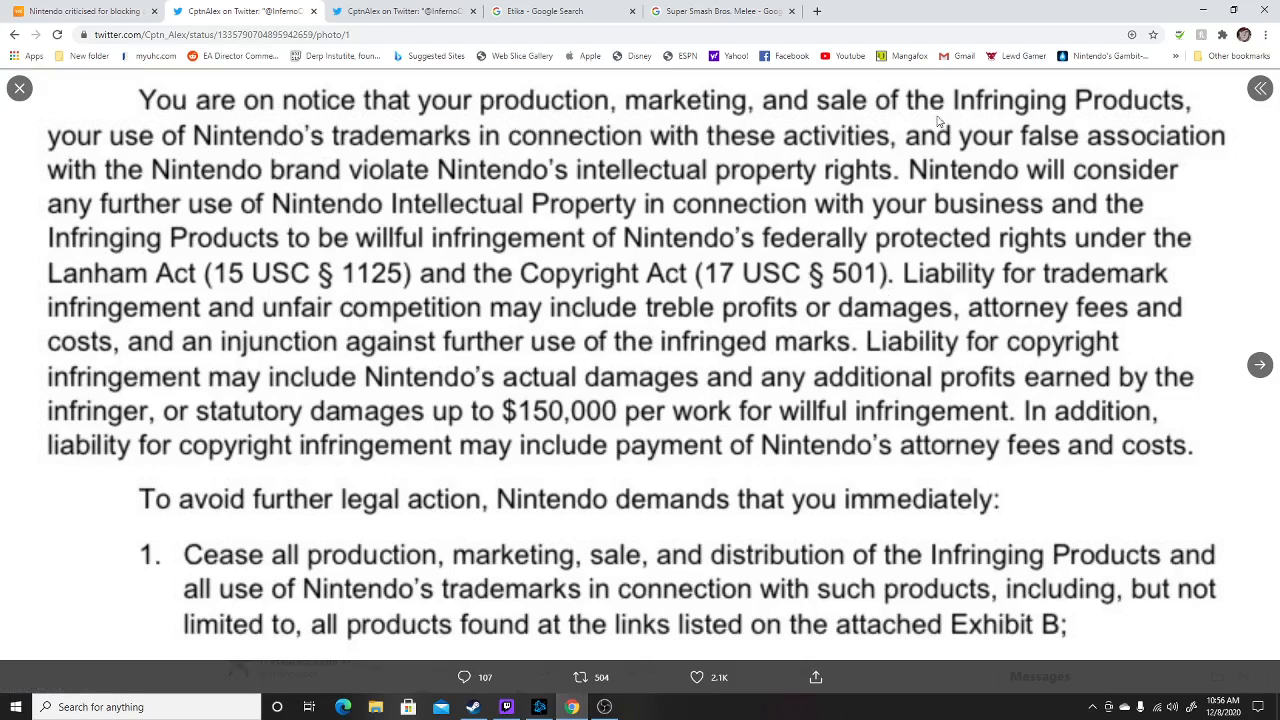
{"action": "mouse_move", "coordinate": [57, 155]}
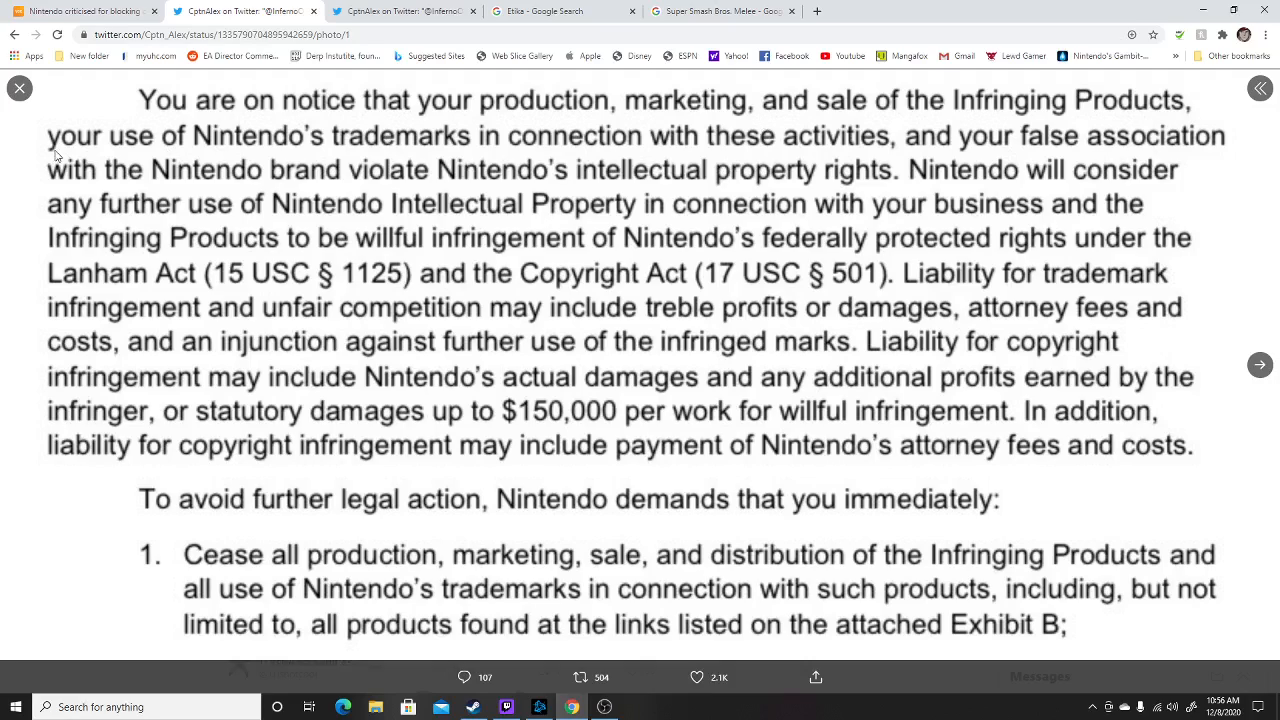
{"action": "mouse_move", "coordinate": [676, 135]}
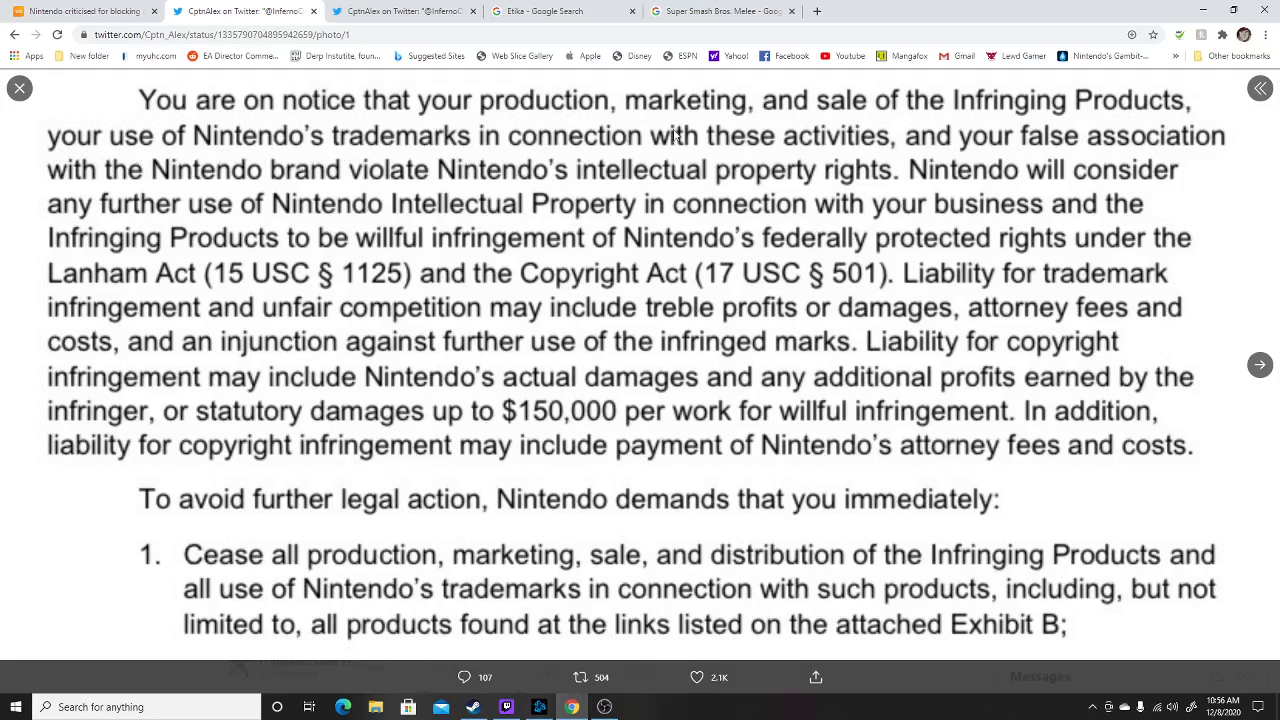
Return from the enlarged letter on Twitter to the VGC article.
{"action": "left_click", "coordinate": [22, 88]}
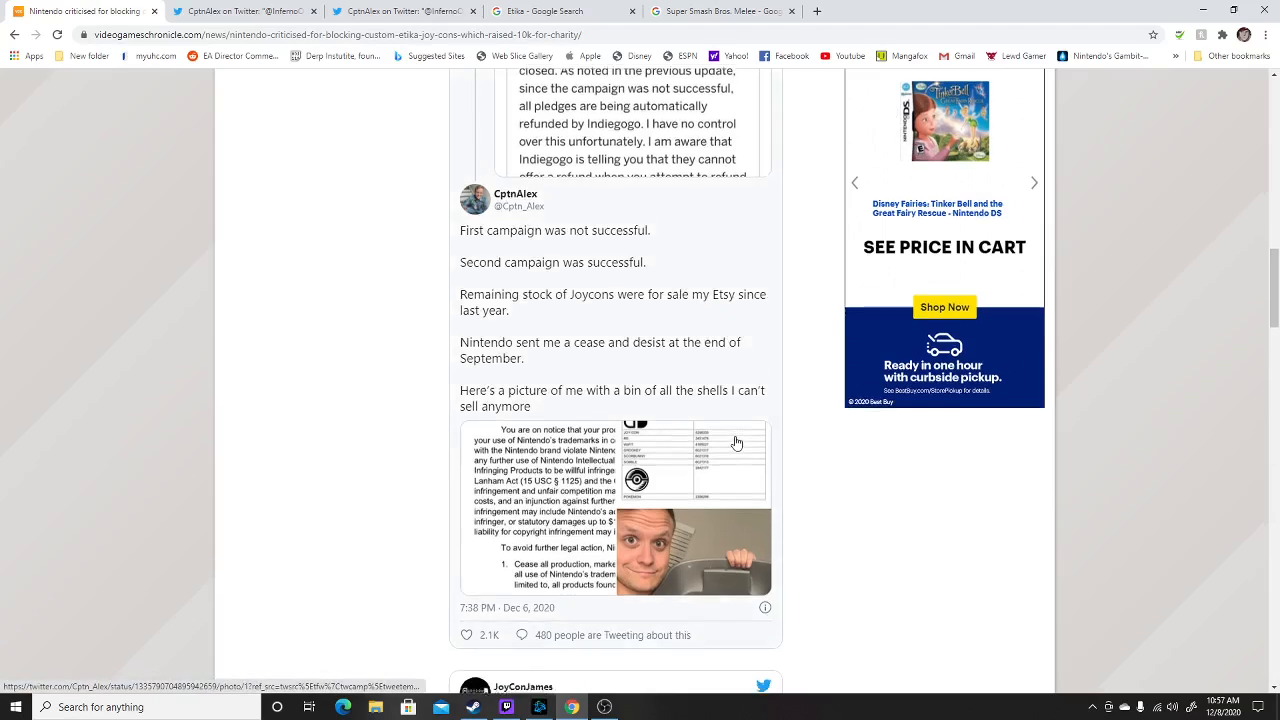
{"action": "scroll", "scroll_direction": "down", "scroll_amount": 3}
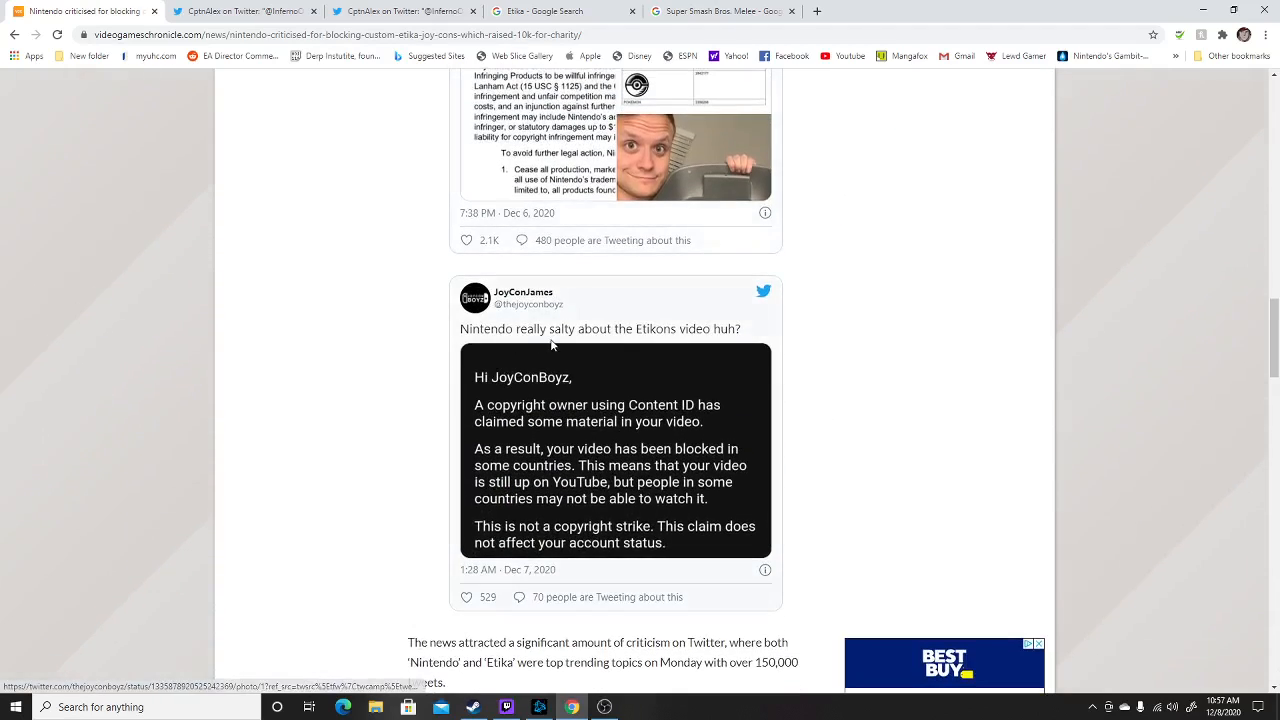
{"action": "mouse_move", "coordinate": [438, 378]}
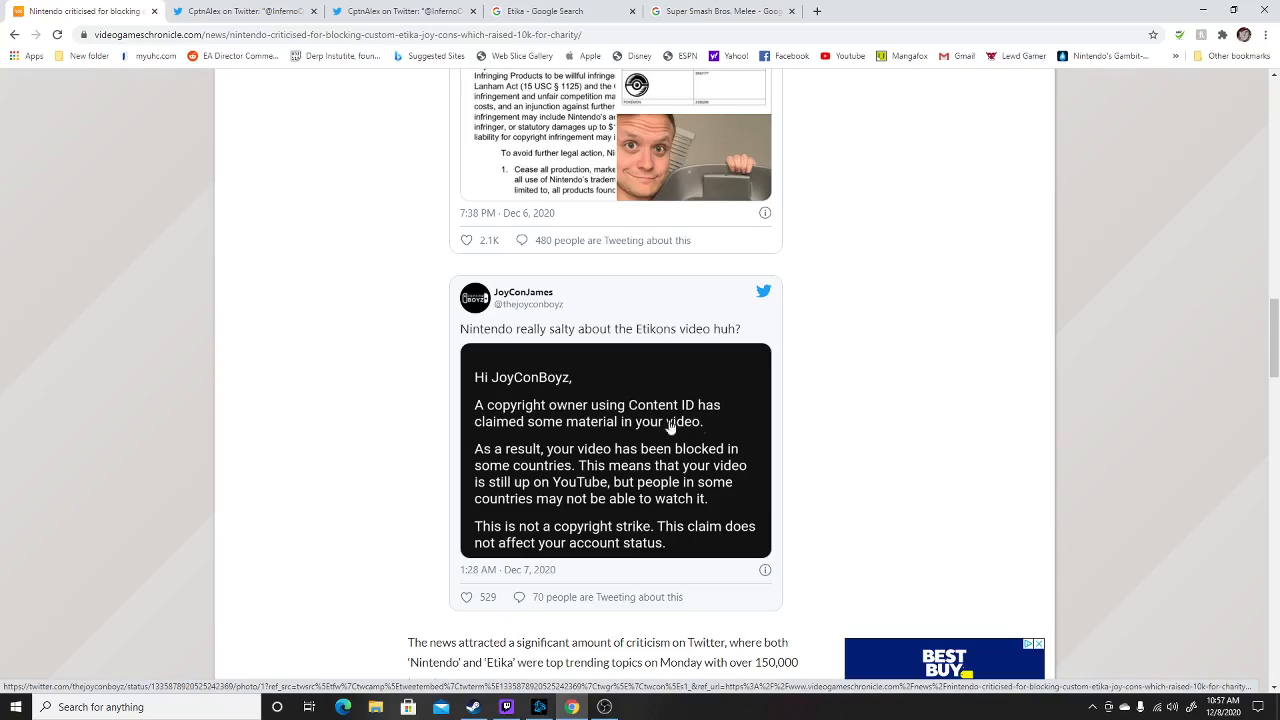
{"action": "mouse_move", "coordinate": [666, 435]}
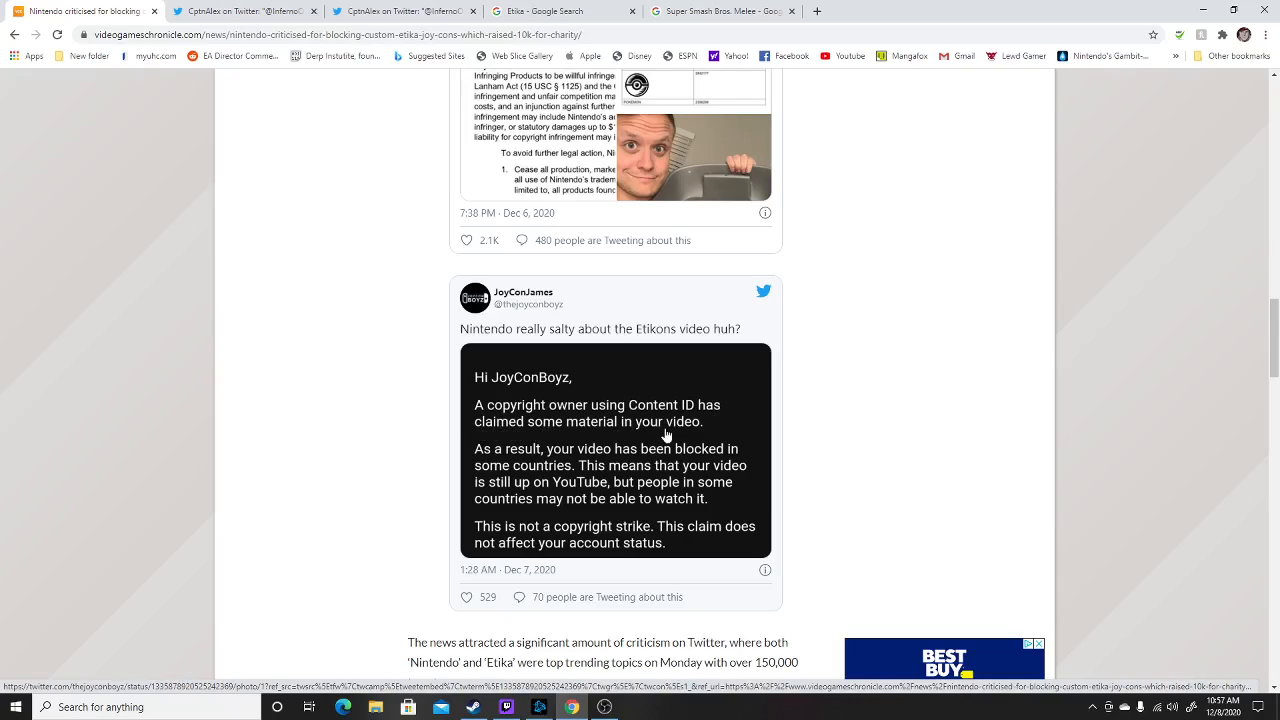
{"action": "mouse_move", "coordinate": [665, 463]}
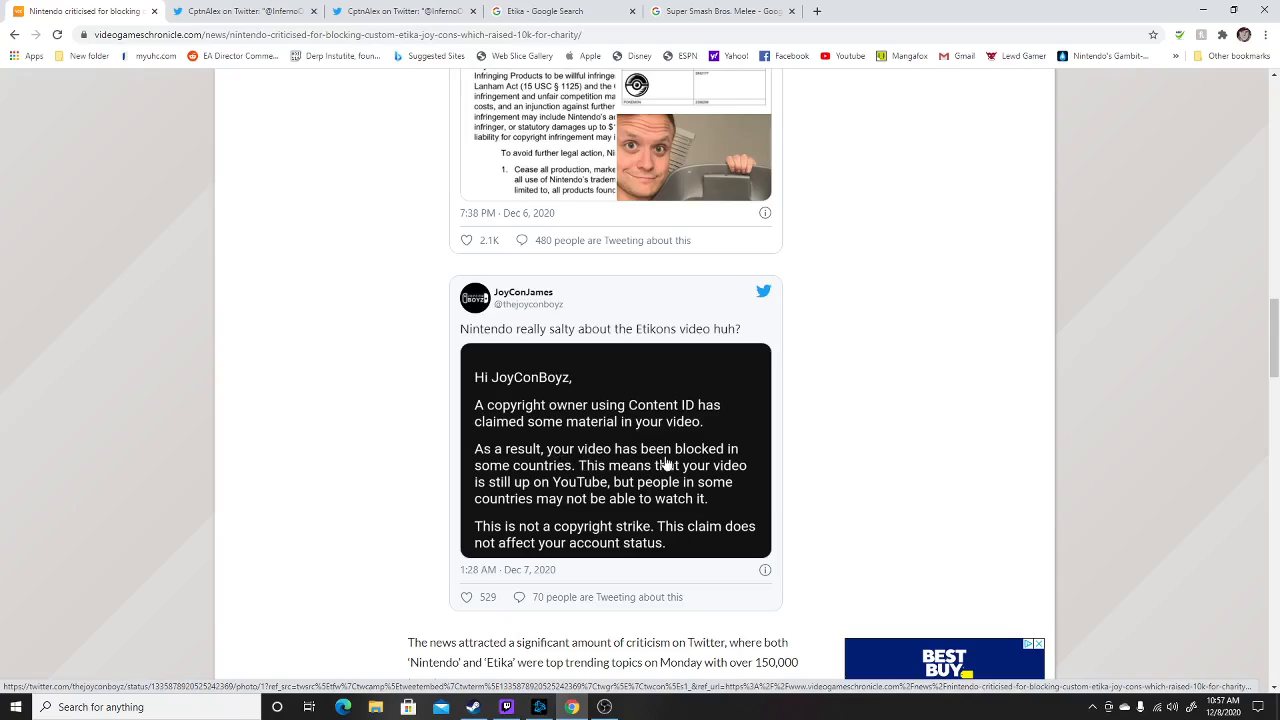
{"action": "mouse_move", "coordinate": [596, 475]}
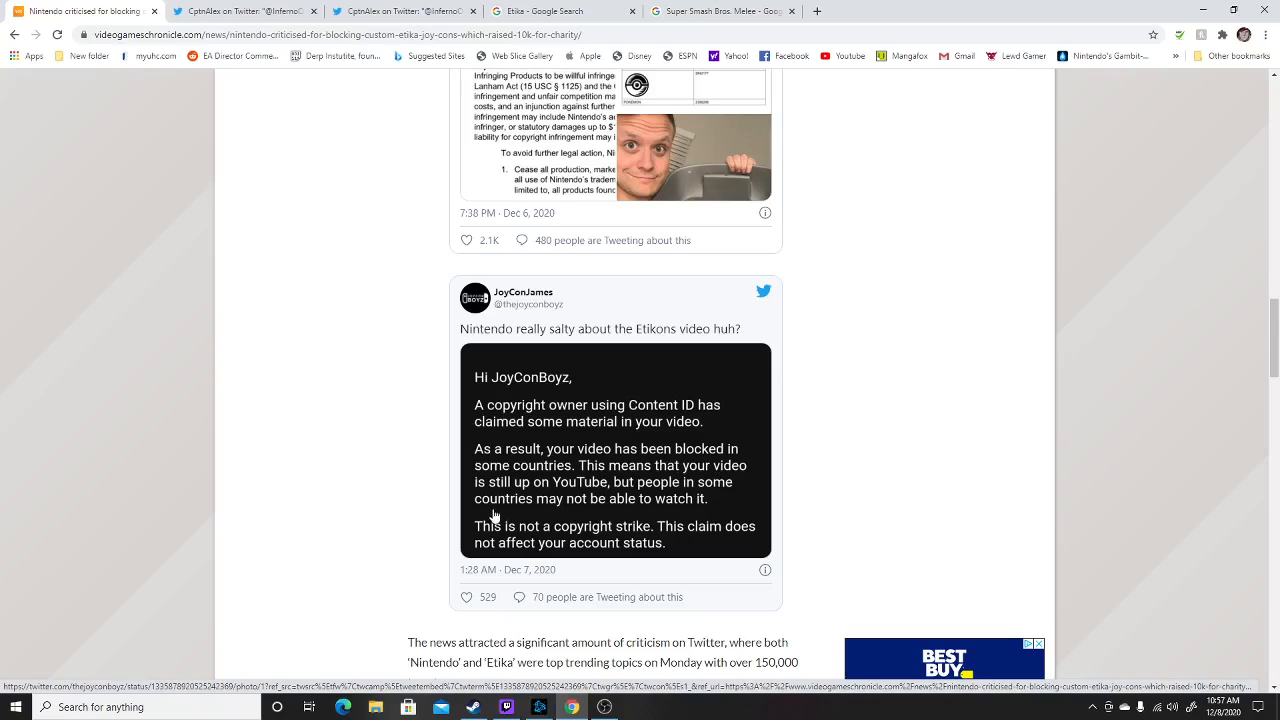
{"action": "mouse_move", "coordinate": [624, 497]}
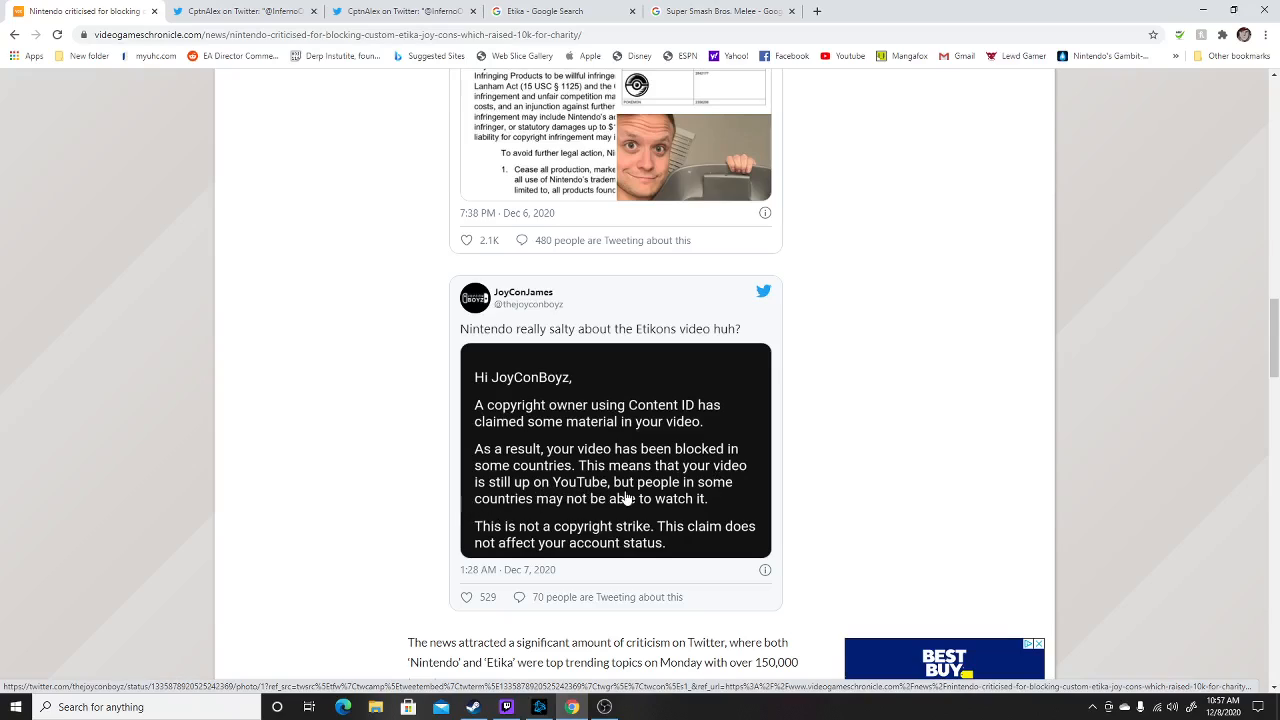
{"action": "mouse_move", "coordinate": [663, 506]}
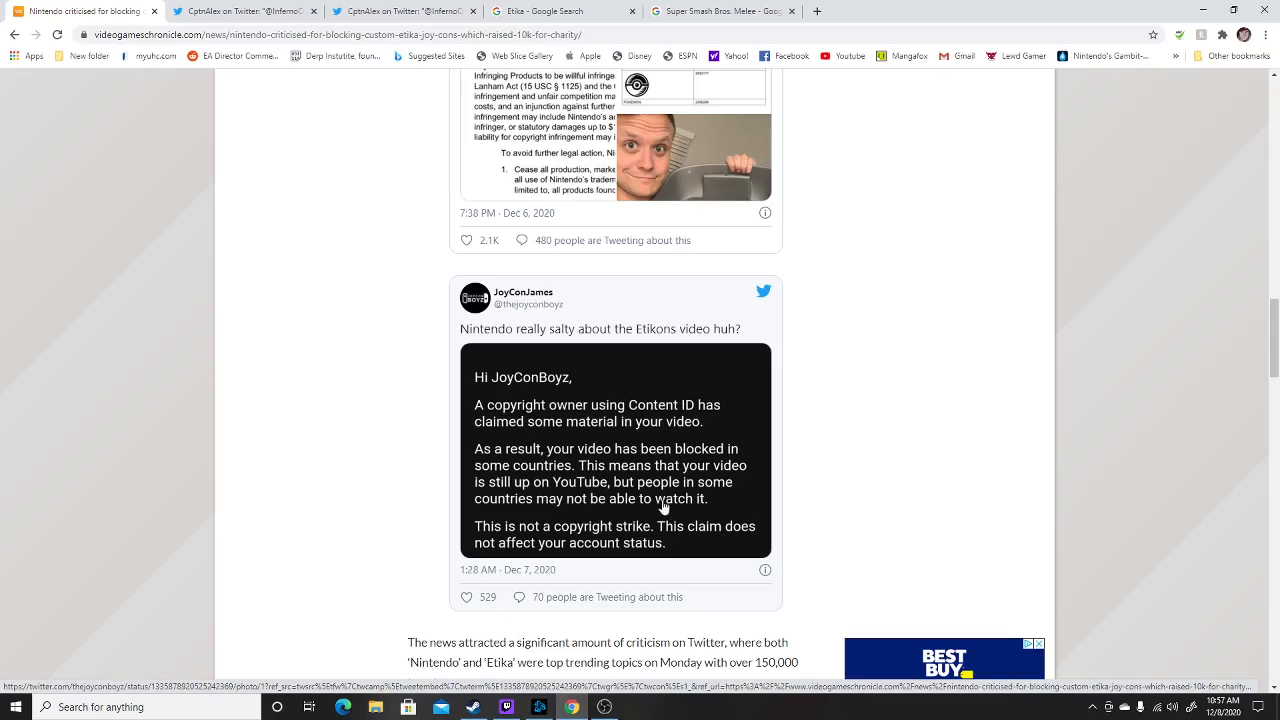
{"action": "scroll", "scroll_direction": "down", "scroll_amount": 3}
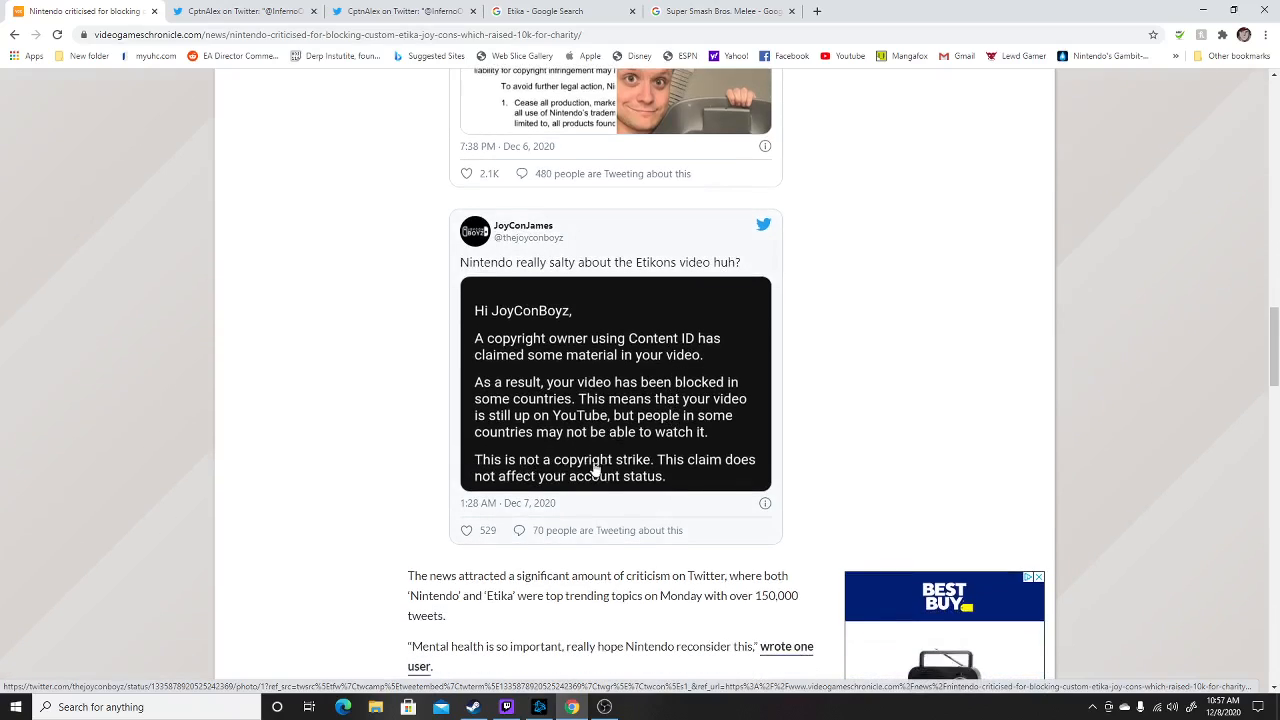
{"action": "mouse_move", "coordinate": [676, 472]}
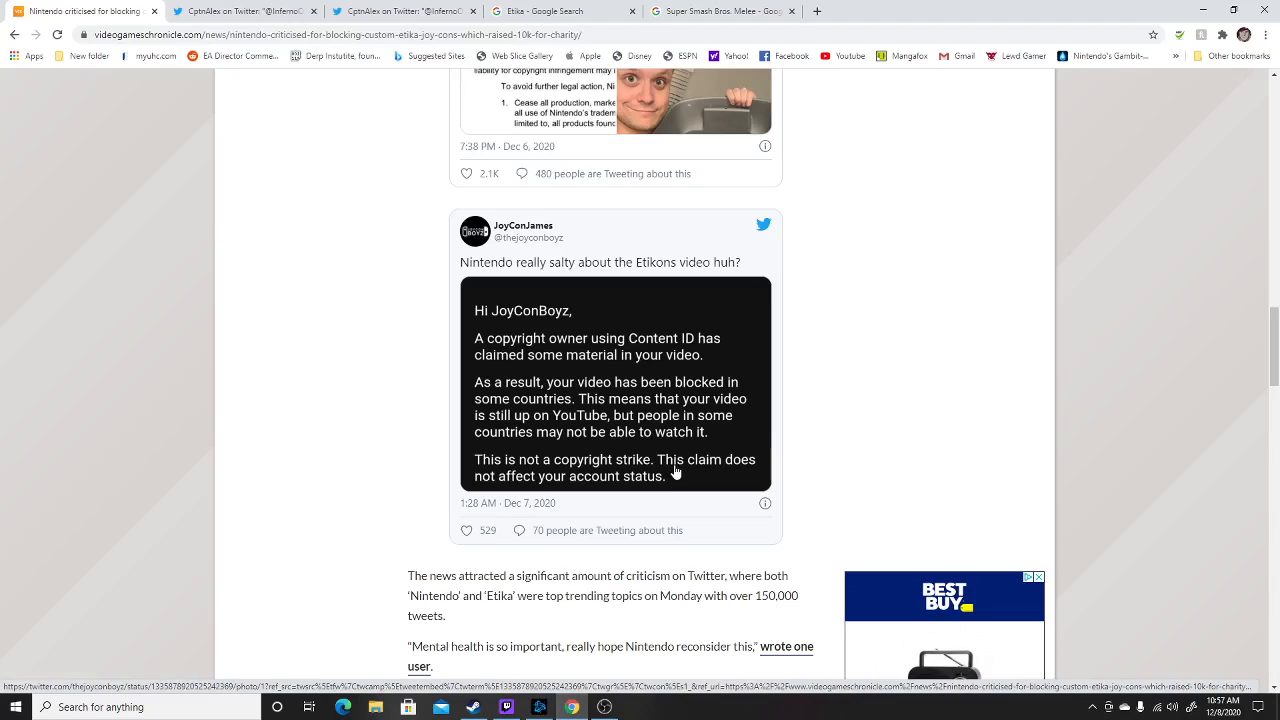
{"action": "mouse_move", "coordinate": [698, 492]}
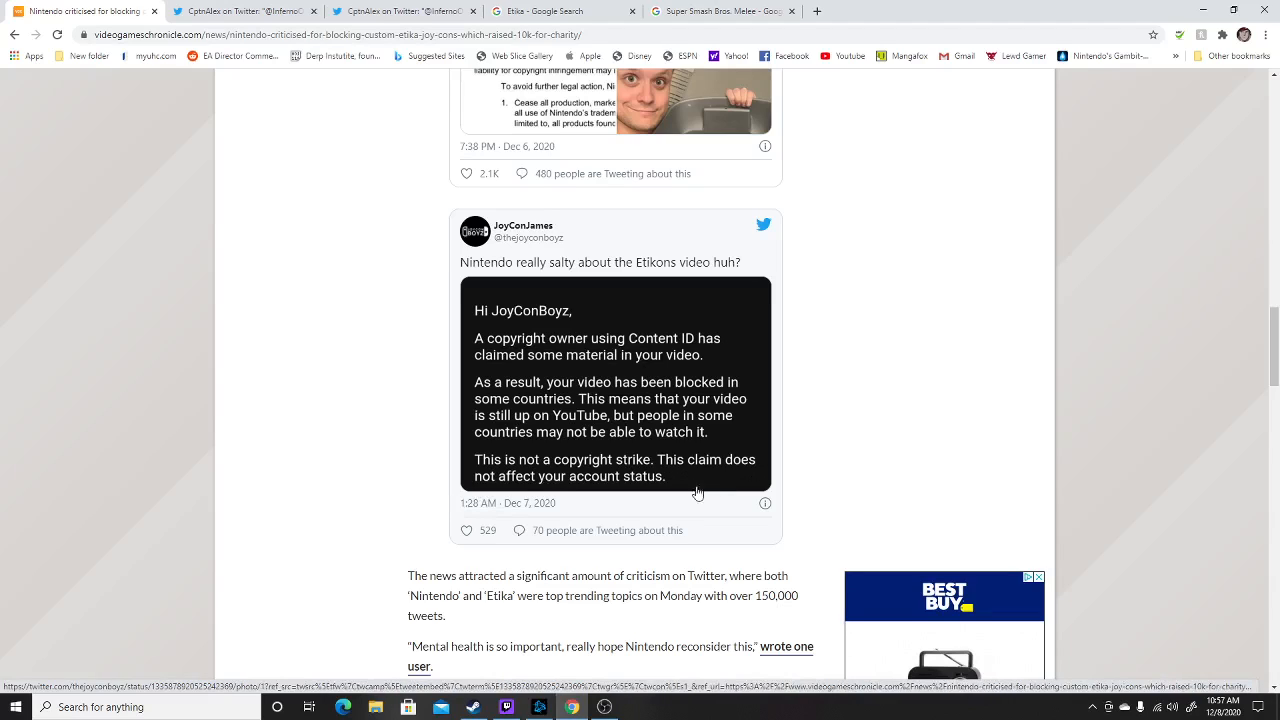
{"action": "scroll", "scroll_direction": "down", "scroll_amount": 3}
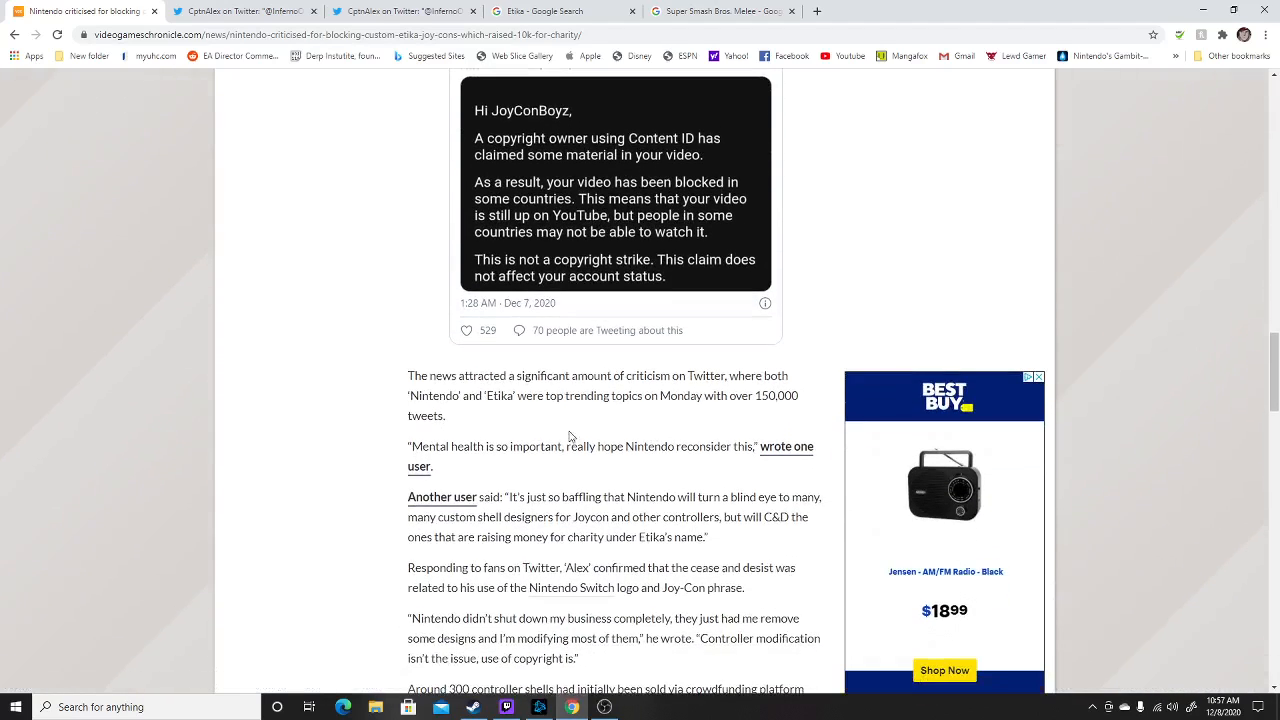
Scroll to the fan quotes, Alex's reply, and the IndieGoGo and Etsy sales.
{"action": "scroll", "scroll_direction": "down", "scroll_amount": 3}
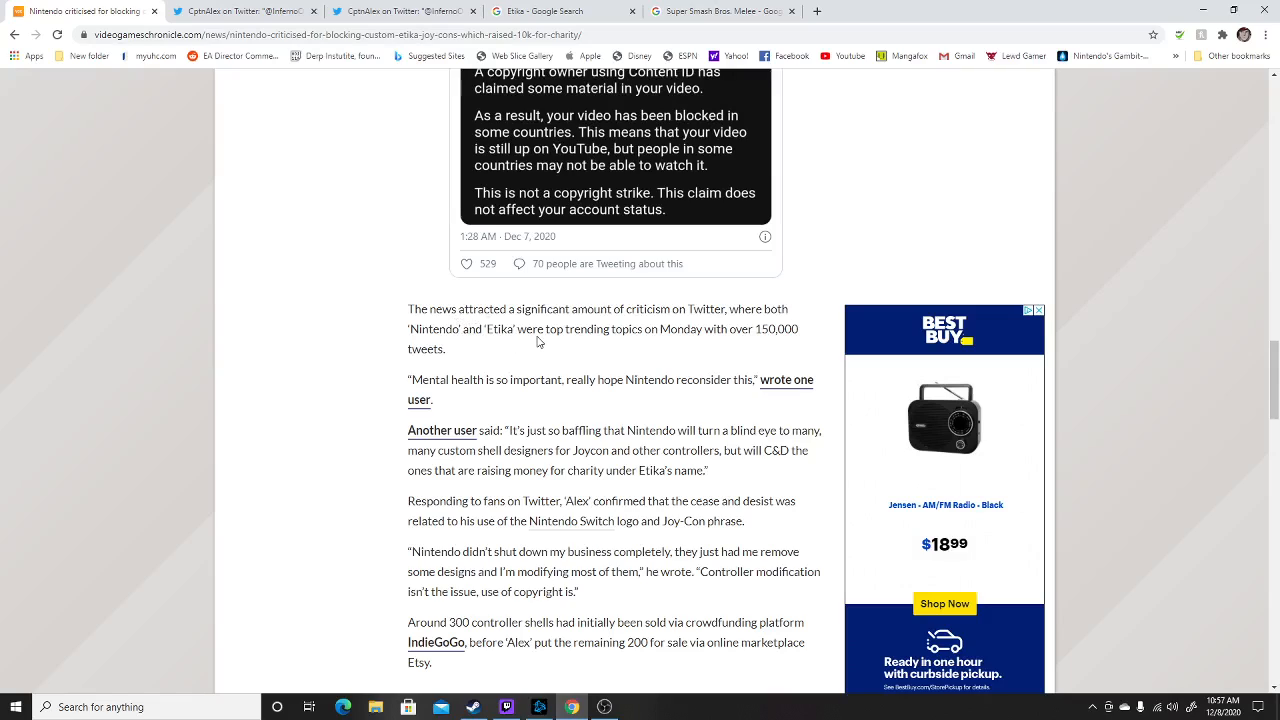
{"action": "mouse_move", "coordinate": [702, 328]}
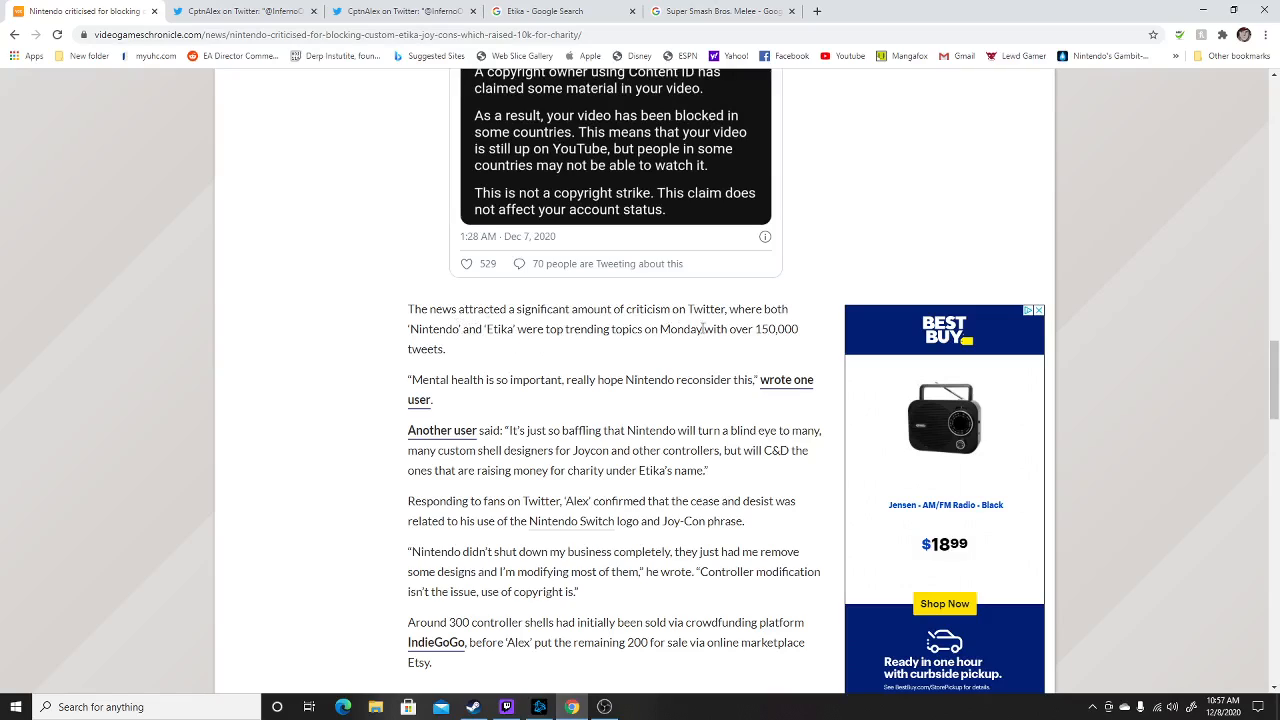
{"action": "mouse_move", "coordinate": [840, 309]}
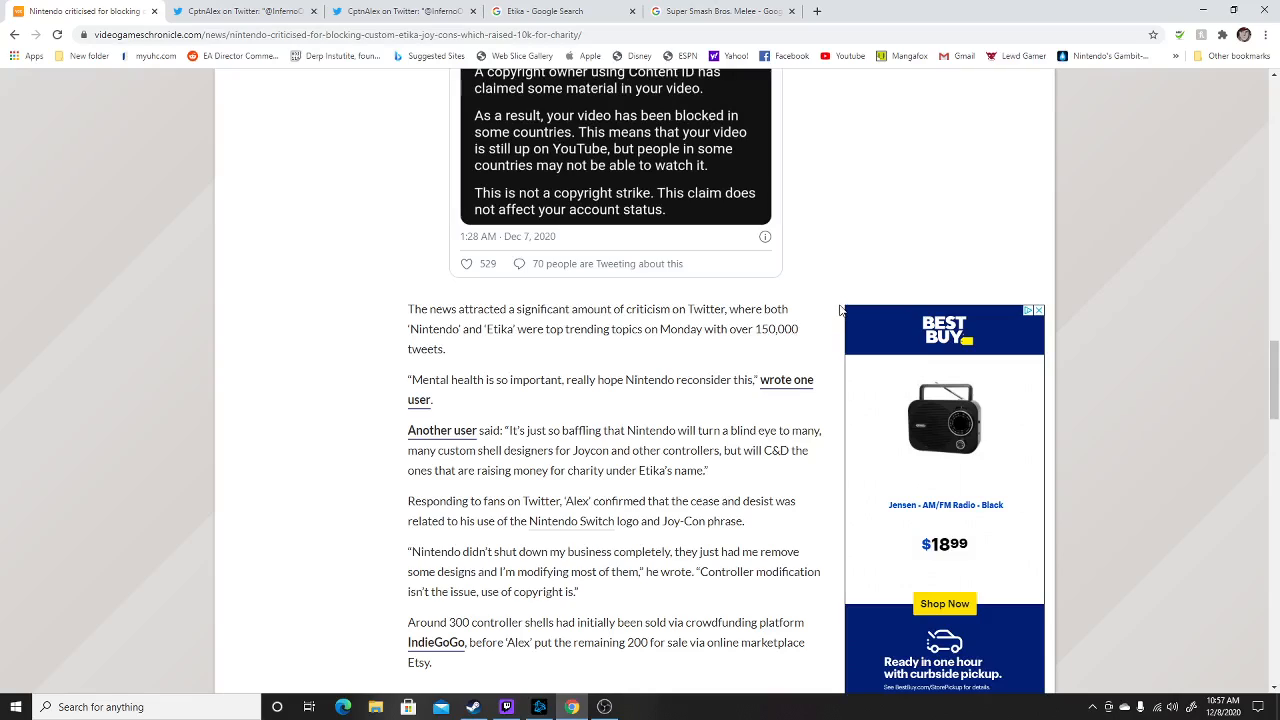
{"action": "mouse_move", "coordinate": [502, 360]}
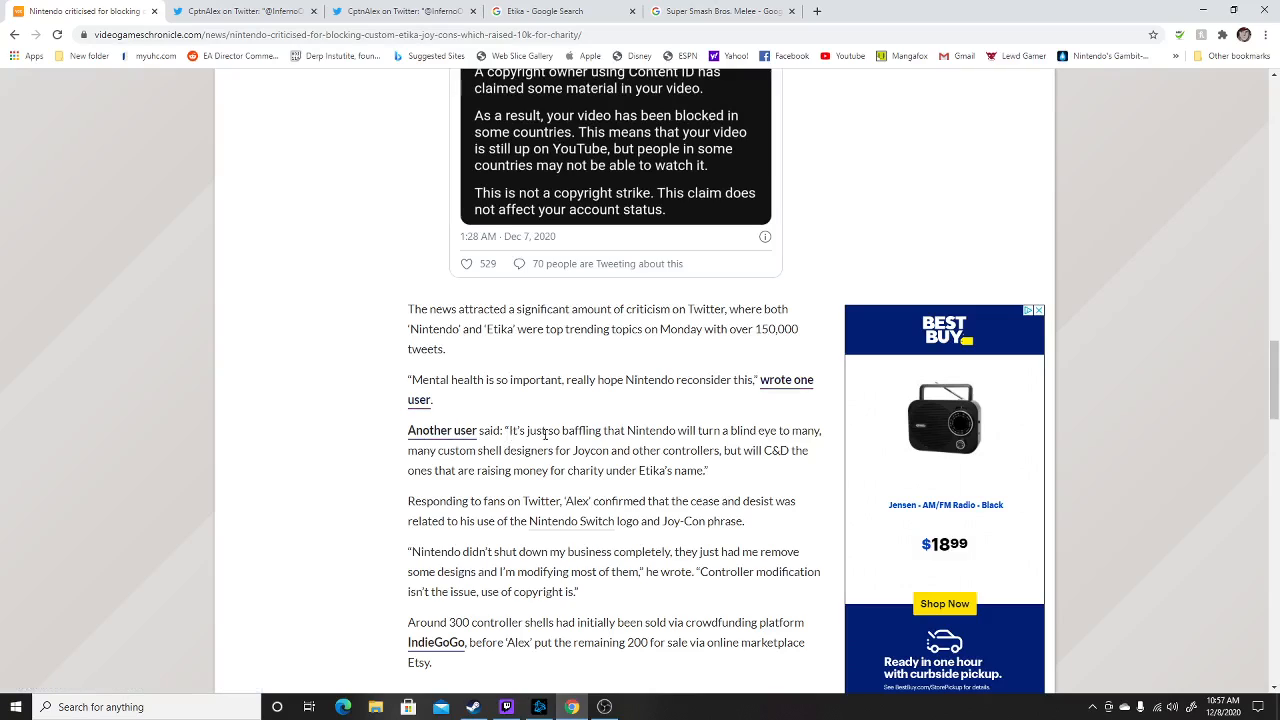
{"action": "mouse_move", "coordinate": [768, 436]}
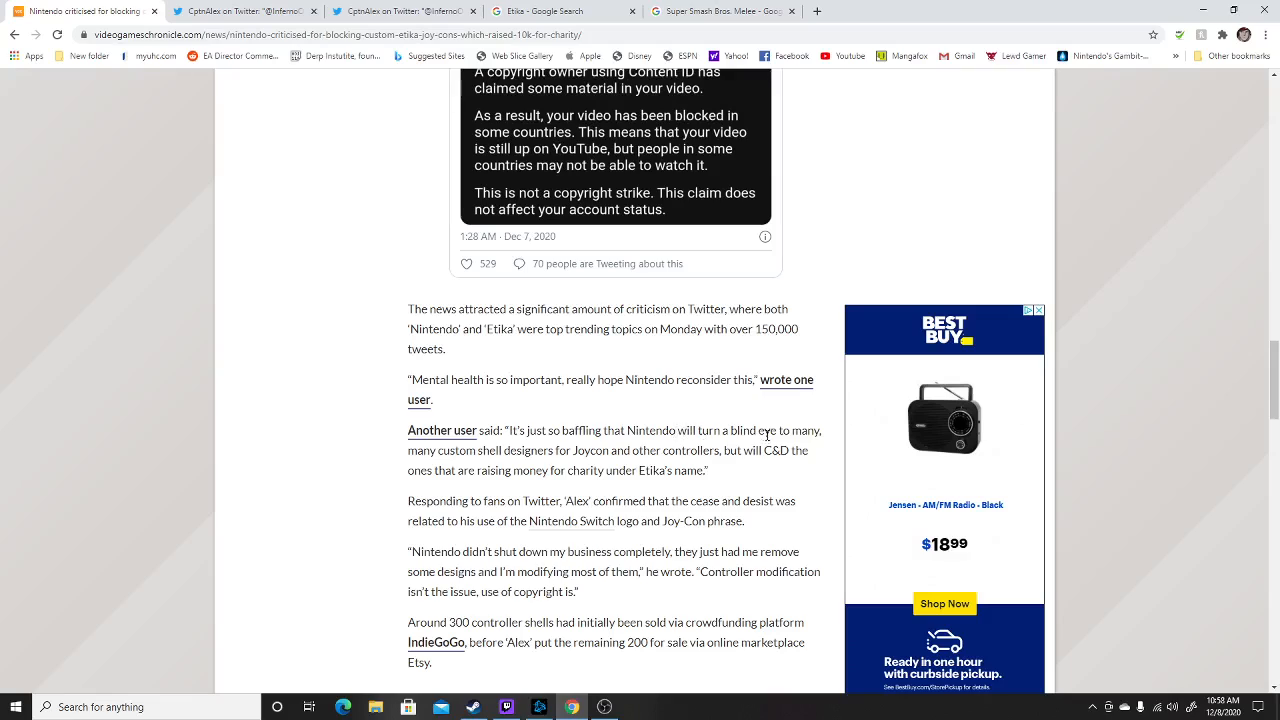
{"action": "mouse_move", "coordinate": [436, 462]}
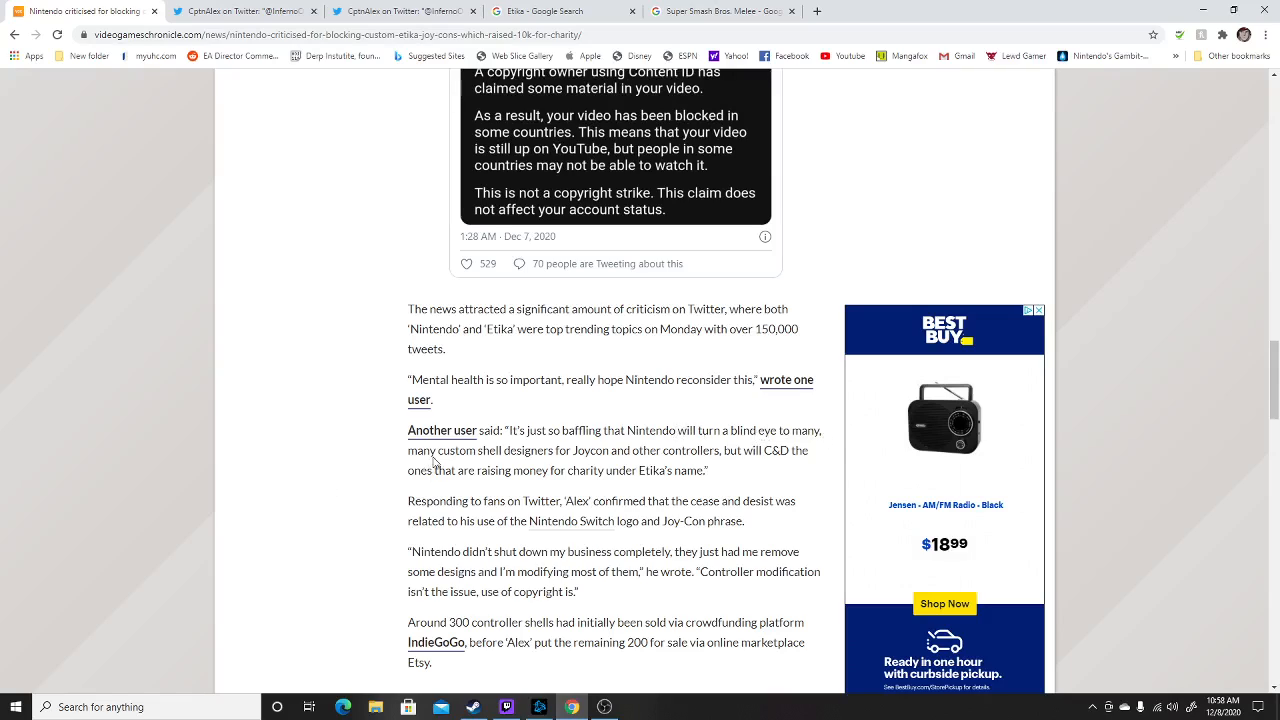
{"action": "mouse_move", "coordinate": [563, 450]}
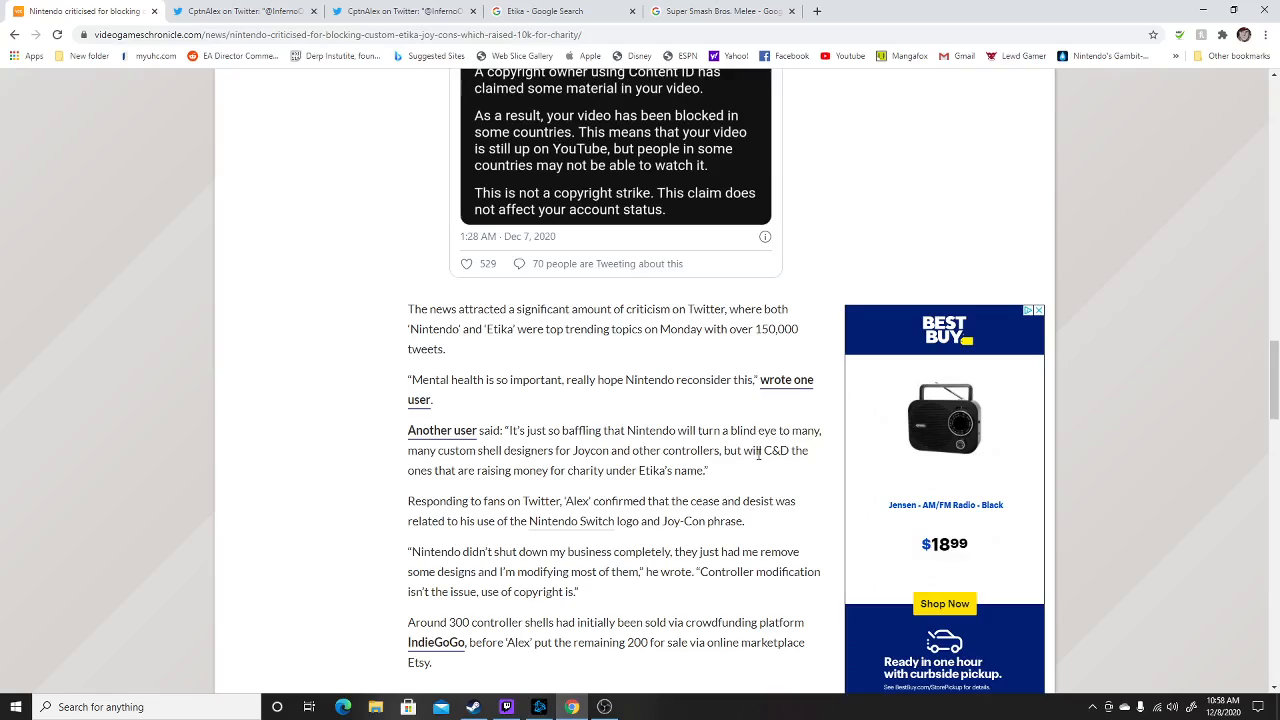
{"action": "mouse_move", "coordinate": [466, 476]}
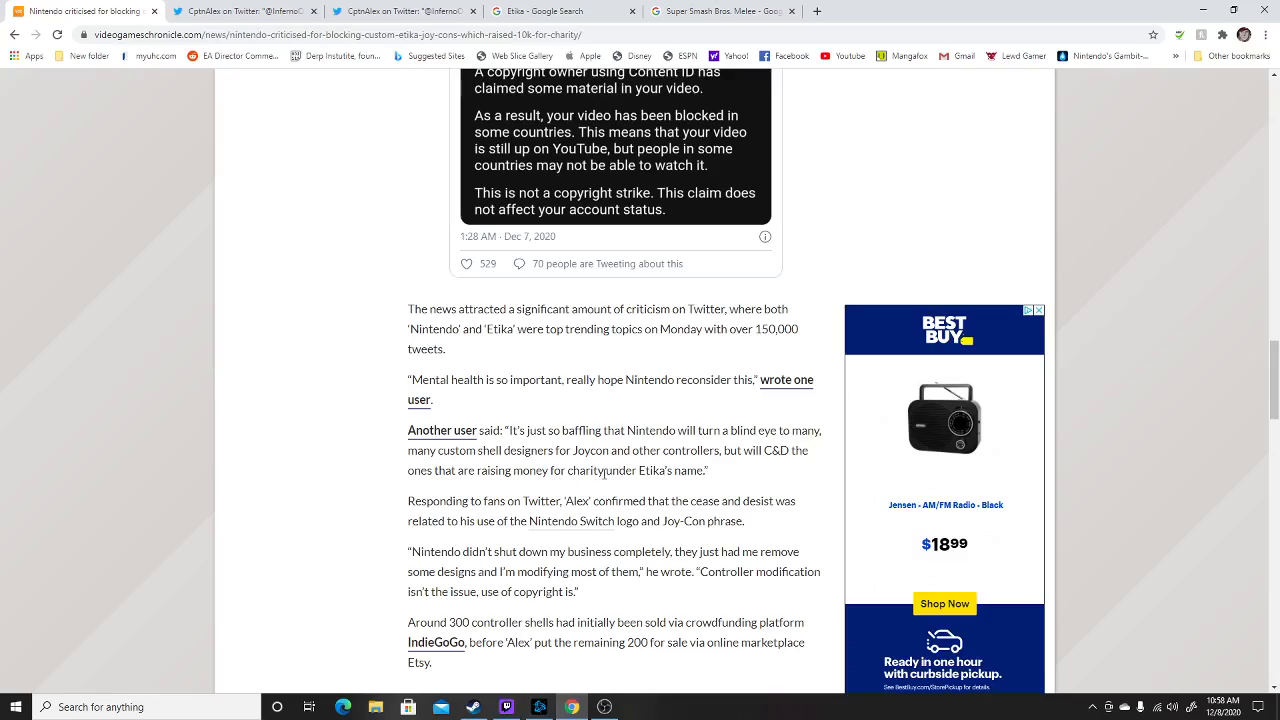
{"action": "mouse_move", "coordinate": [793, 529]}
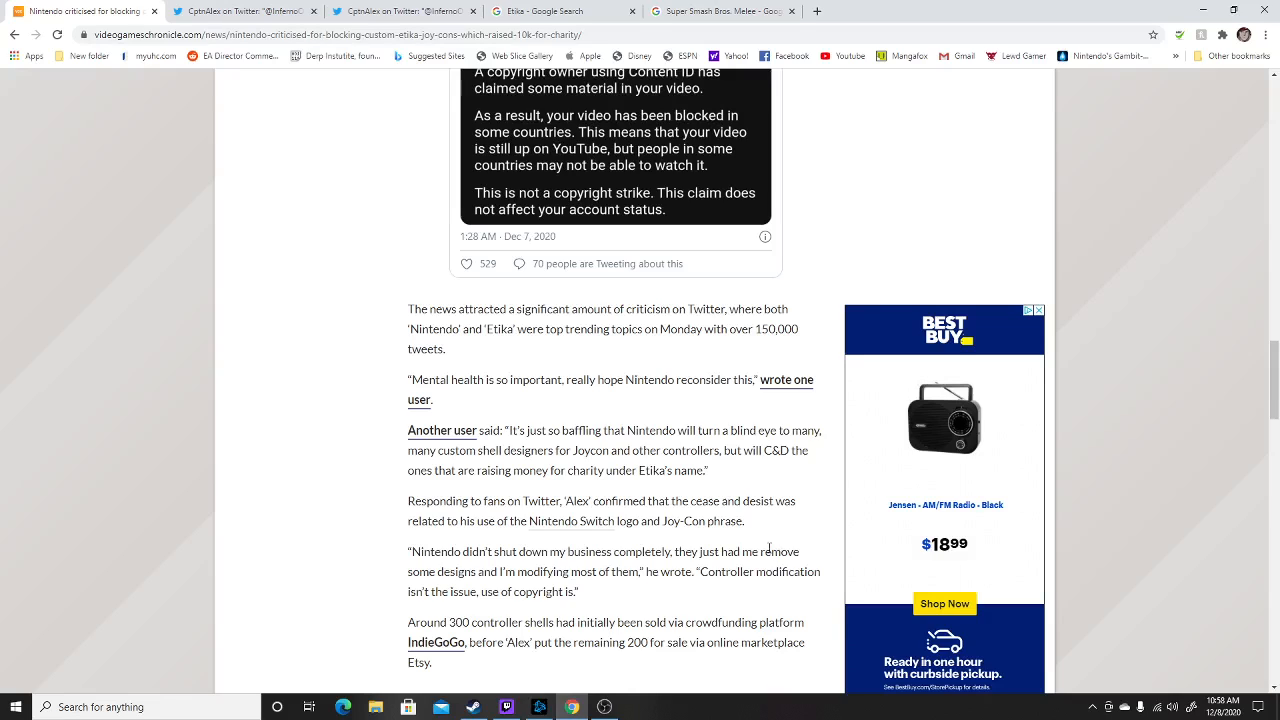
{"action": "scroll", "scroll_direction": "down", "scroll_amount": 3}
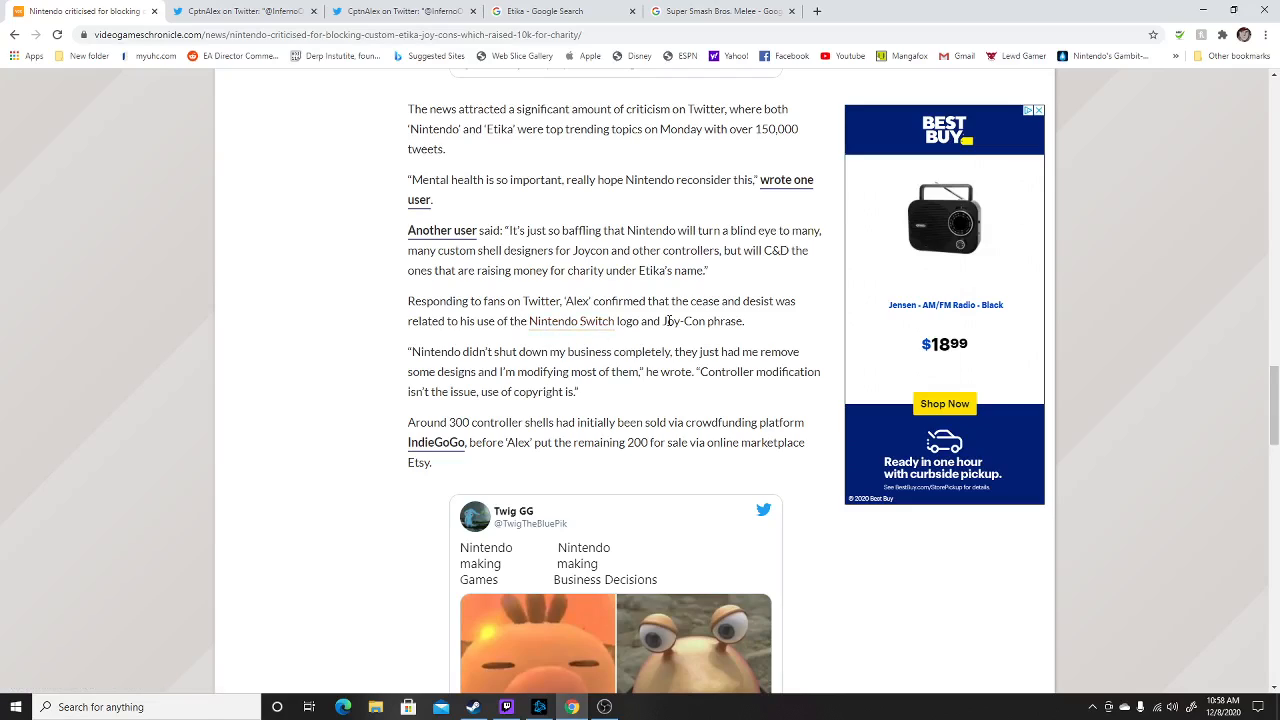
{"action": "mouse_move", "coordinate": [737, 340]}
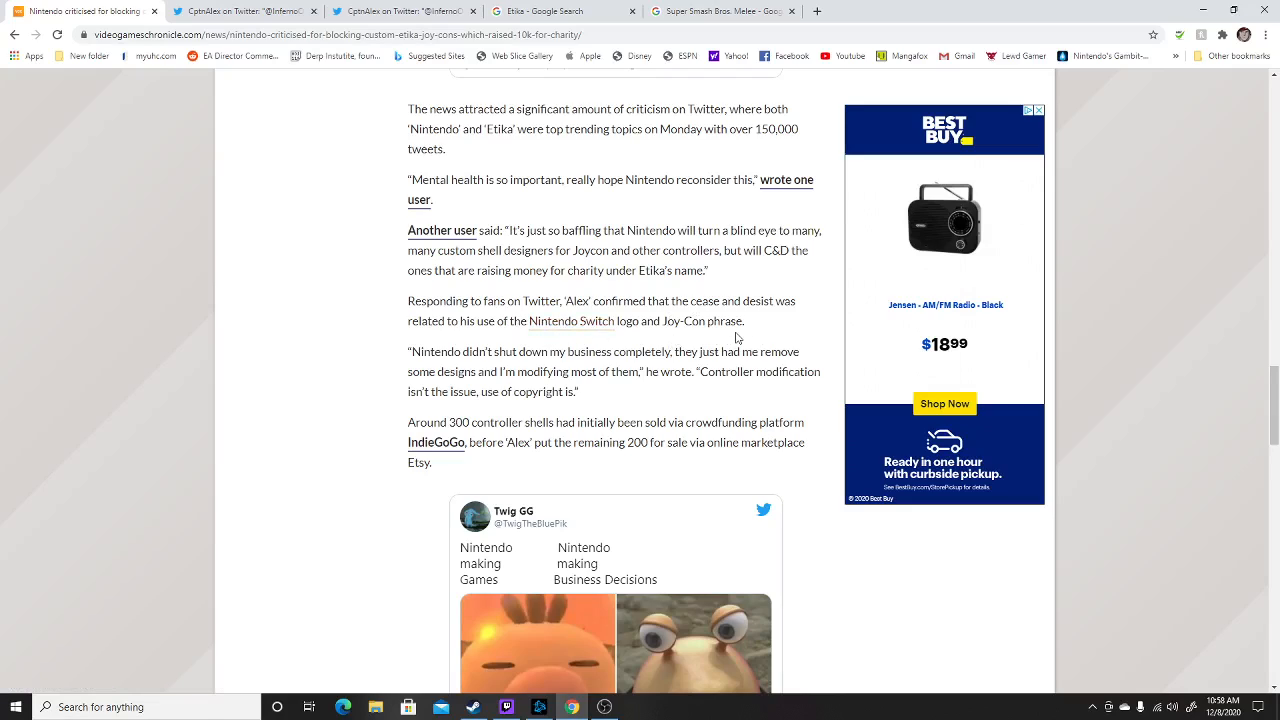
{"action": "mouse_move", "coordinate": [762, 325]}
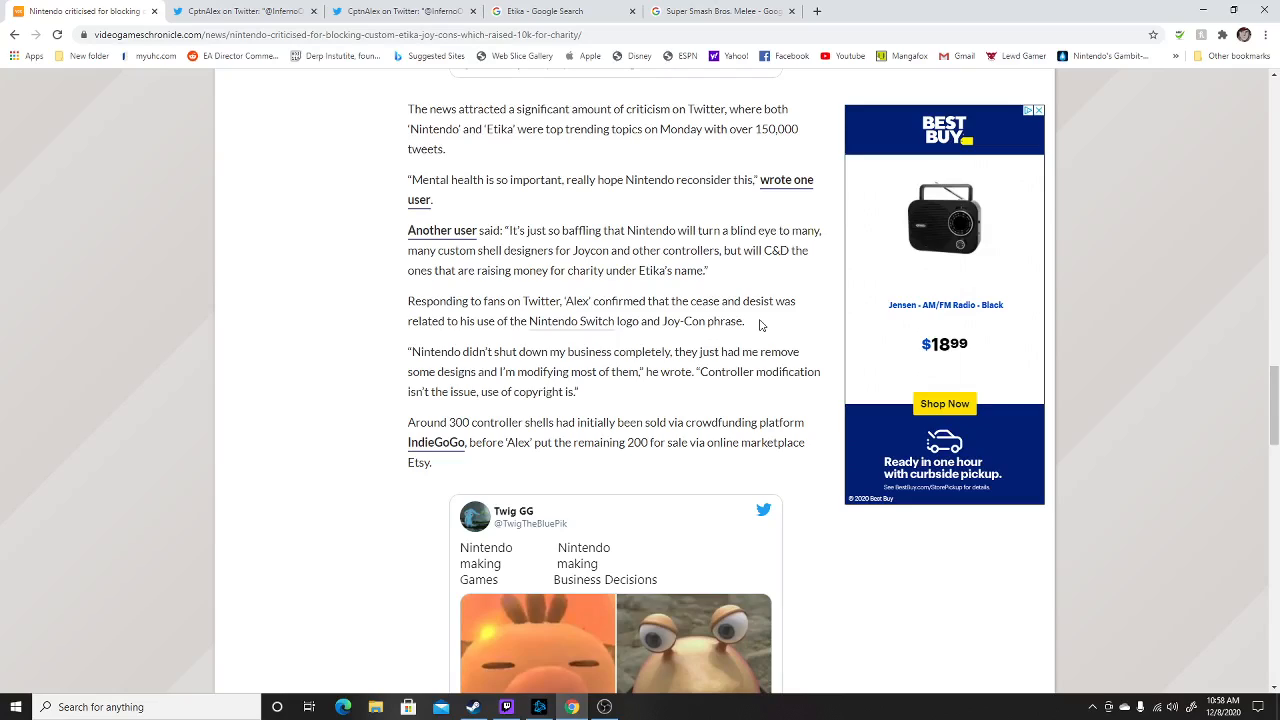
{"action": "mouse_move", "coordinate": [725, 325]}
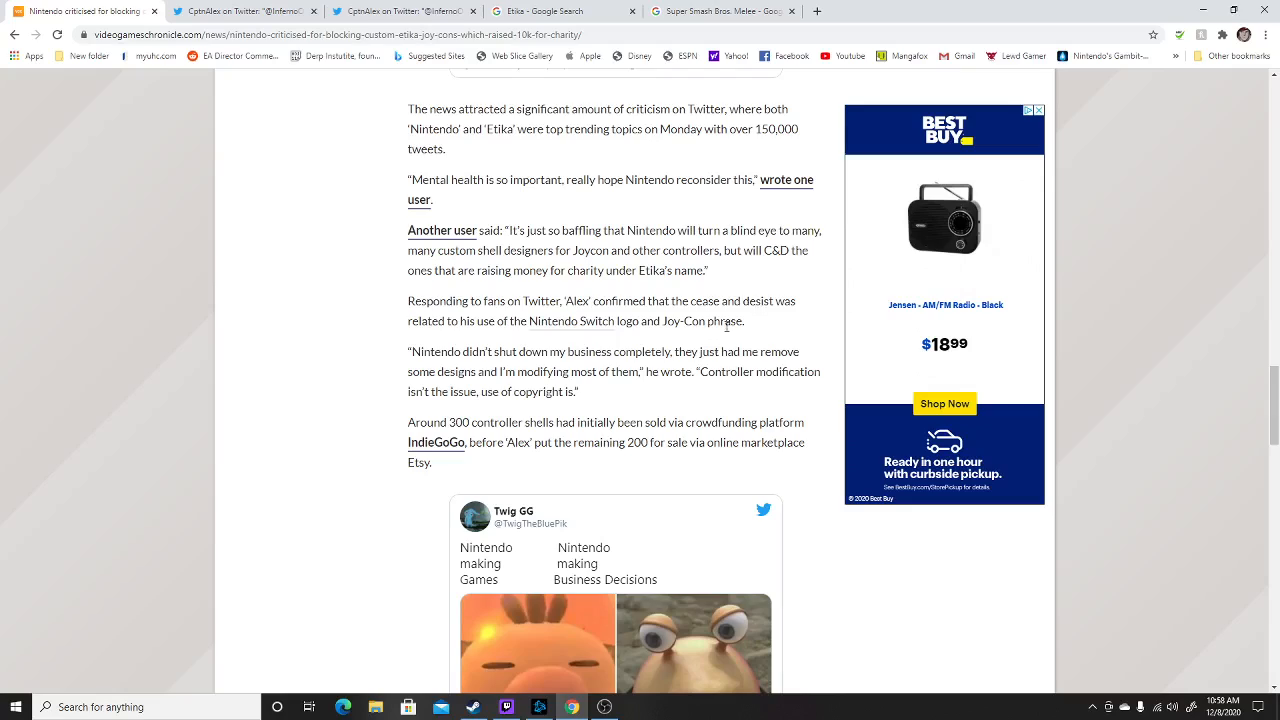
{"action": "mouse_move", "coordinate": [513, 355]}
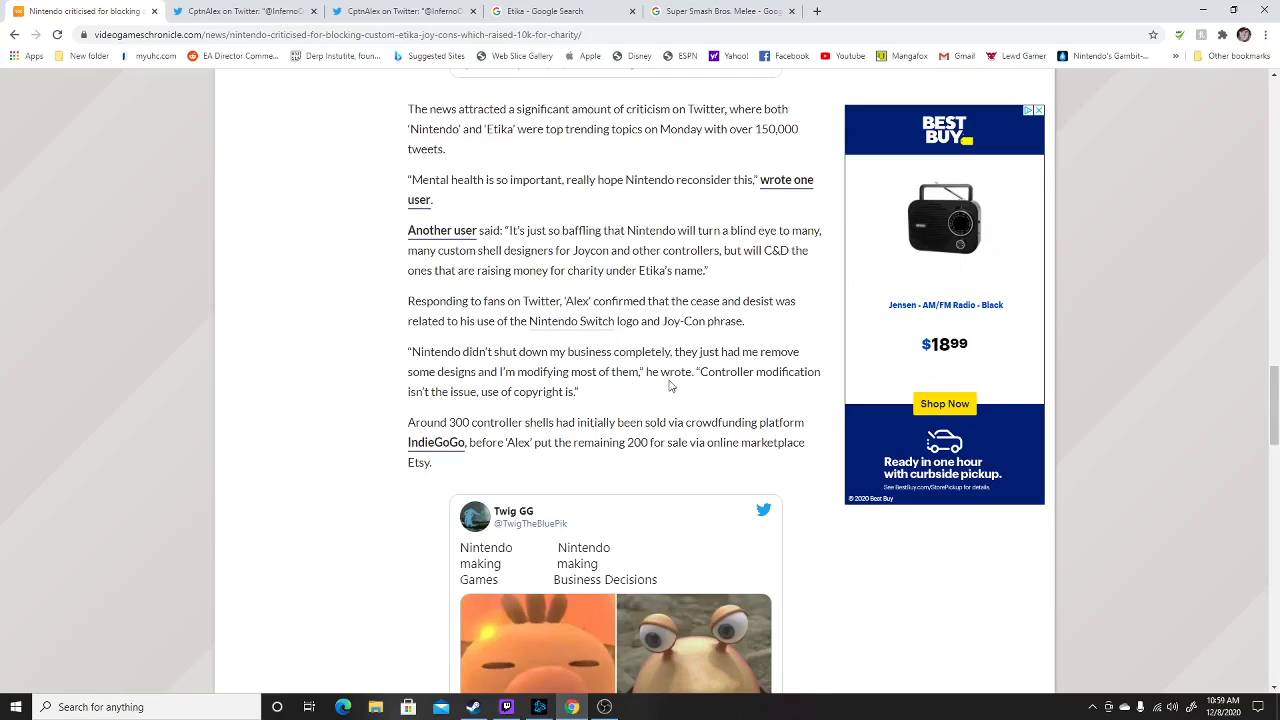
{"action": "mouse_move", "coordinate": [414, 392]}
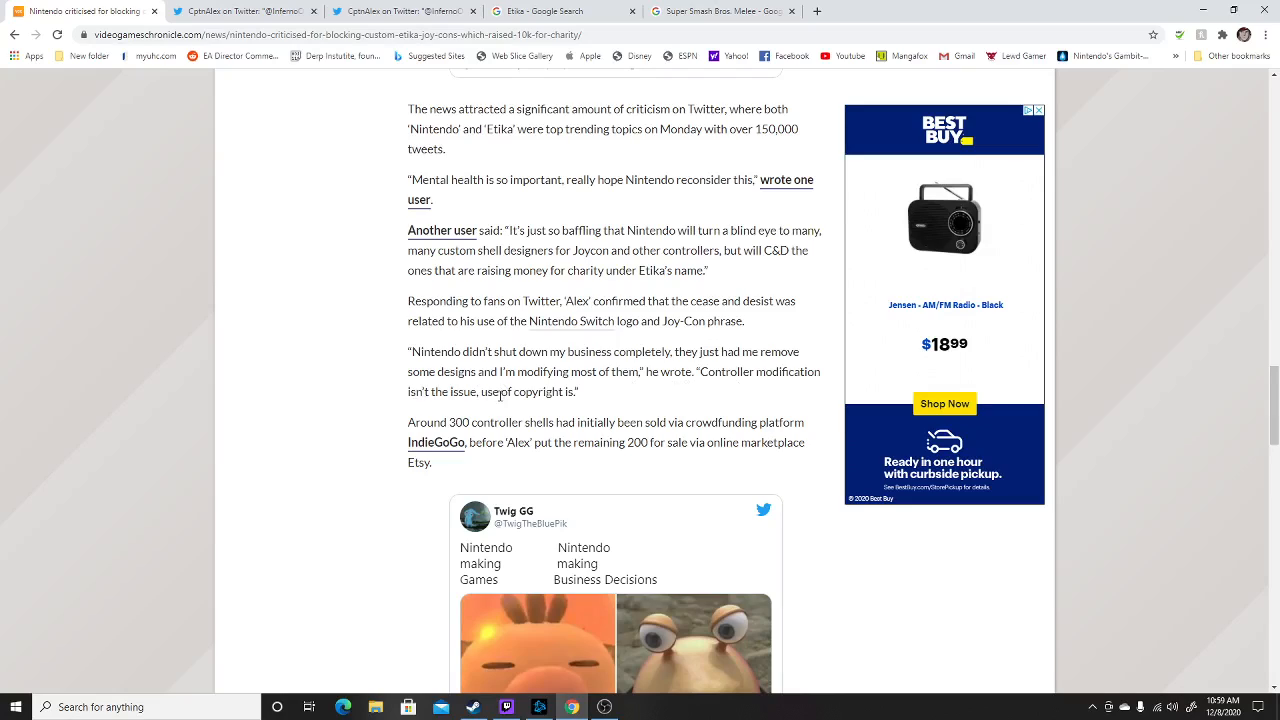
{"action": "mouse_move", "coordinate": [729, 396]}
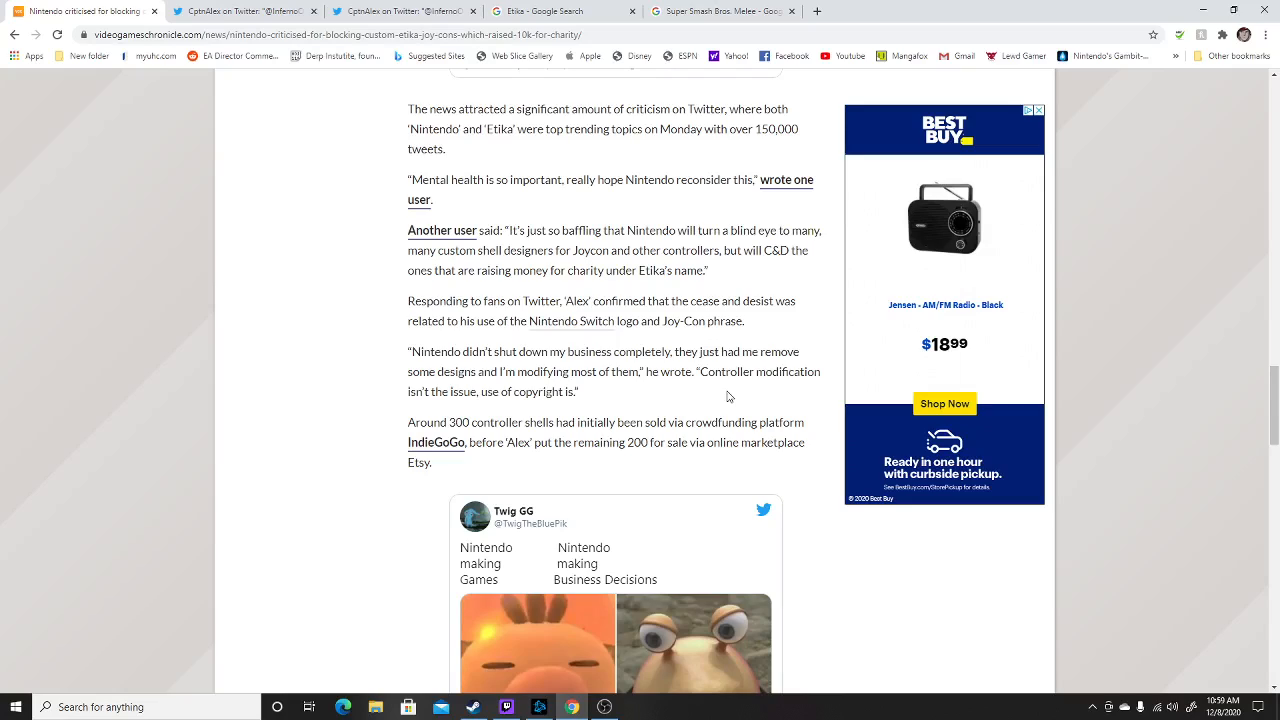
{"action": "mouse_move", "coordinate": [697, 398]}
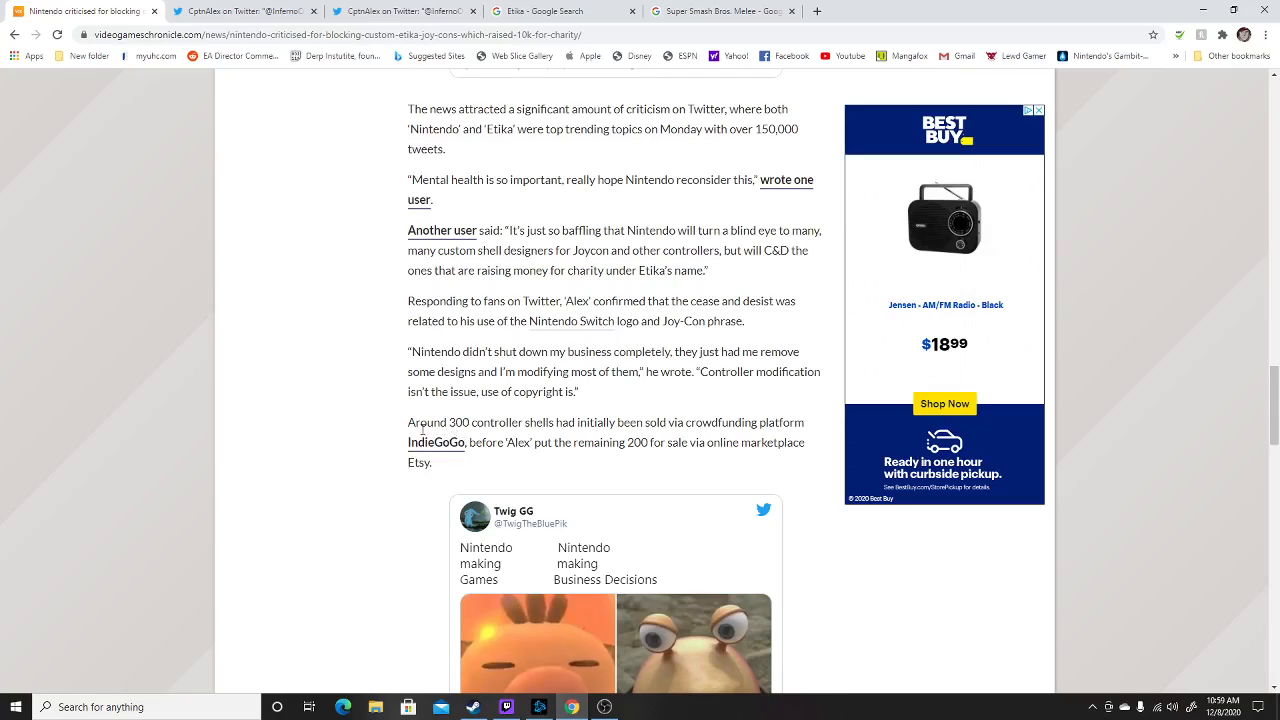
{"action": "mouse_move", "coordinate": [605, 422]}
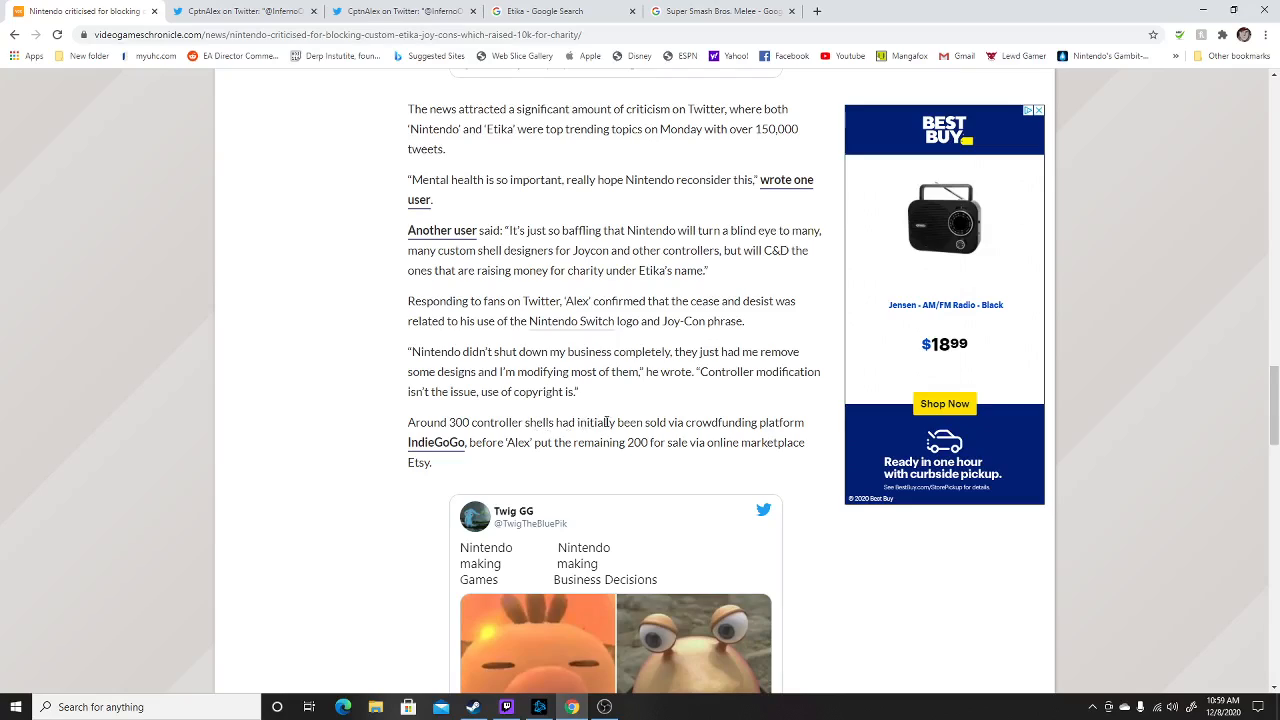
{"action": "mouse_move", "coordinate": [758, 421]}
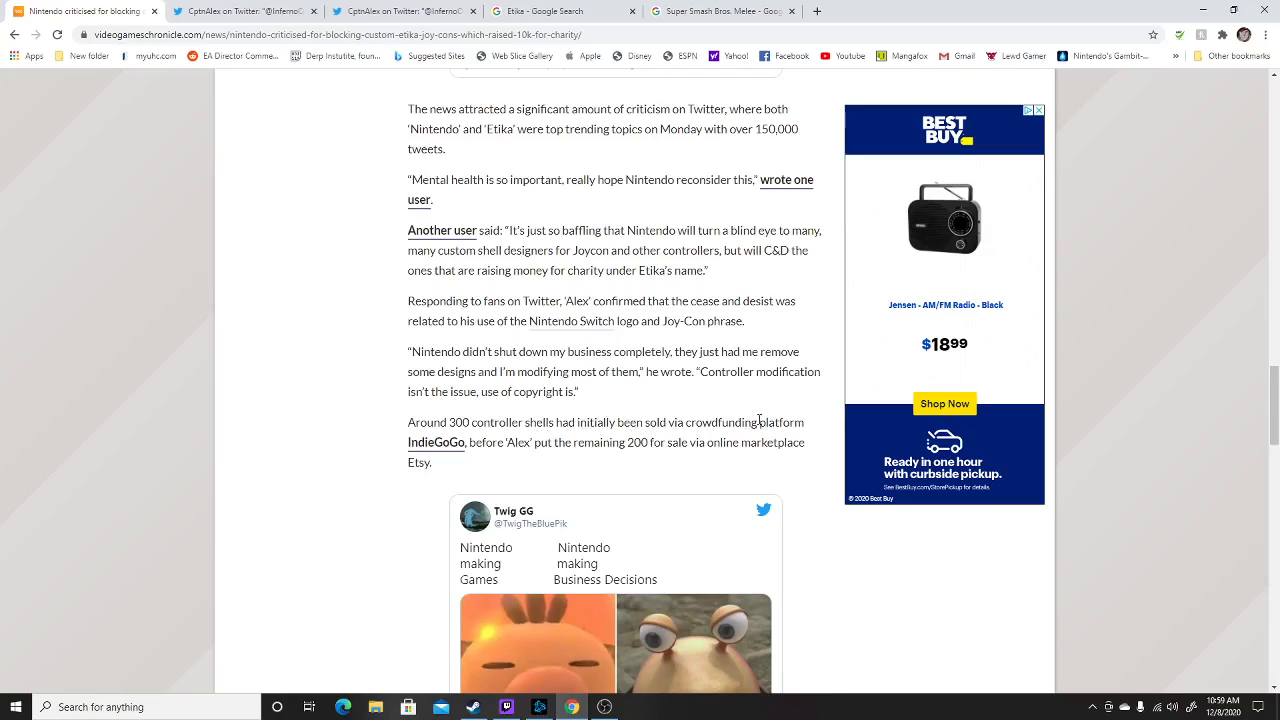
{"action": "mouse_move", "coordinate": [530, 455]}
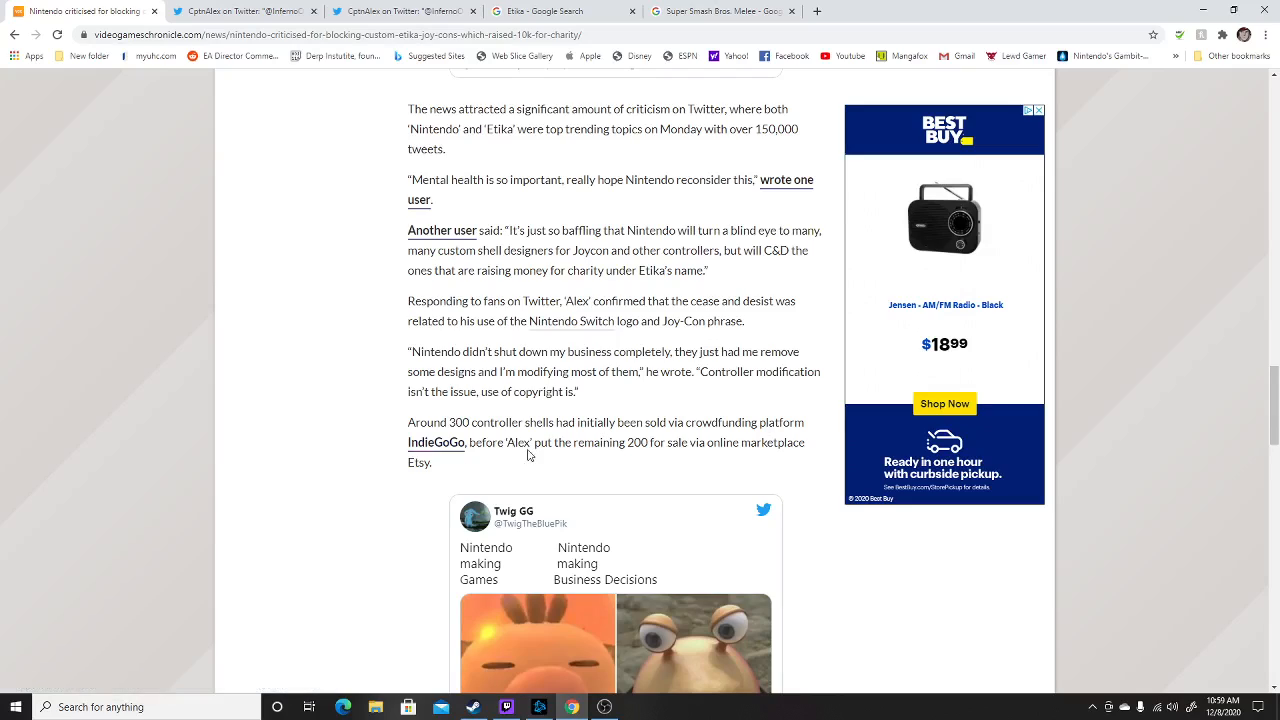
{"action": "mouse_move", "coordinate": [669, 442]}
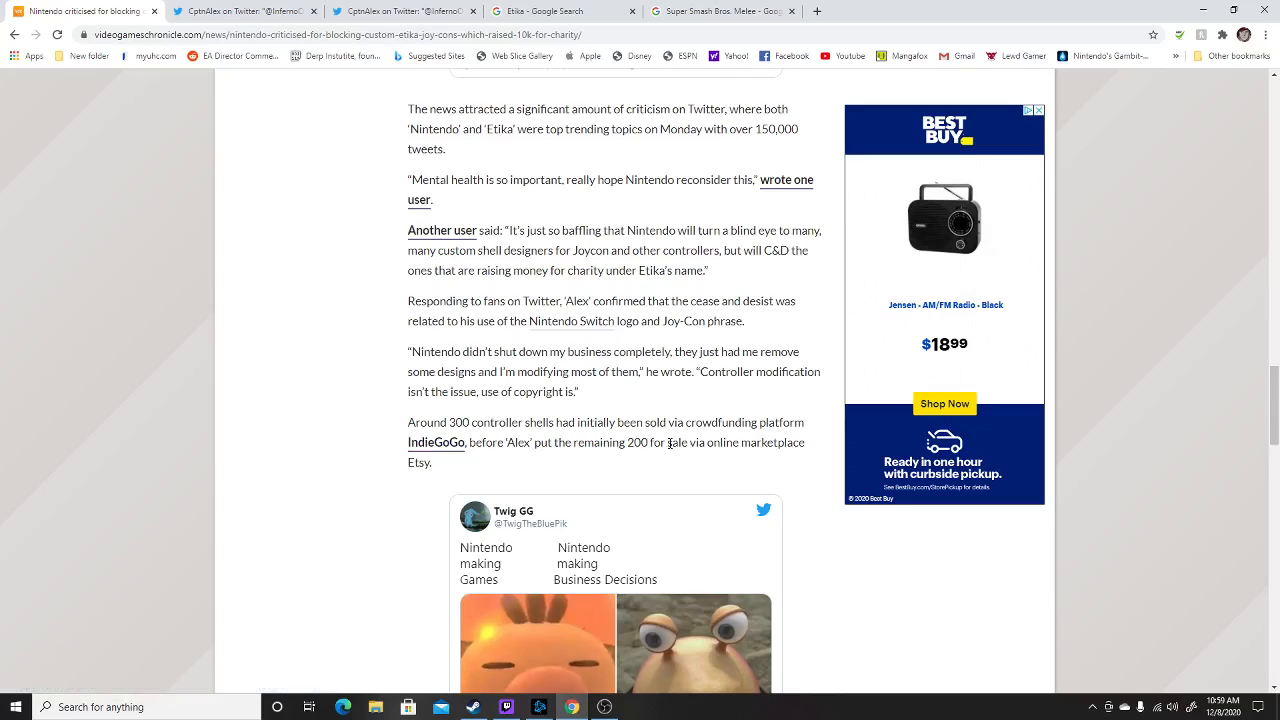
Scroll past Kallix's tweet to the Big House cancellation and #FreeMelee paragraphs.
{"action": "scroll", "scroll_direction": "down", "scroll_amount": 3}
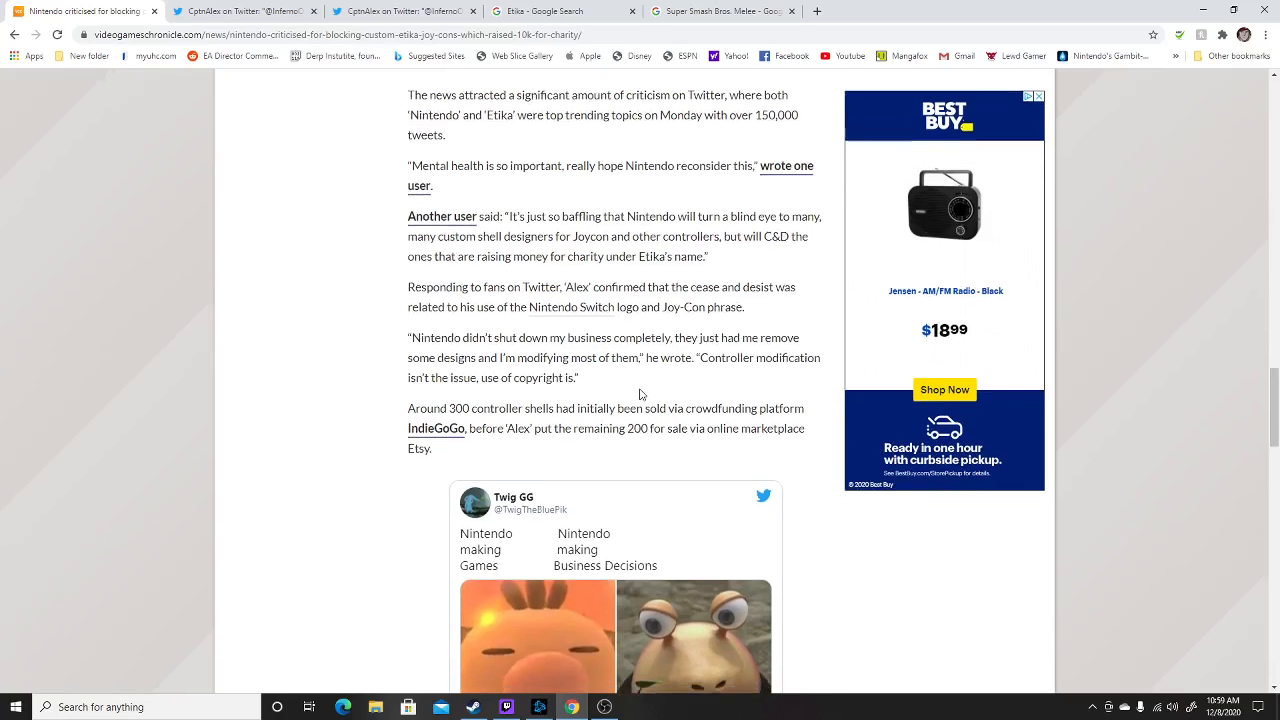
{"action": "scroll", "scroll_direction": "down", "scroll_amount": 3}
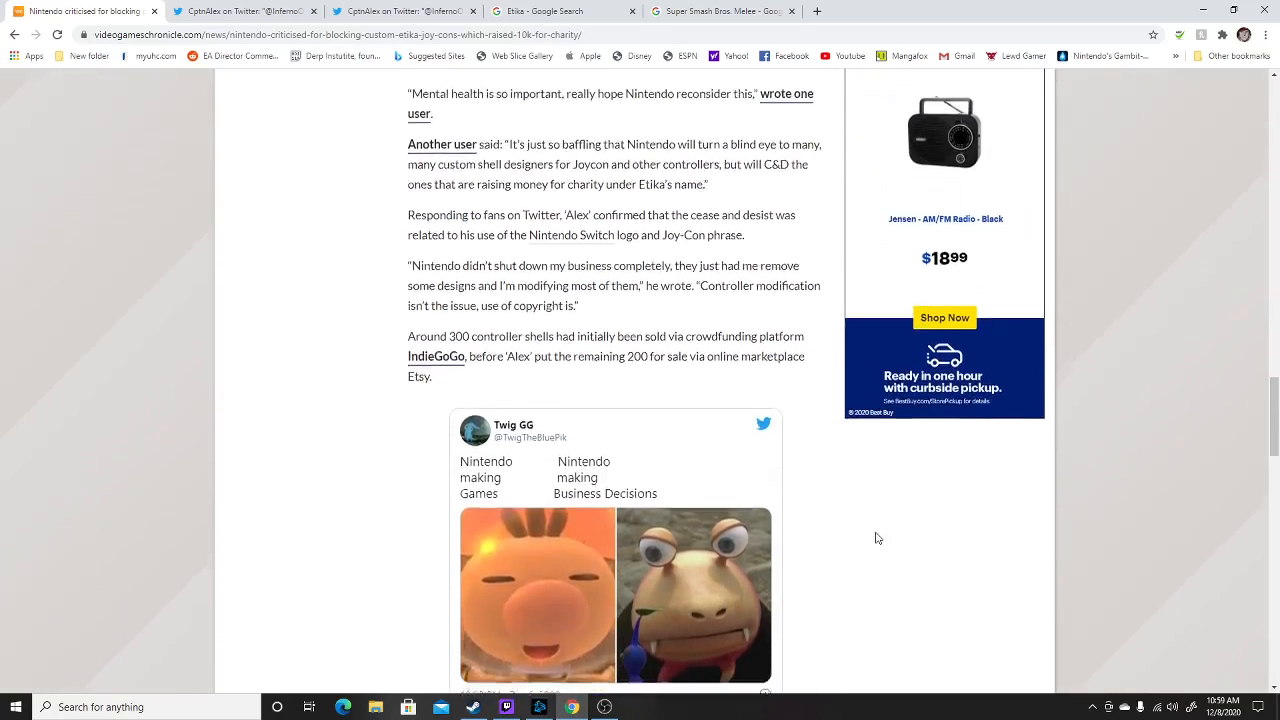
{"action": "scroll", "scroll_direction": "down", "scroll_amount": 3}
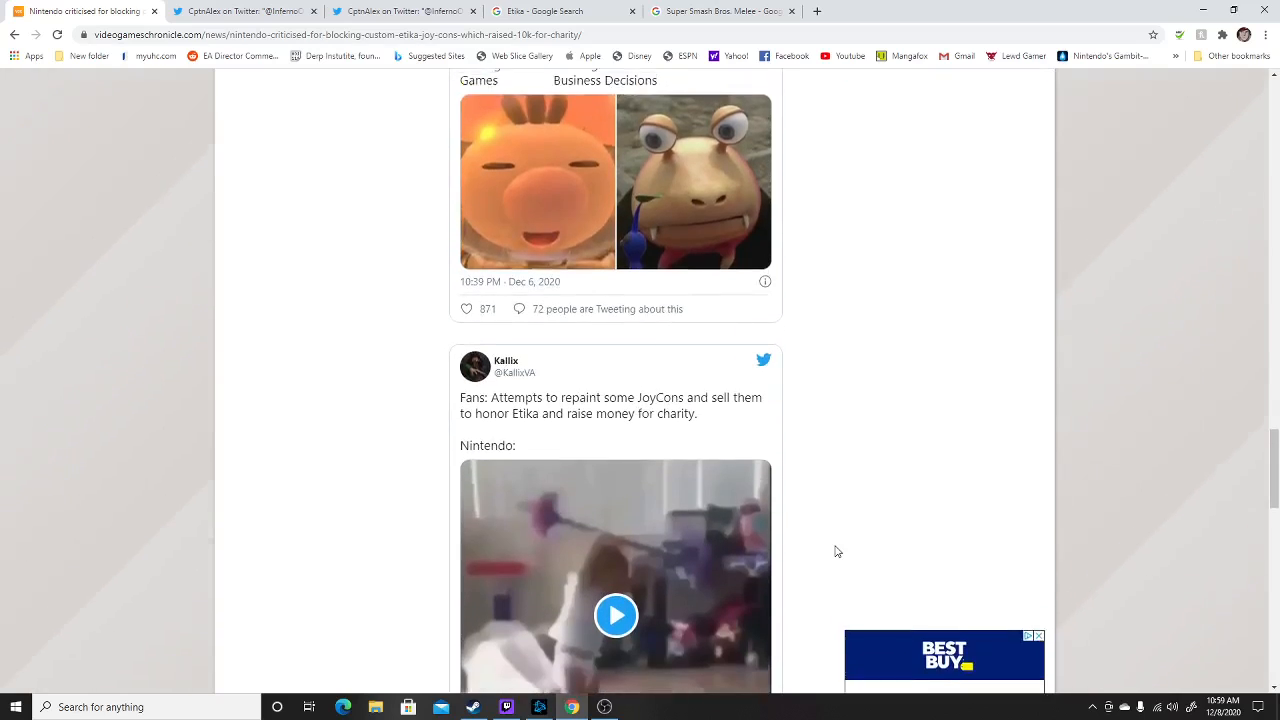
{"action": "scroll", "scroll_direction": "down", "scroll_amount": 3}
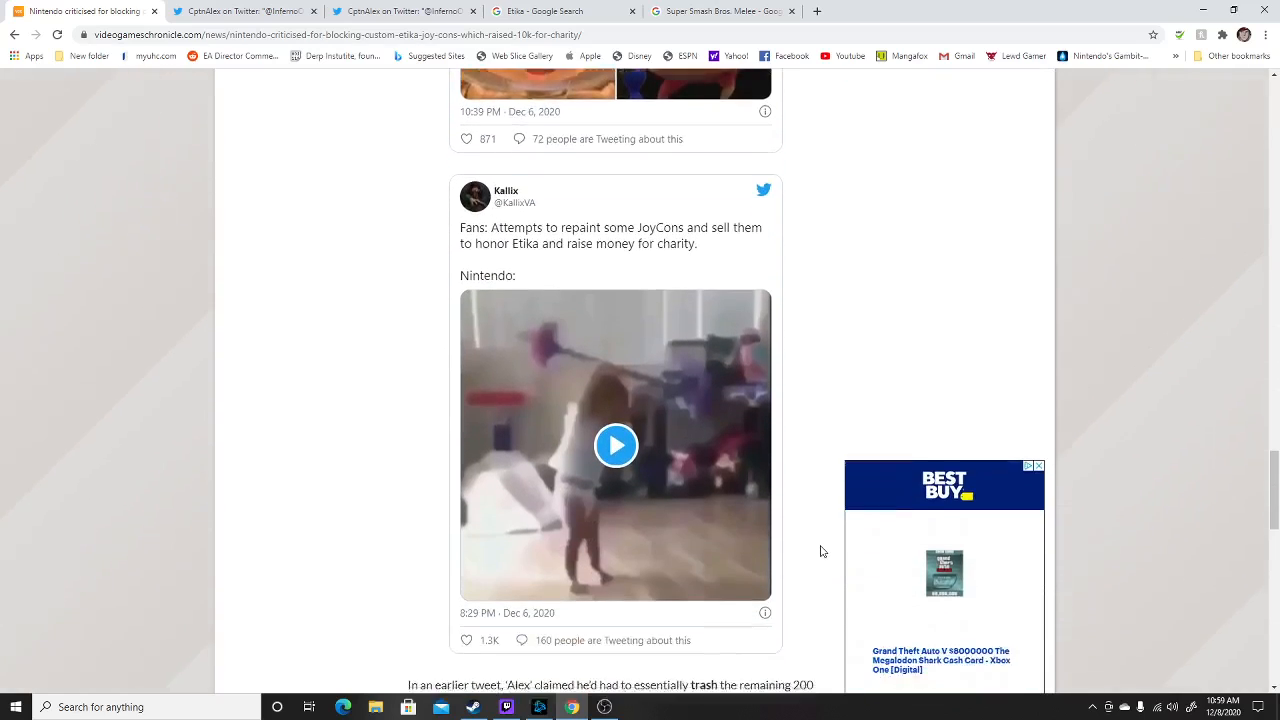
{"action": "scroll", "scroll_direction": "down", "scroll_amount": 3}
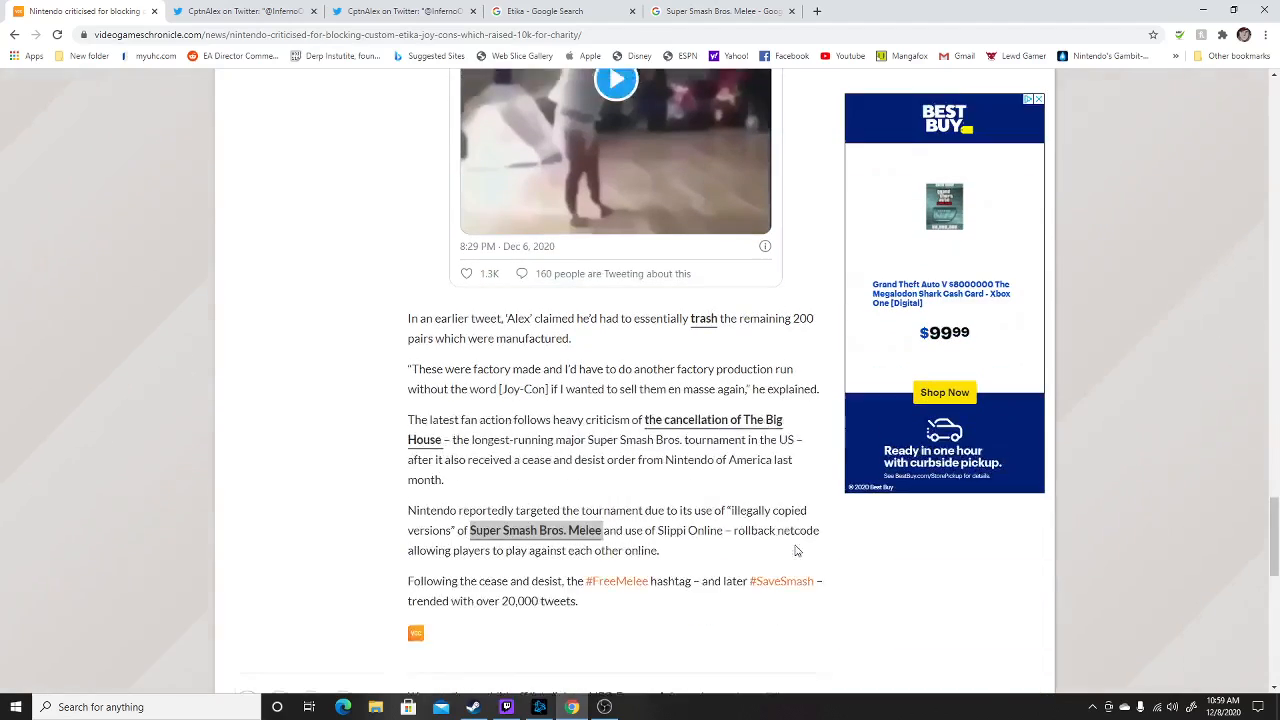
Scroll to the affiliate-link disclosure at the end of the VGC article.
{"action": "scroll", "scroll_direction": "down", "scroll_amount": 3}
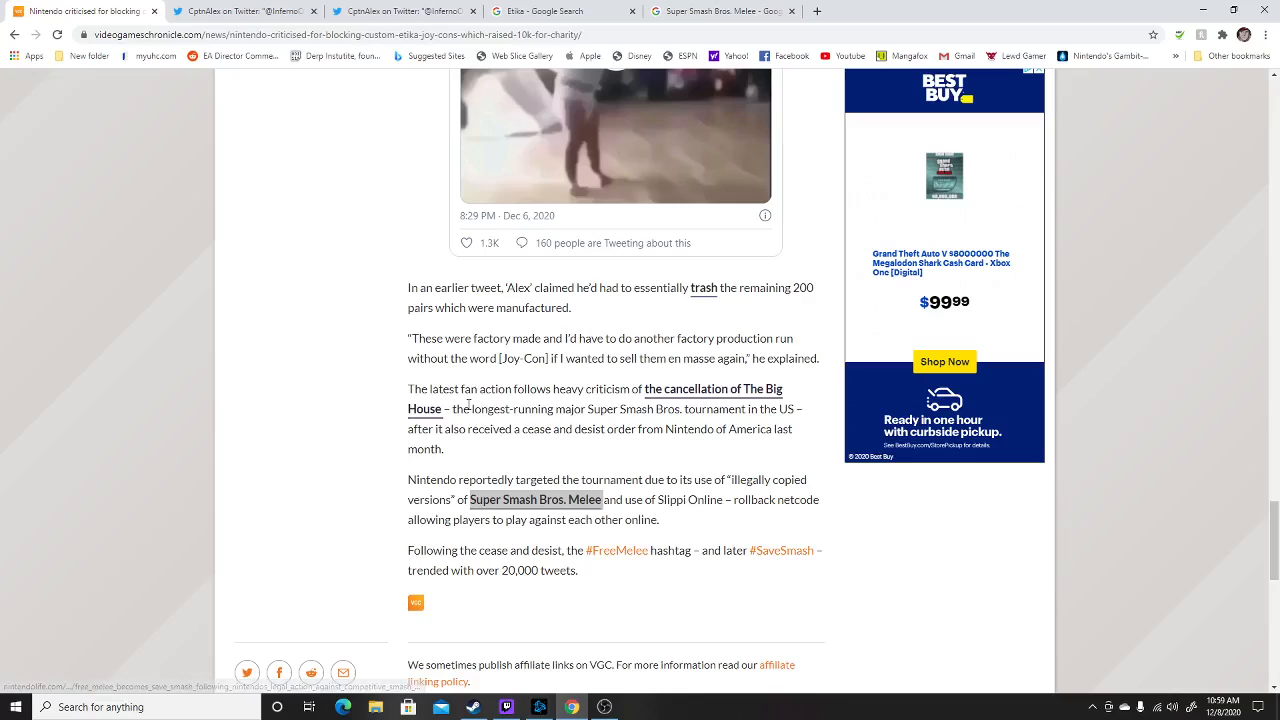
{"action": "mouse_move", "coordinate": [492, 433]}
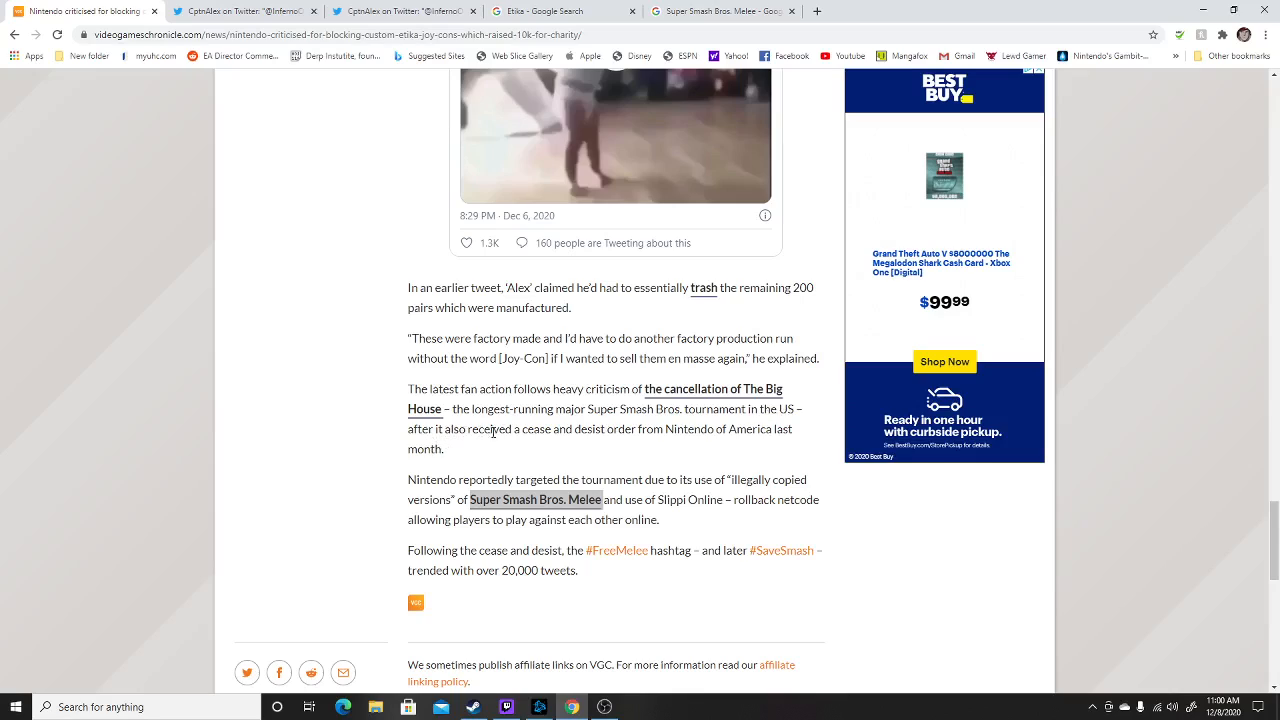
{"action": "mouse_move", "coordinate": [550, 488]}
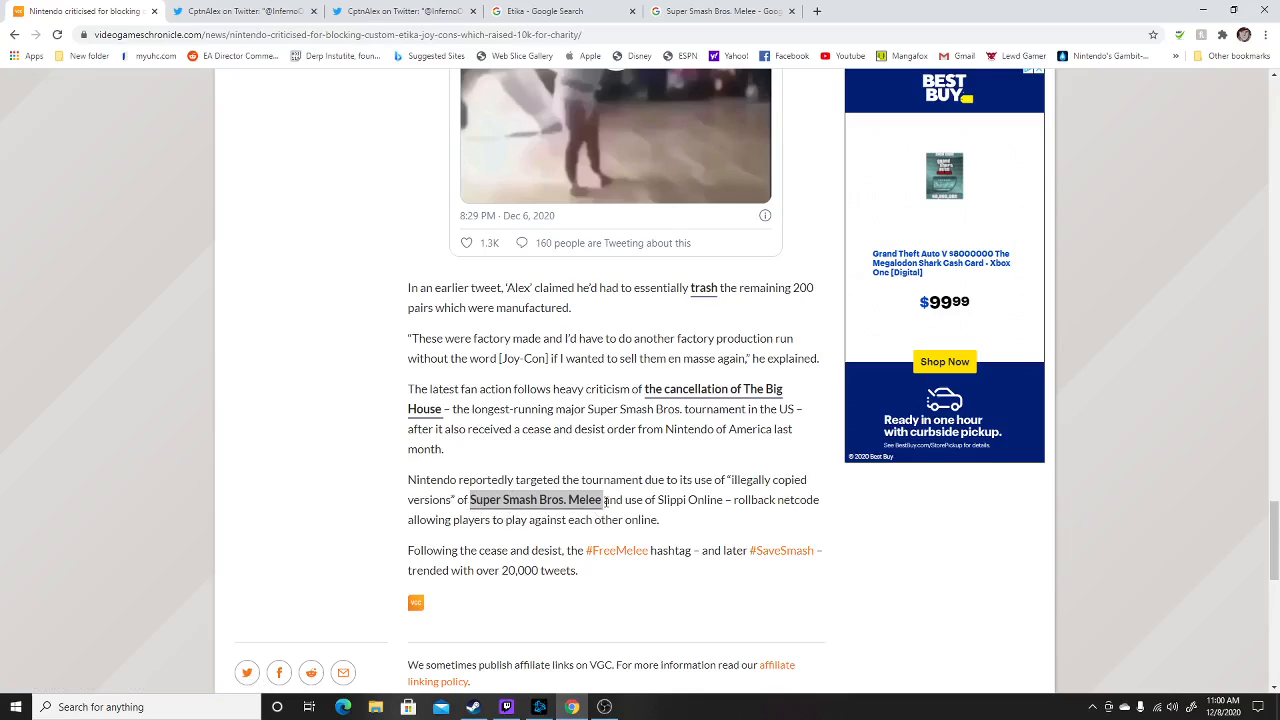
{"action": "mouse_move", "coordinate": [757, 512]}
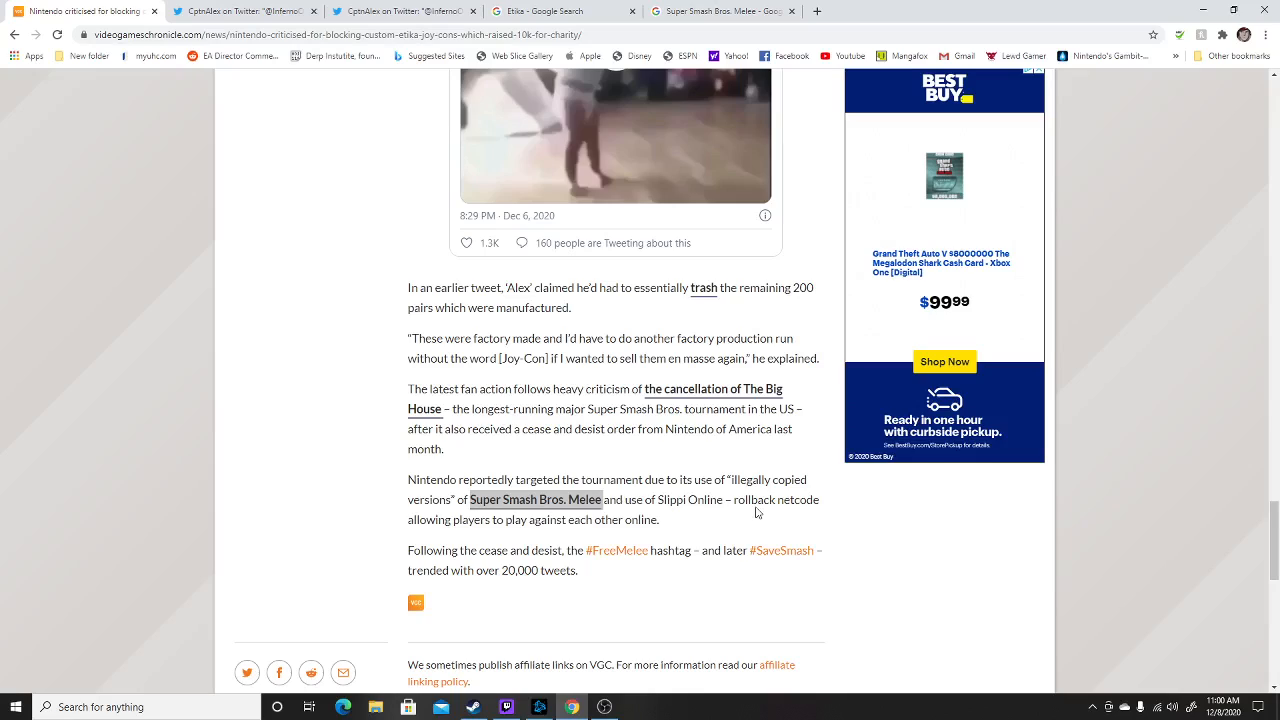
{"action": "mouse_move", "coordinate": [536, 525]}
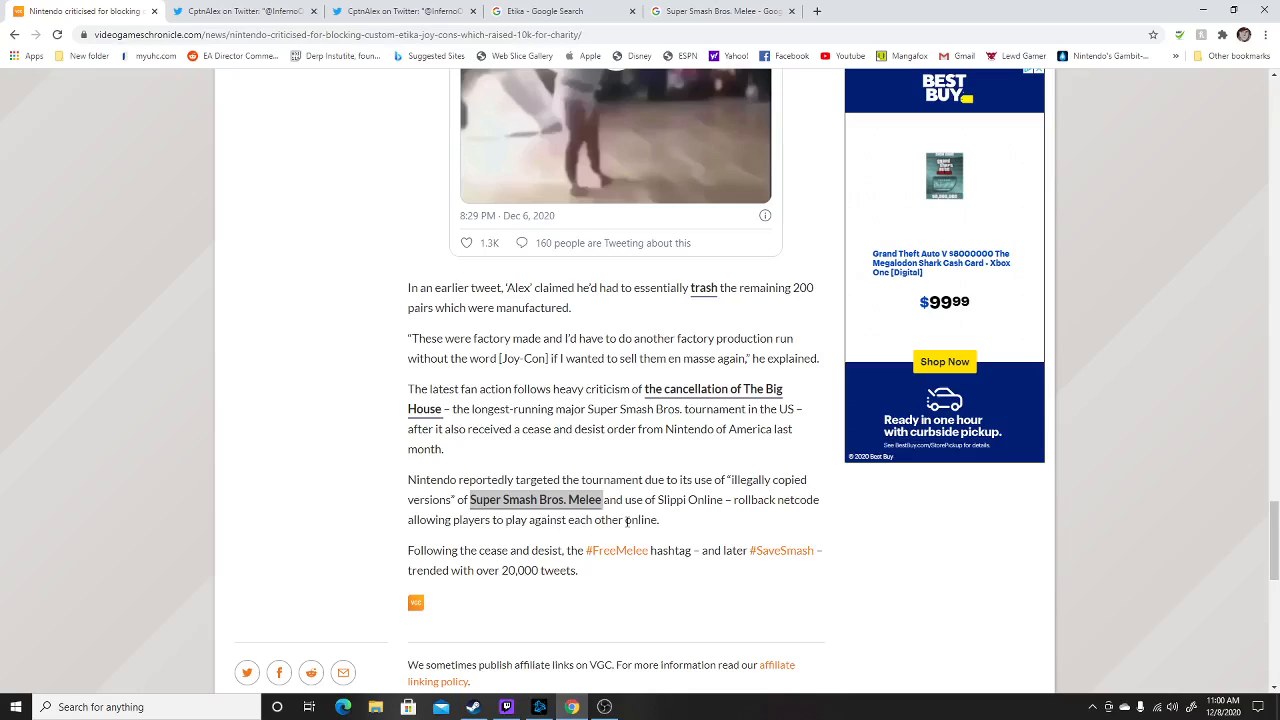
{"action": "mouse_move", "coordinate": [795, 528]}
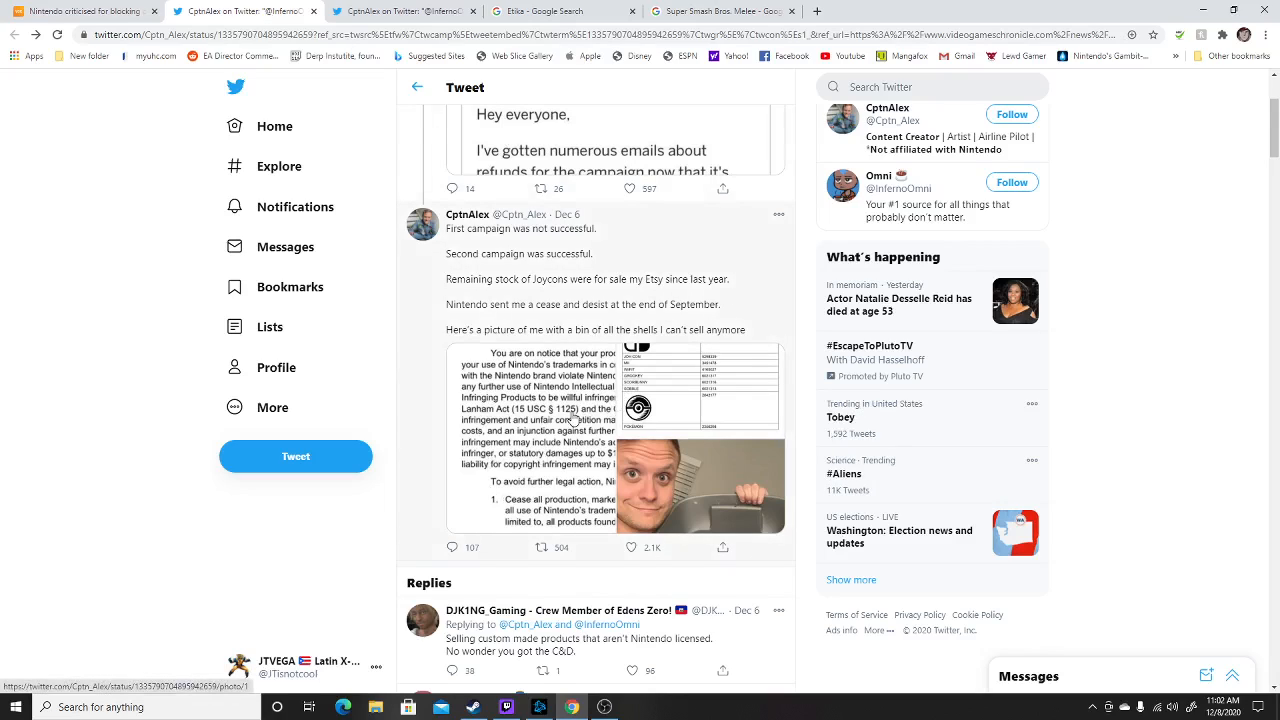
Scroll down CptnAlex's thread past the questioning reply to the cease-and-desist tweet.
{"action": "scroll", "scroll_direction": "down", "scroll_amount": 3}
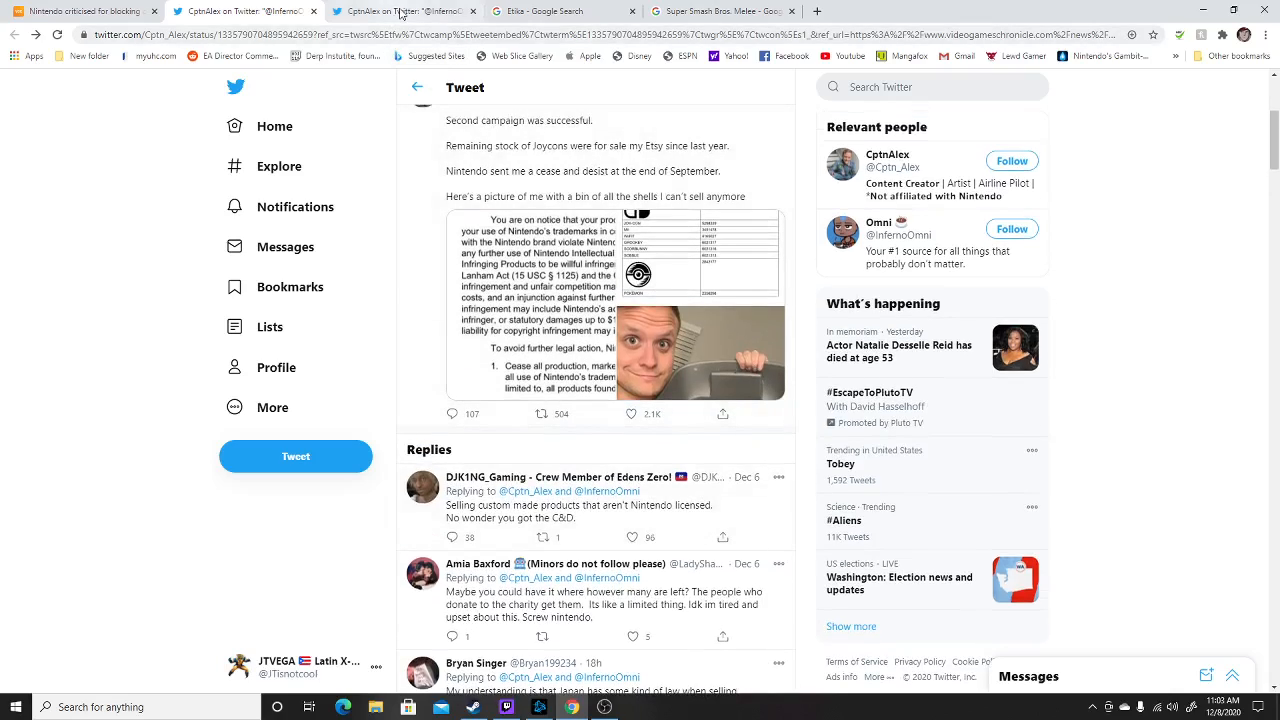
{"action": "mouse_move", "coordinate": [946, 303]}
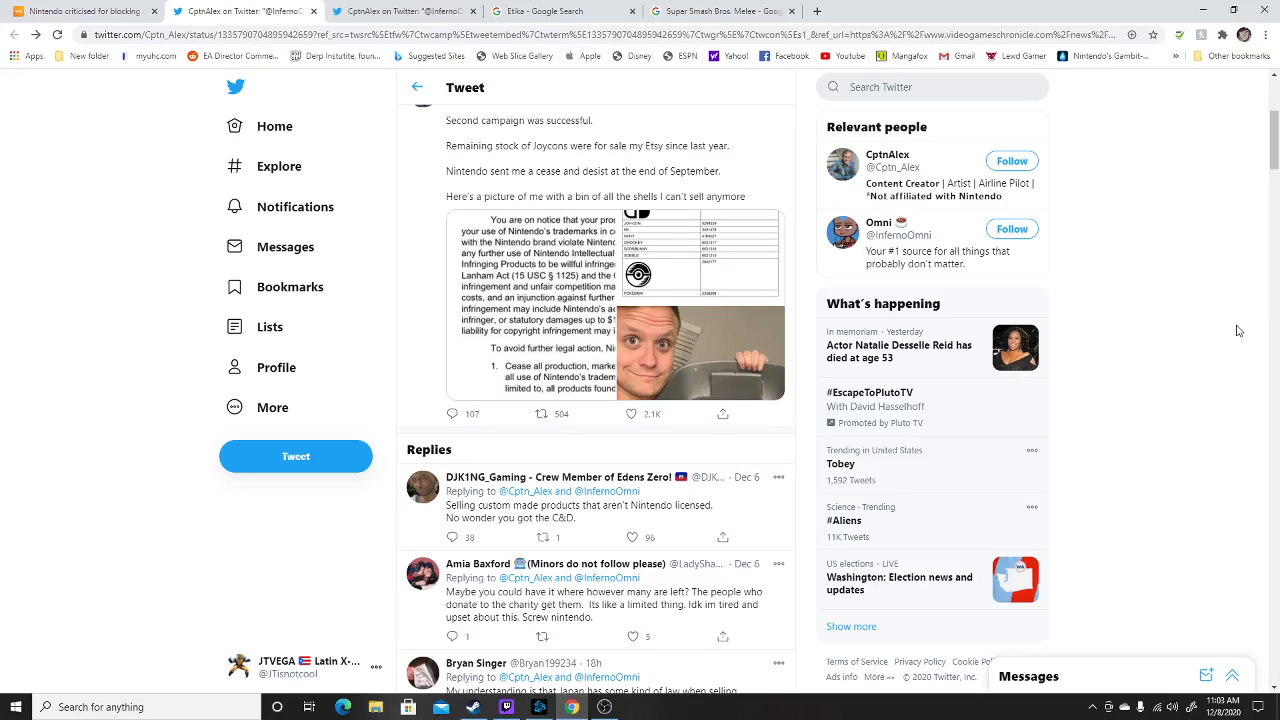
{"action": "mouse_move", "coordinate": [372, 9]}
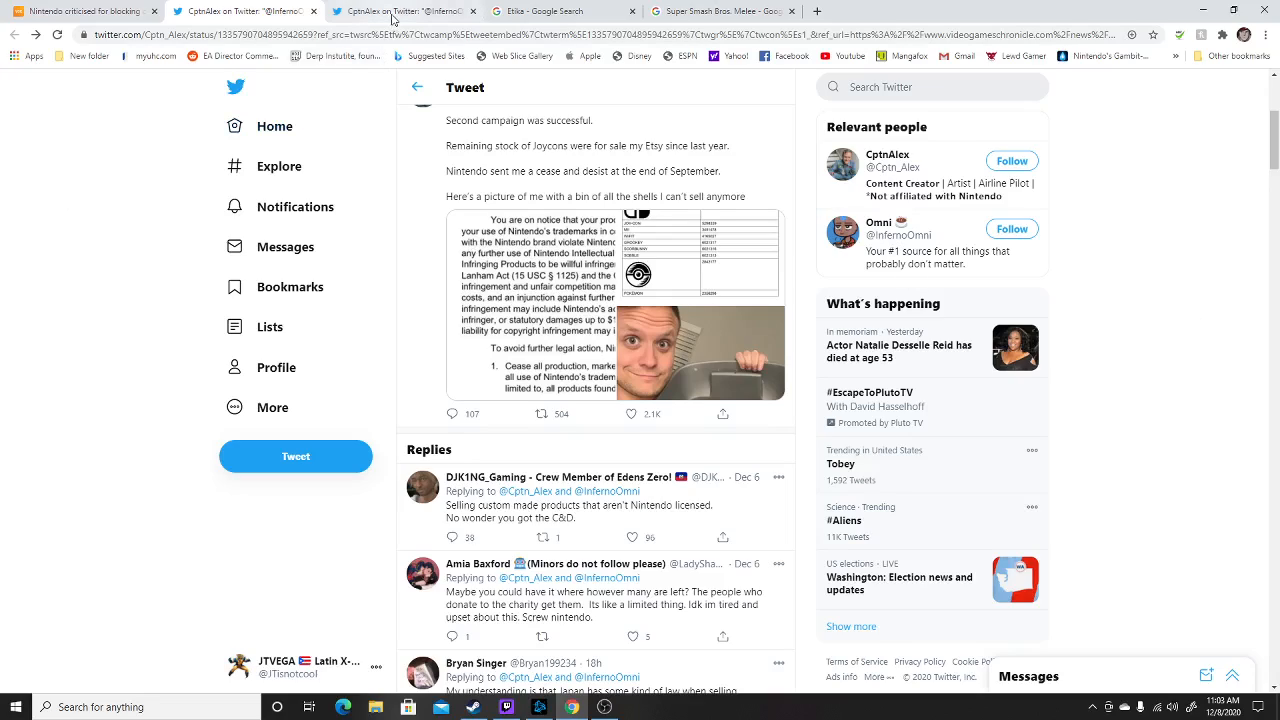
{"action": "mouse_move", "coordinate": [393, 20]}
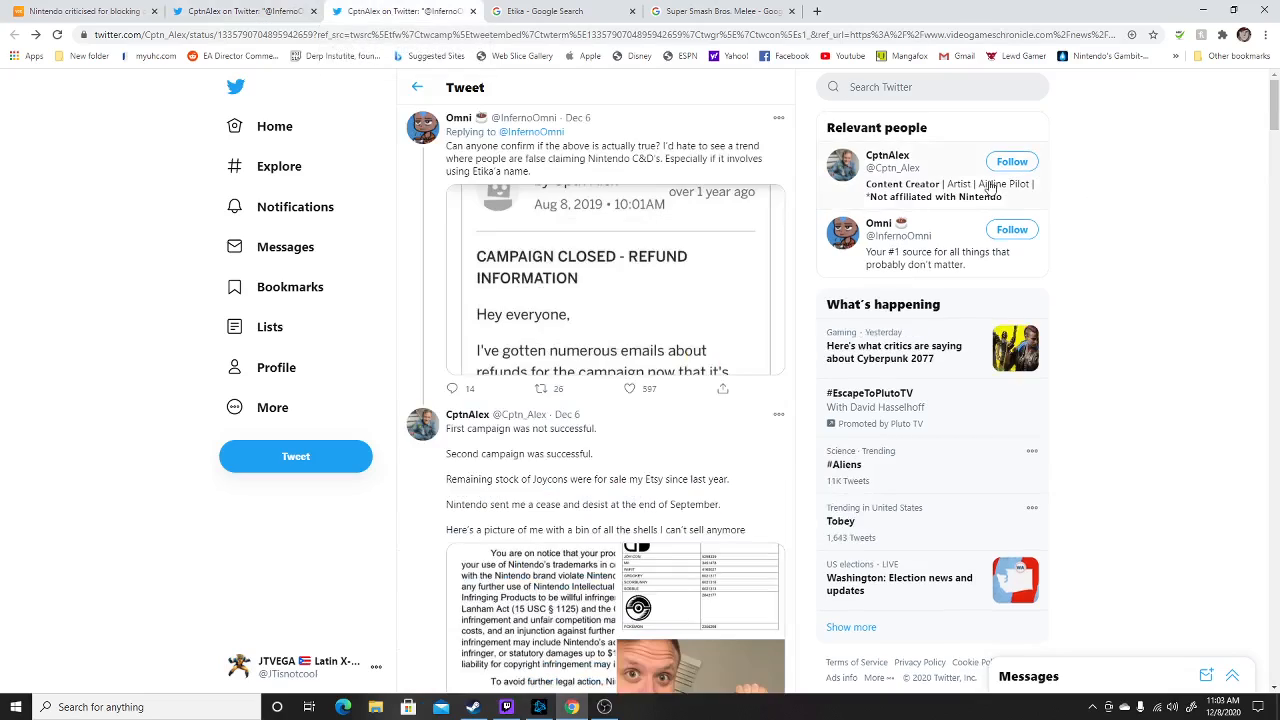
{"action": "scroll", "scroll_direction": "down", "scroll_amount": 3}
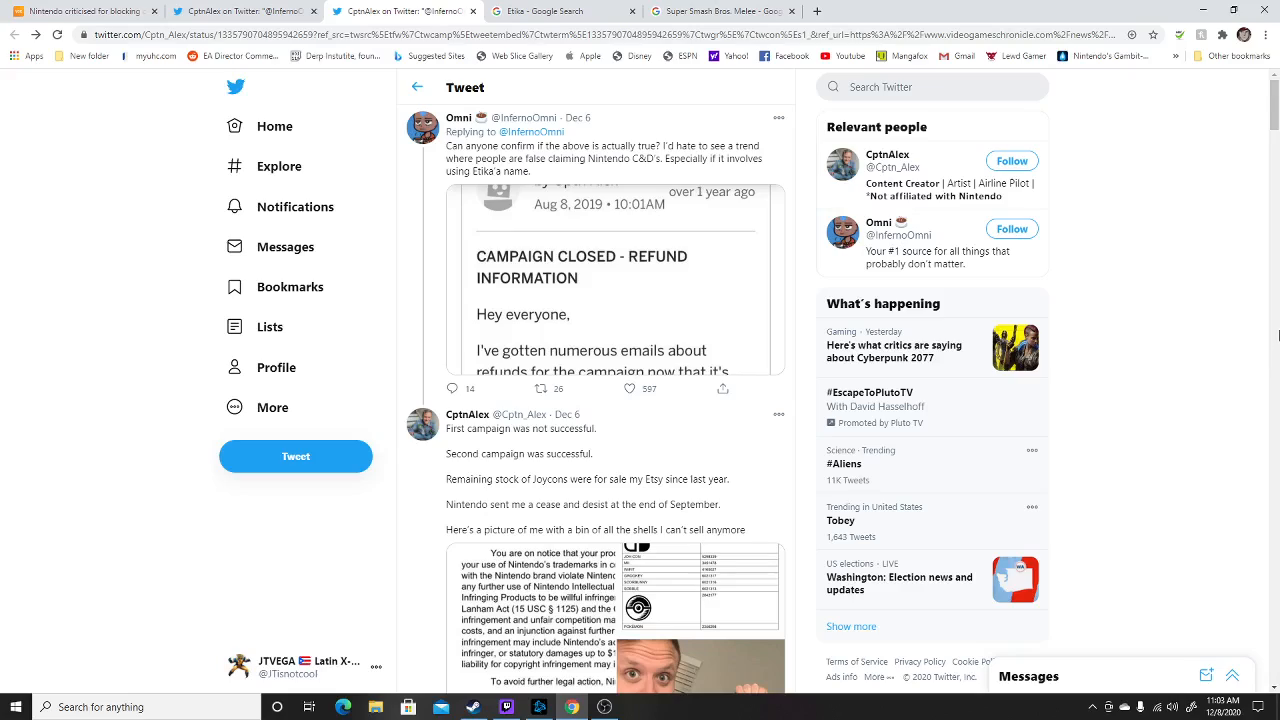
{"action": "mouse_move", "coordinate": [1203, 335]}
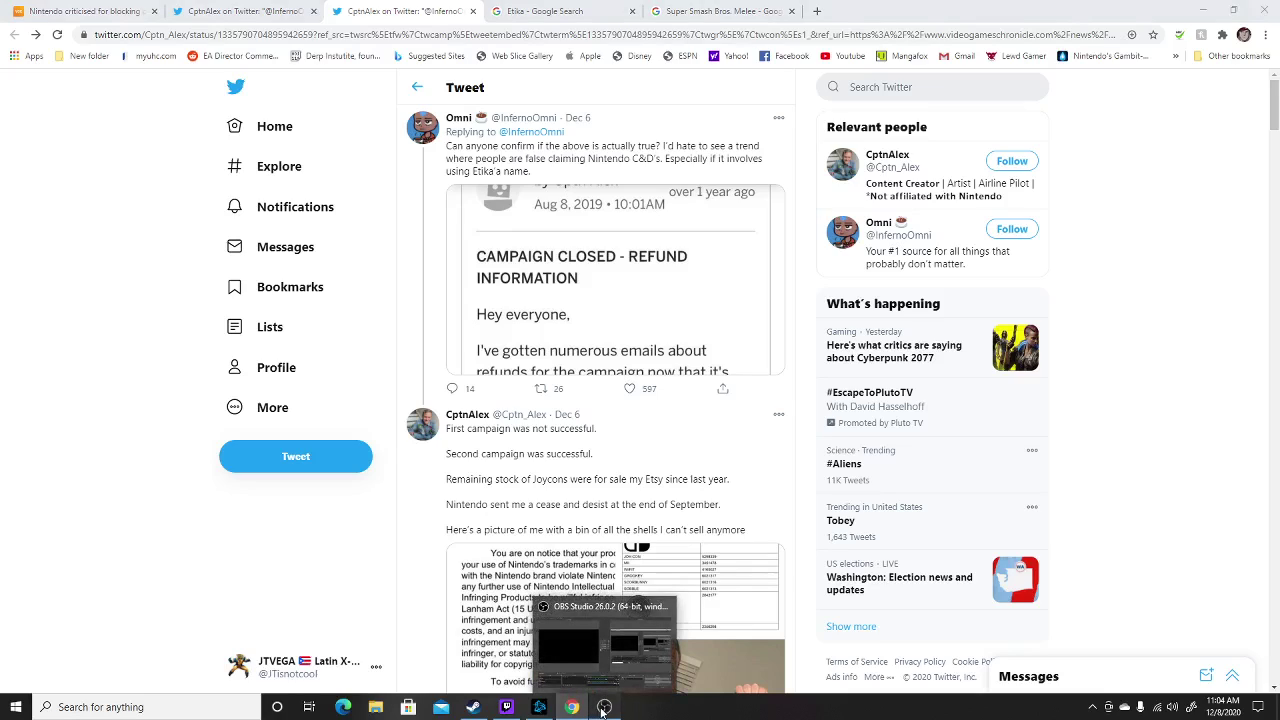
Bring OBS Studio to the front and stage the Ending scene in the preview.
{"action": "left_click", "coordinate": [601, 707]}
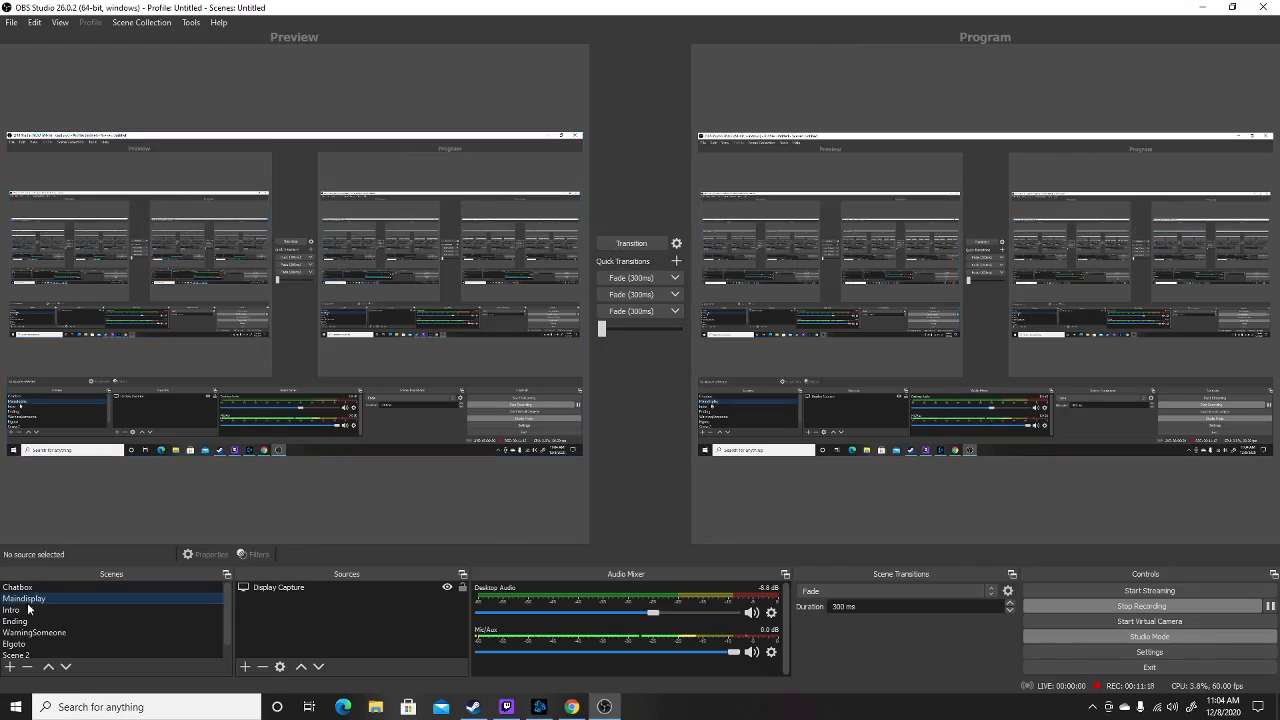
{"action": "left_click", "coordinate": [18, 620]}
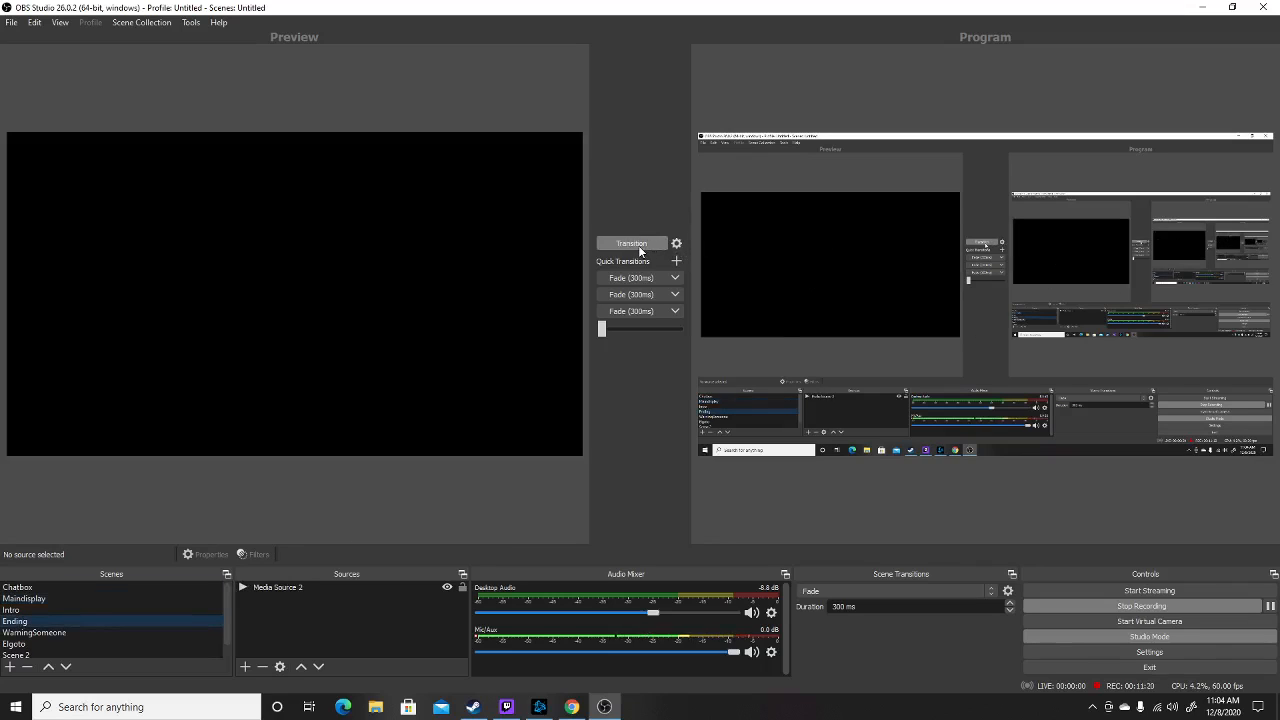